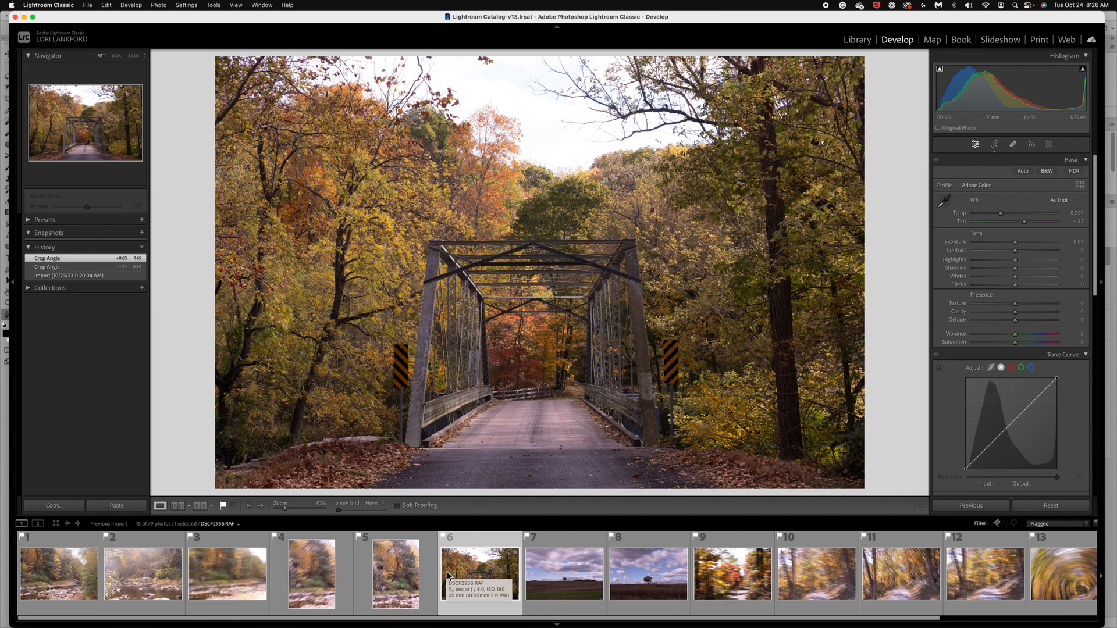
mouse_move(509, 514)
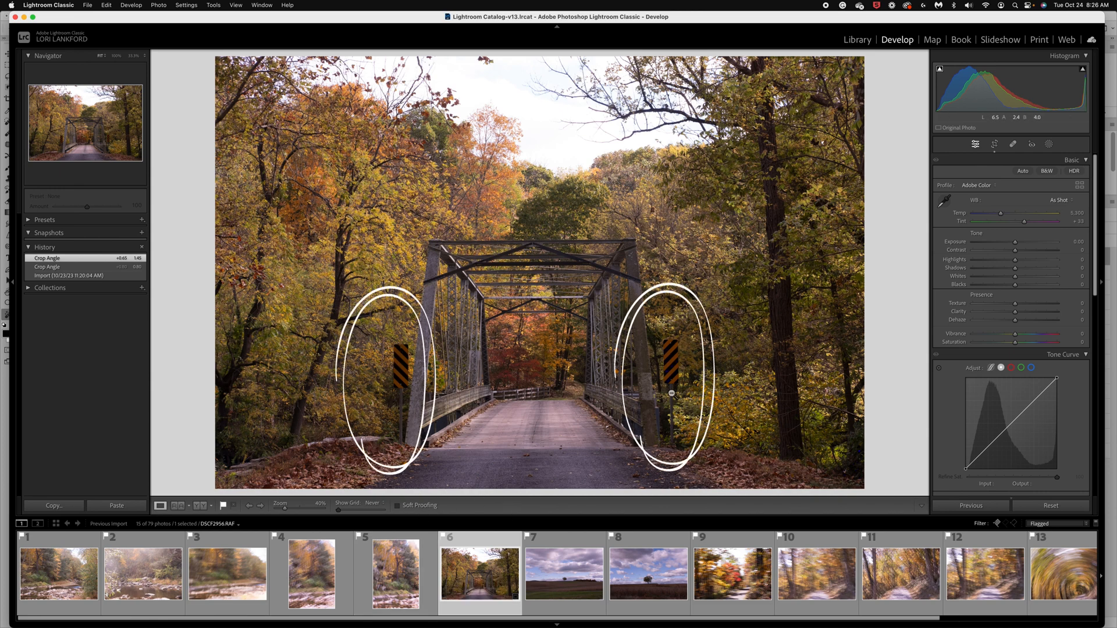
mouse_move(403, 378)
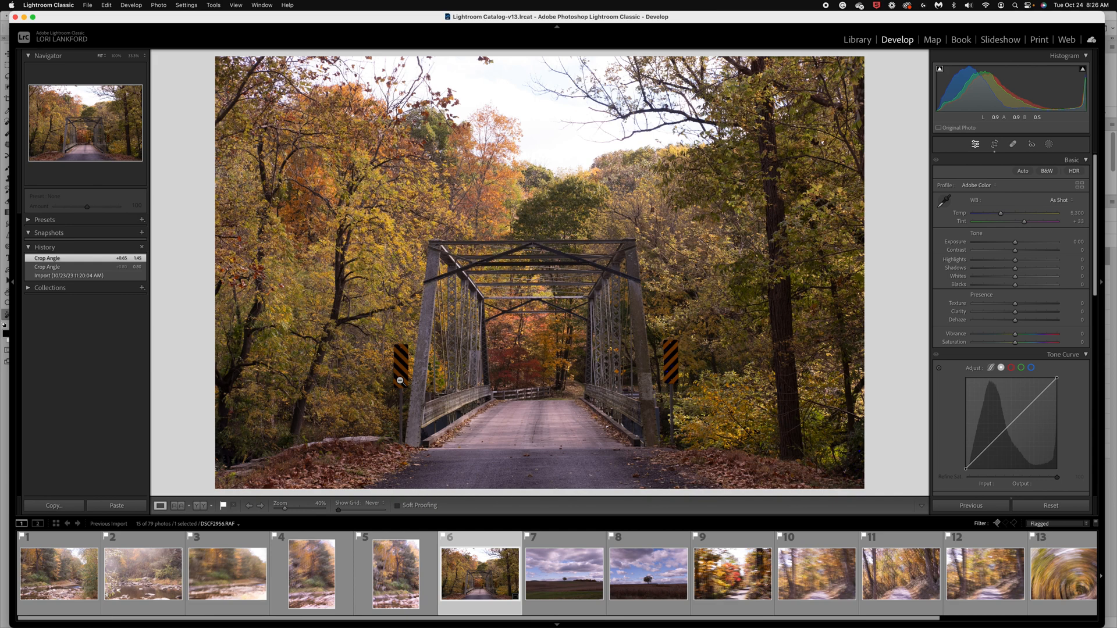
mouse_move(443, 496)
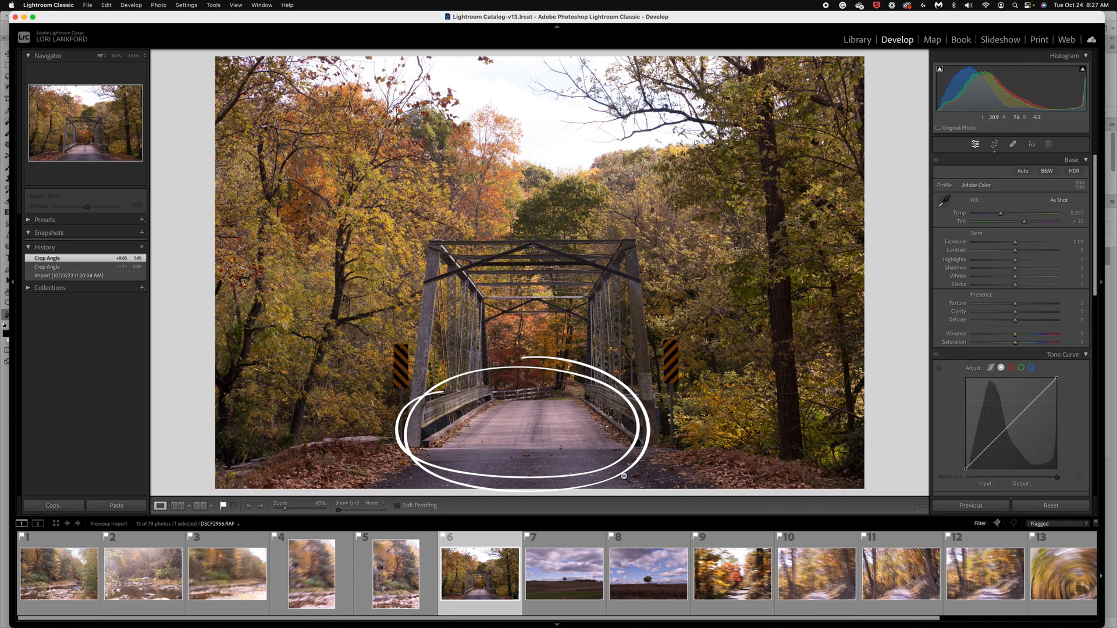
mouse_move(335, 476)
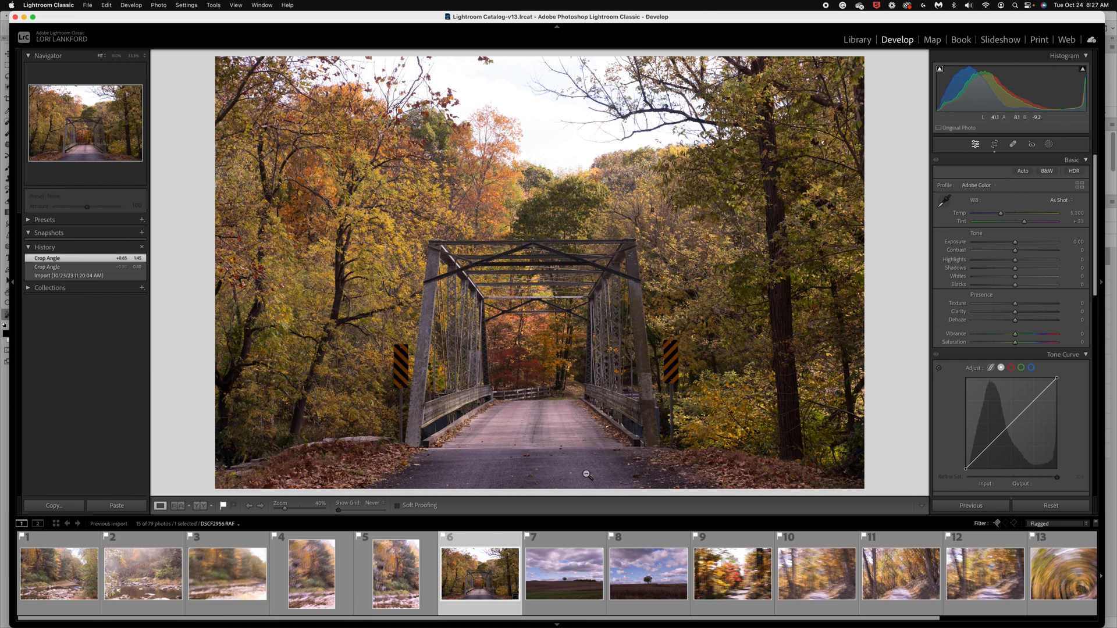
mouse_move(632, 448)
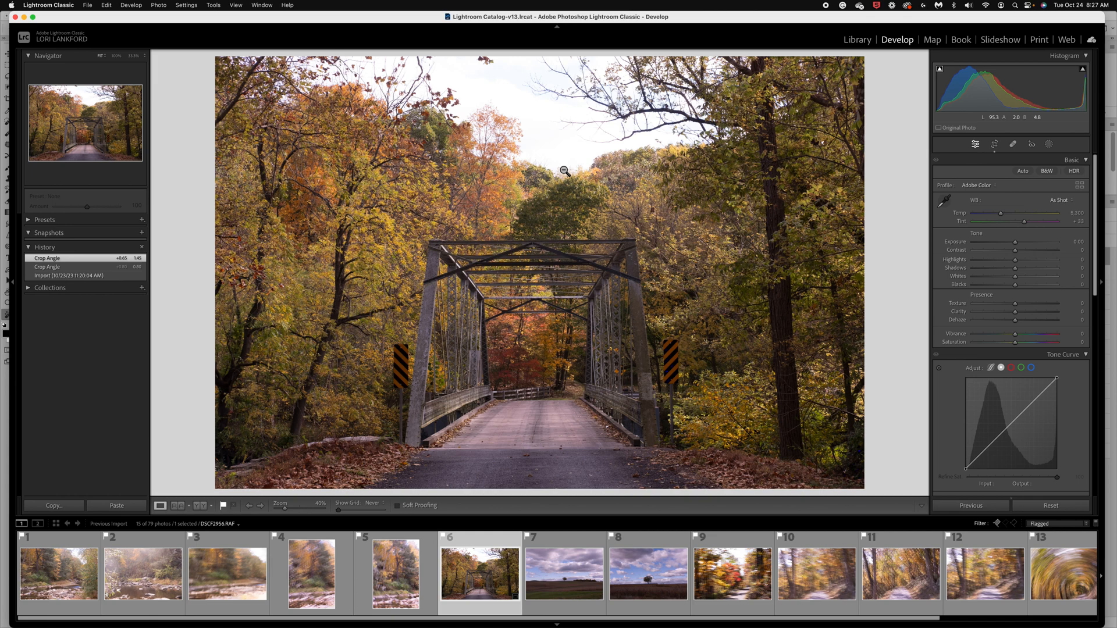
mouse_move(569, 200)
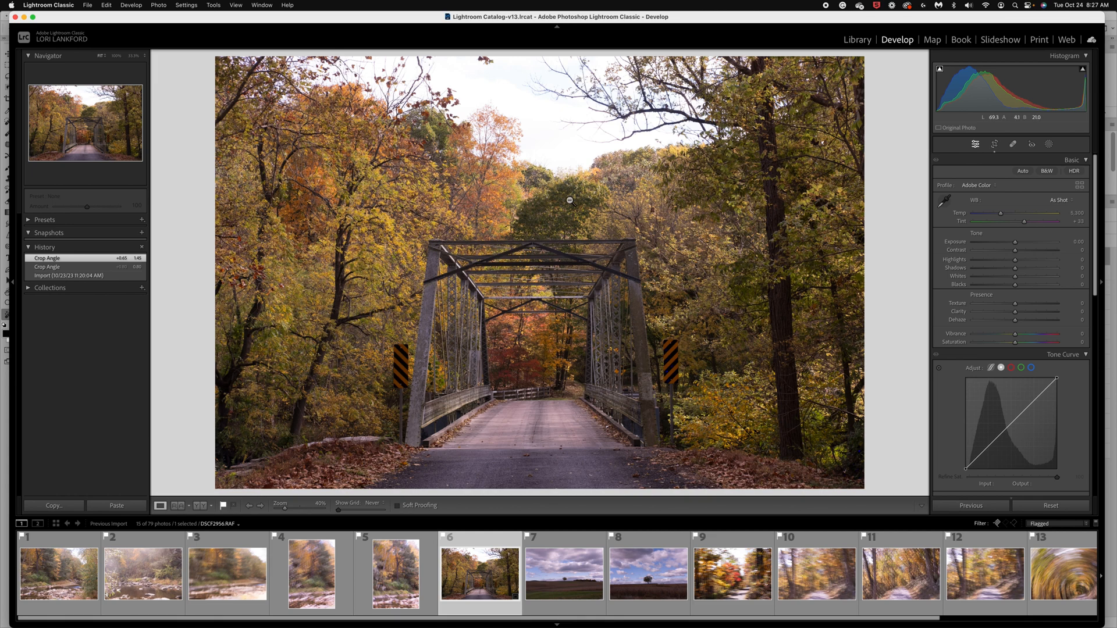
mouse_move(520, 379)
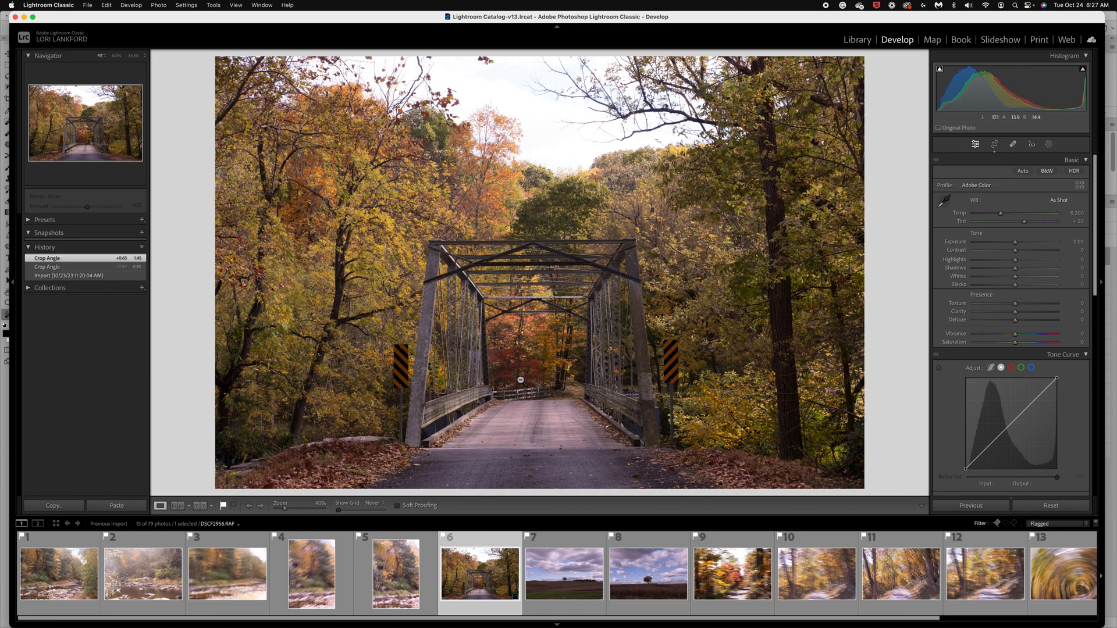
mouse_move(522, 358)
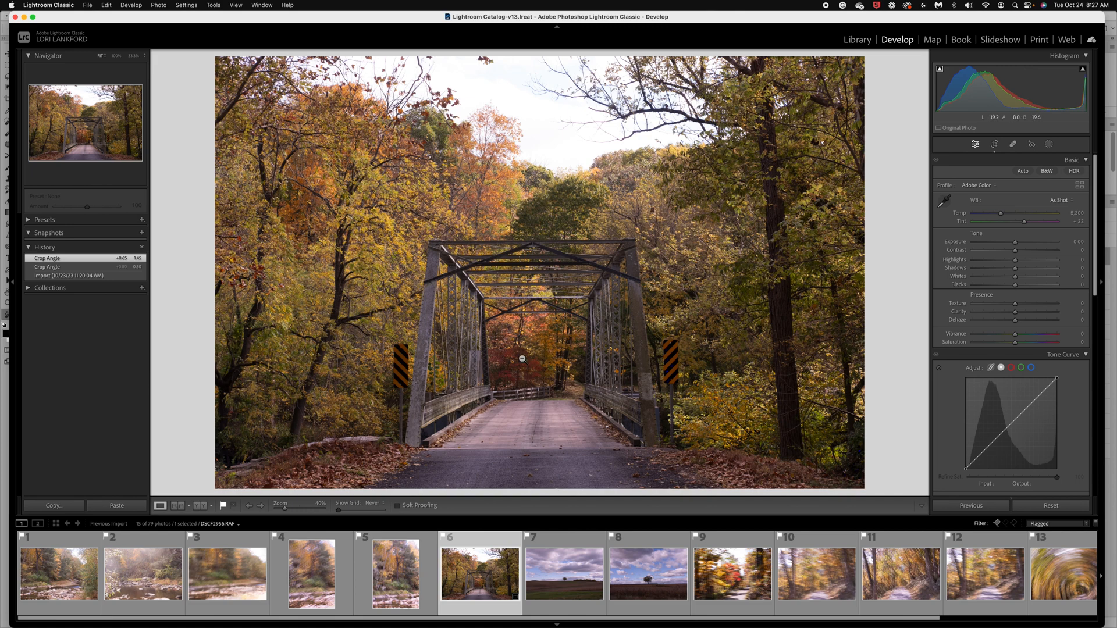
mouse_move(524, 384)
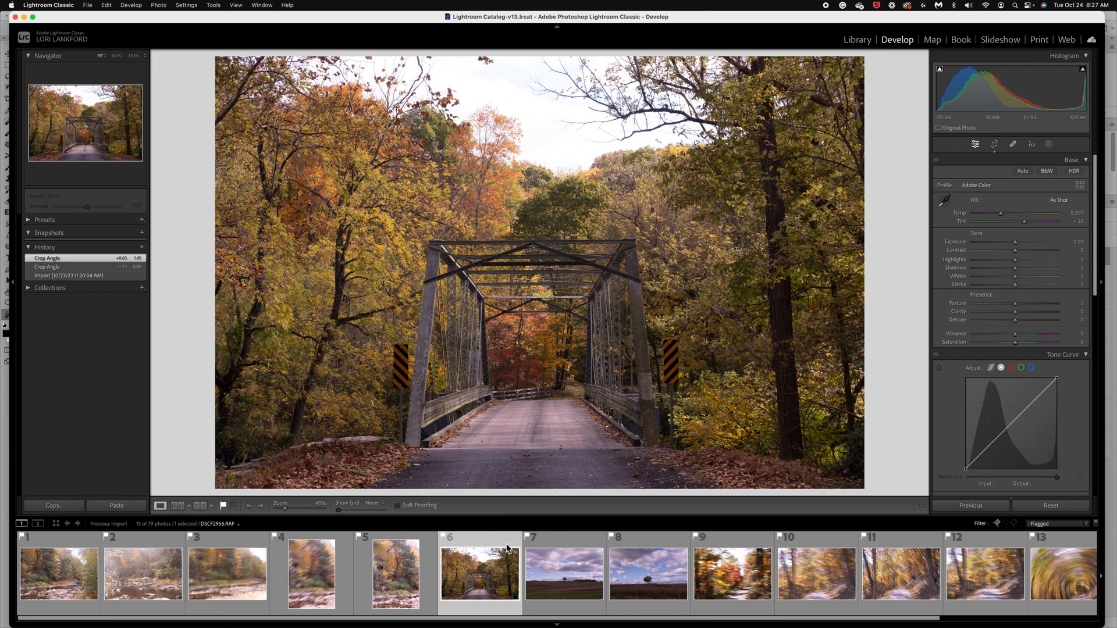
mouse_move(538, 367)
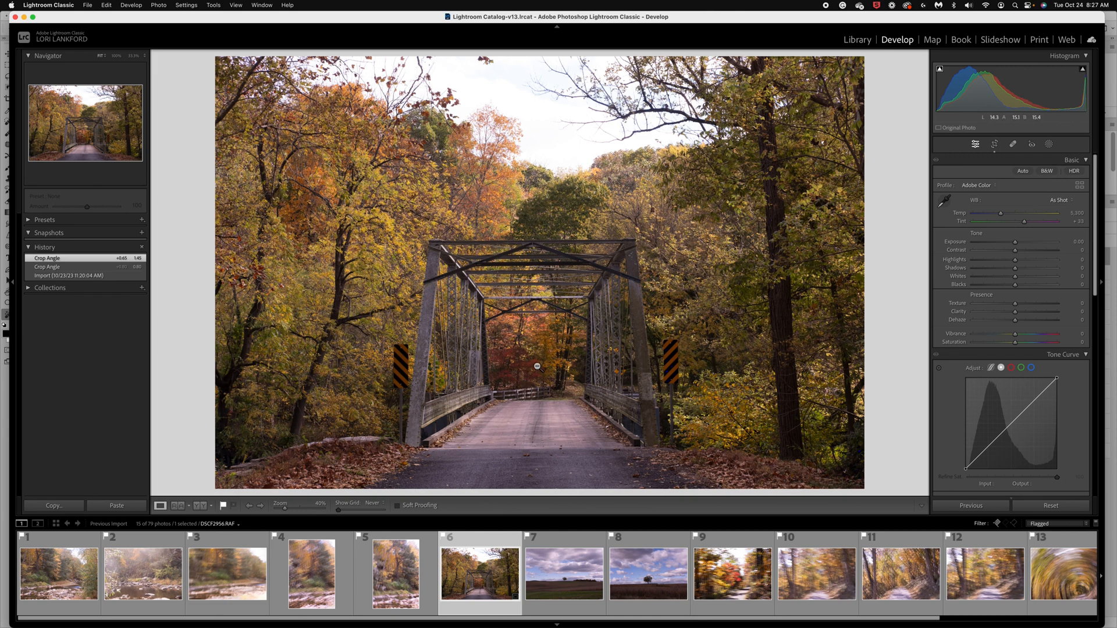
mouse_move(520, 368)
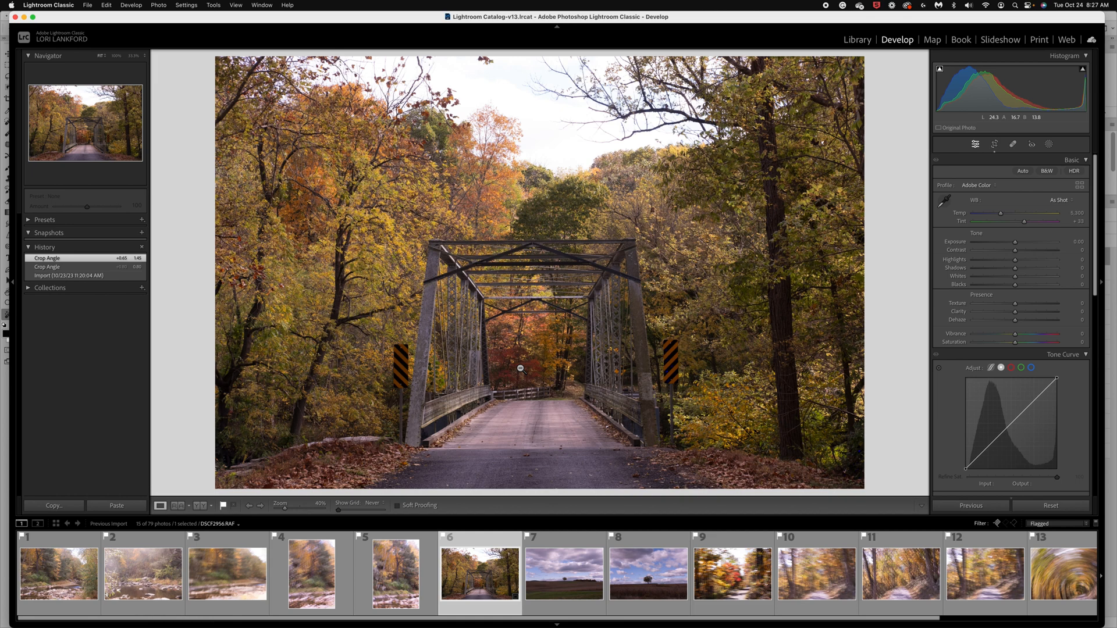
mouse_move(543, 364)
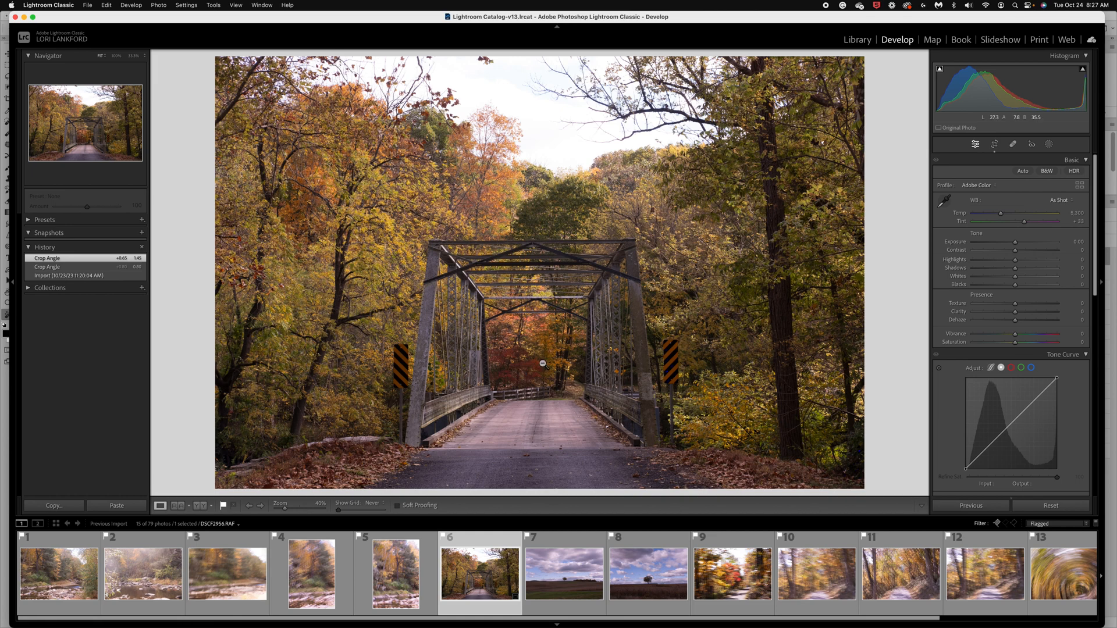
mouse_move(796, 406)
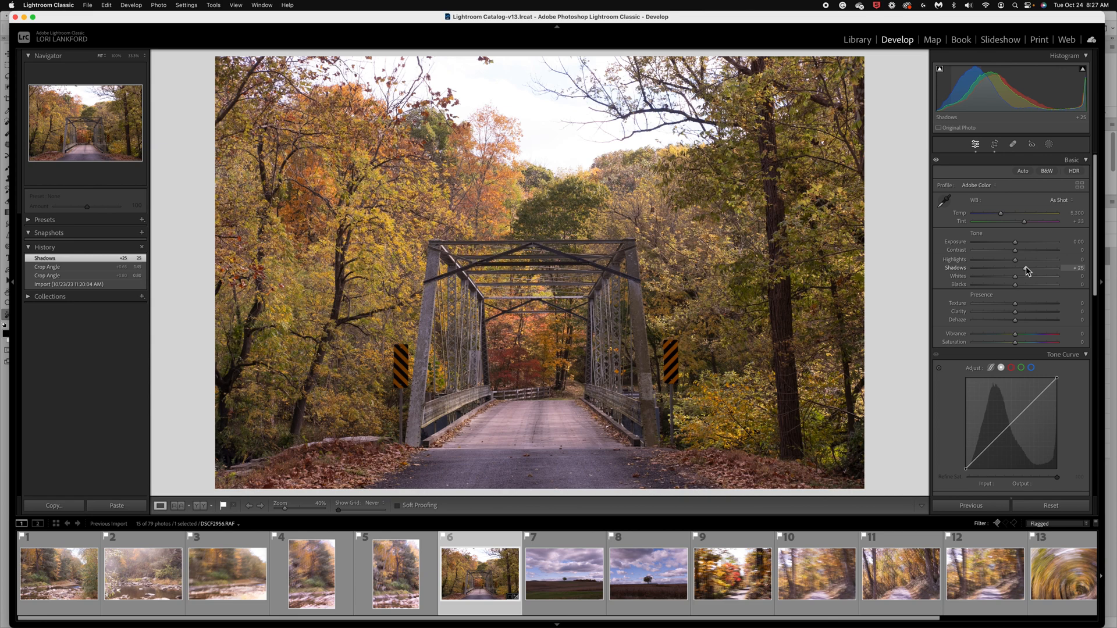
mouse_move(1015, 276)
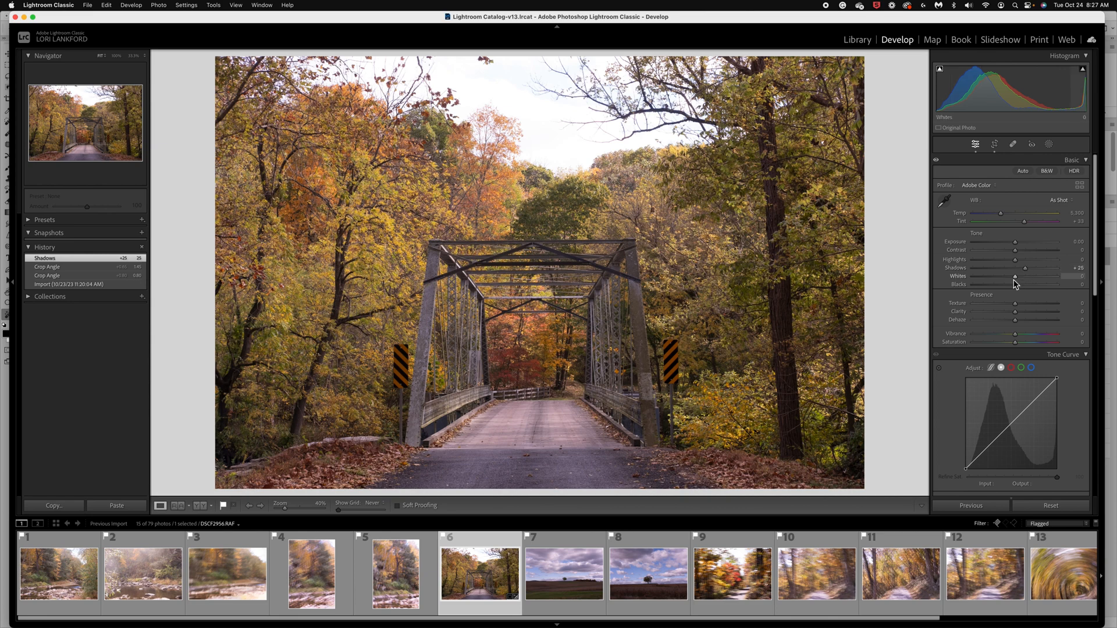
Pull Highlights down to about -56 and set Dehaze to +3 to reveal blue sky
click(1084, 73)
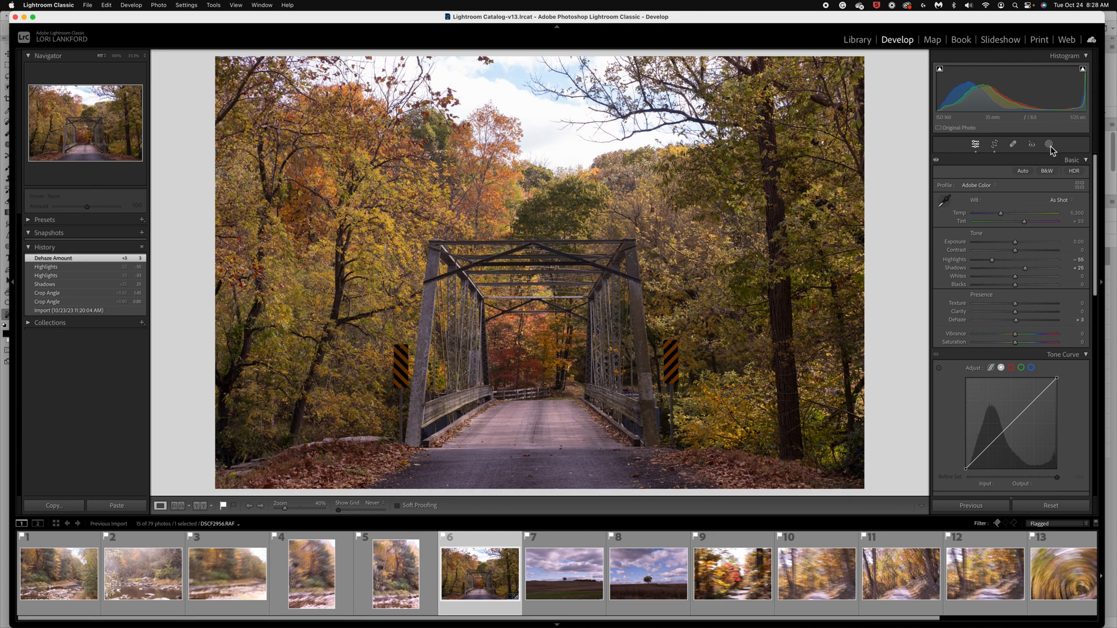
Create a Sky mask and lower its exposure, temperature and dehaze for a bluer sky
click(1048, 143)
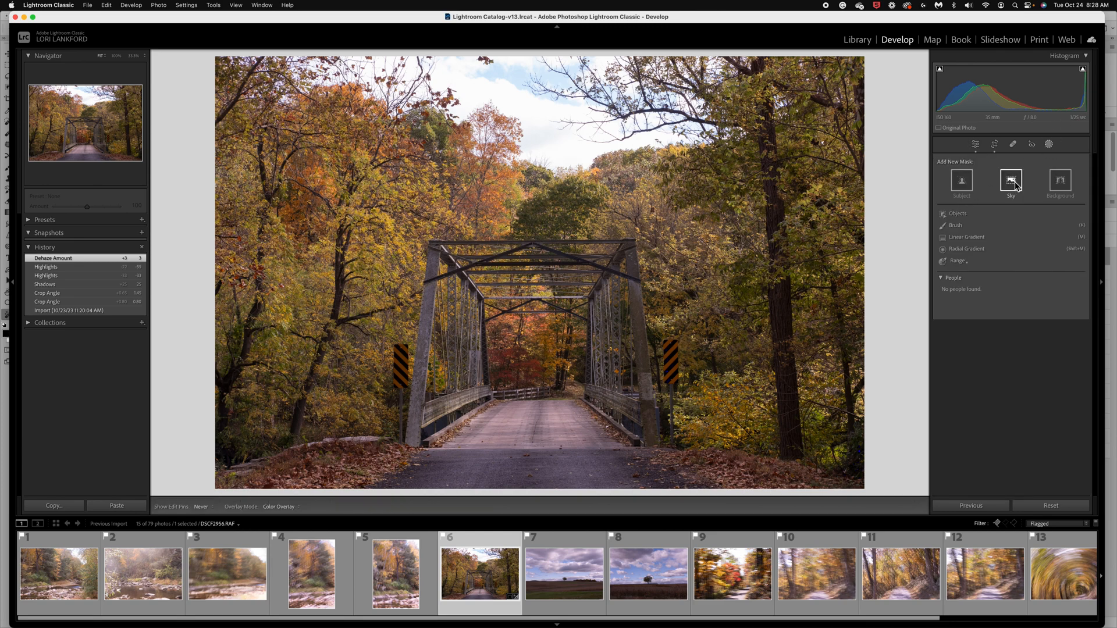
click(1010, 180)
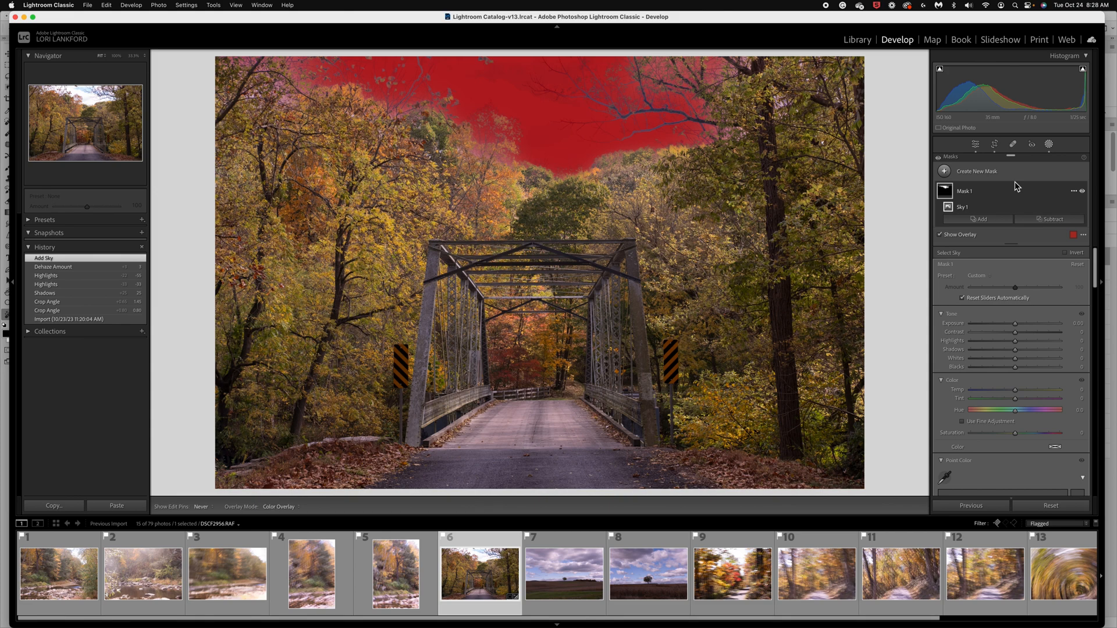
mouse_move(1005, 434)
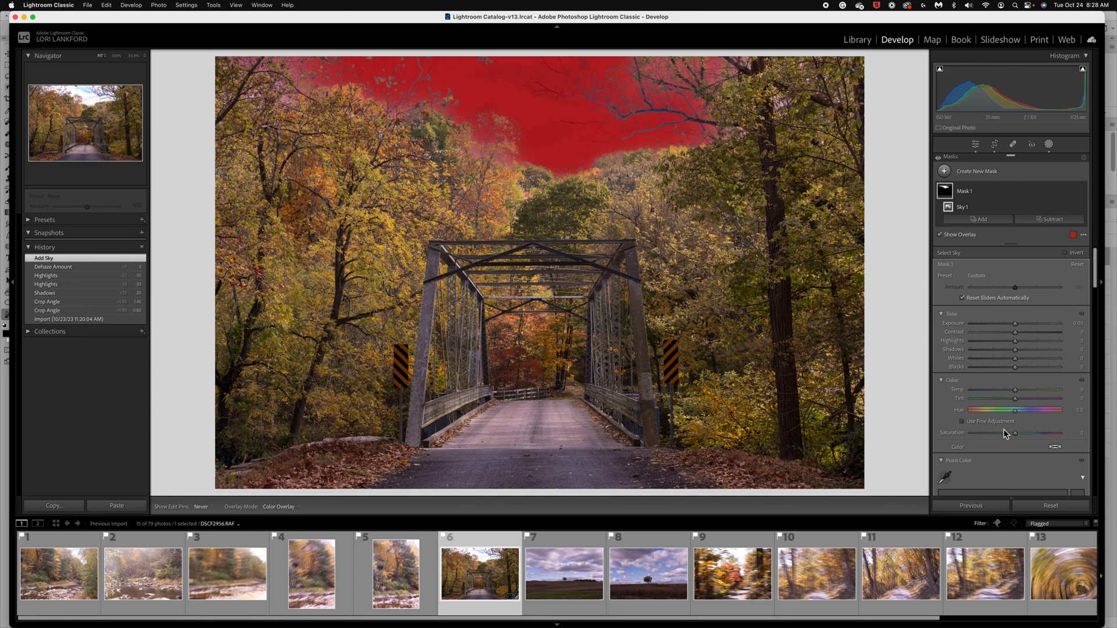
scroll(down, 3)
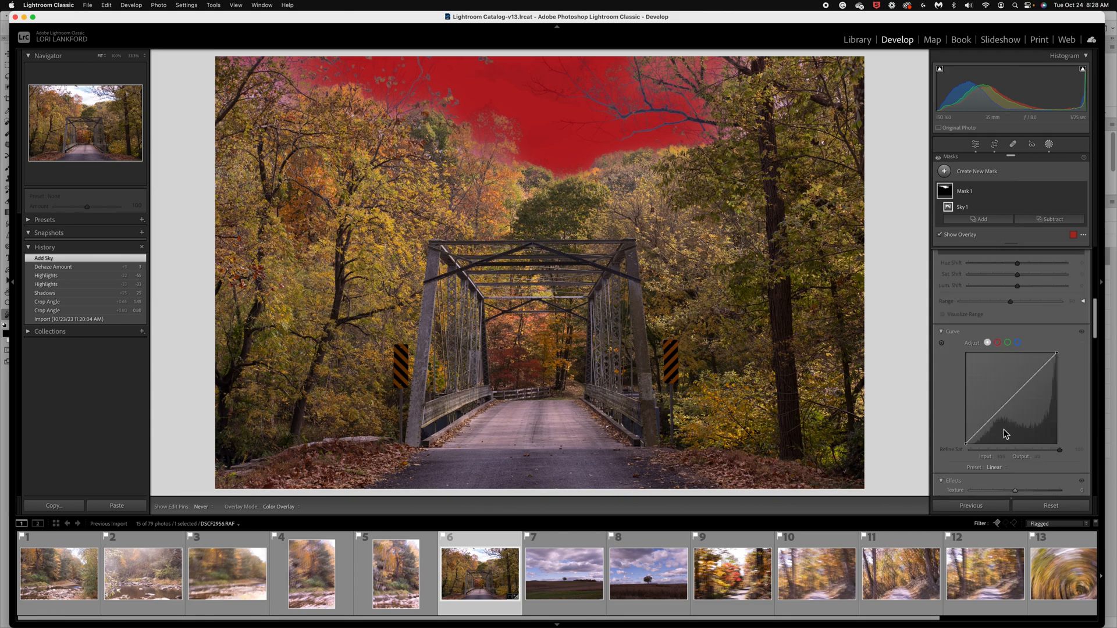
scroll(down, 3)
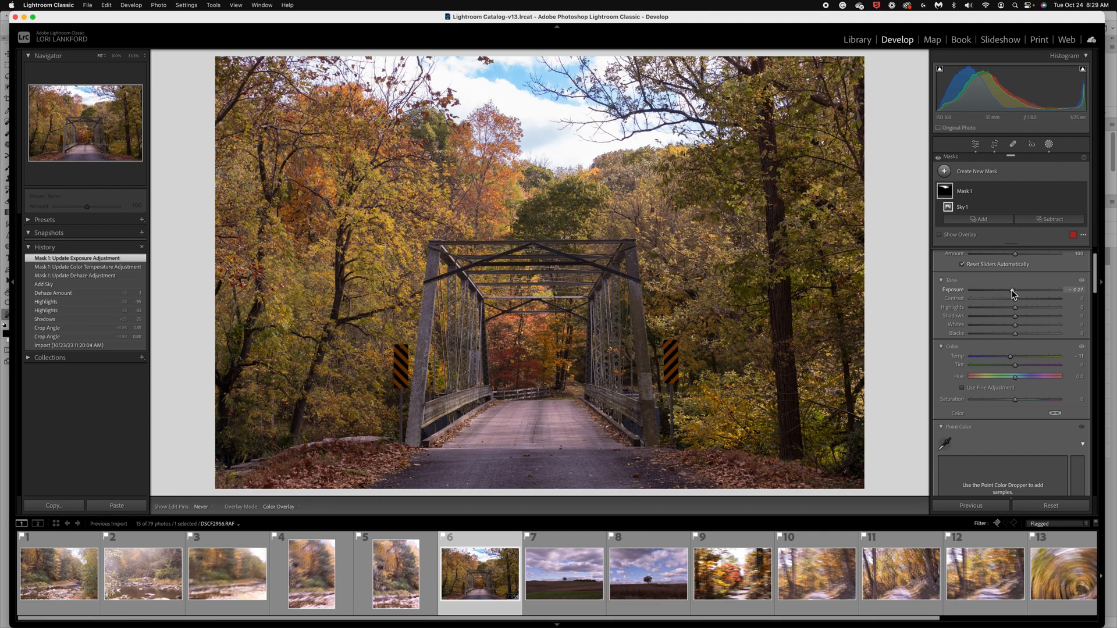
mouse_move(1004, 312)
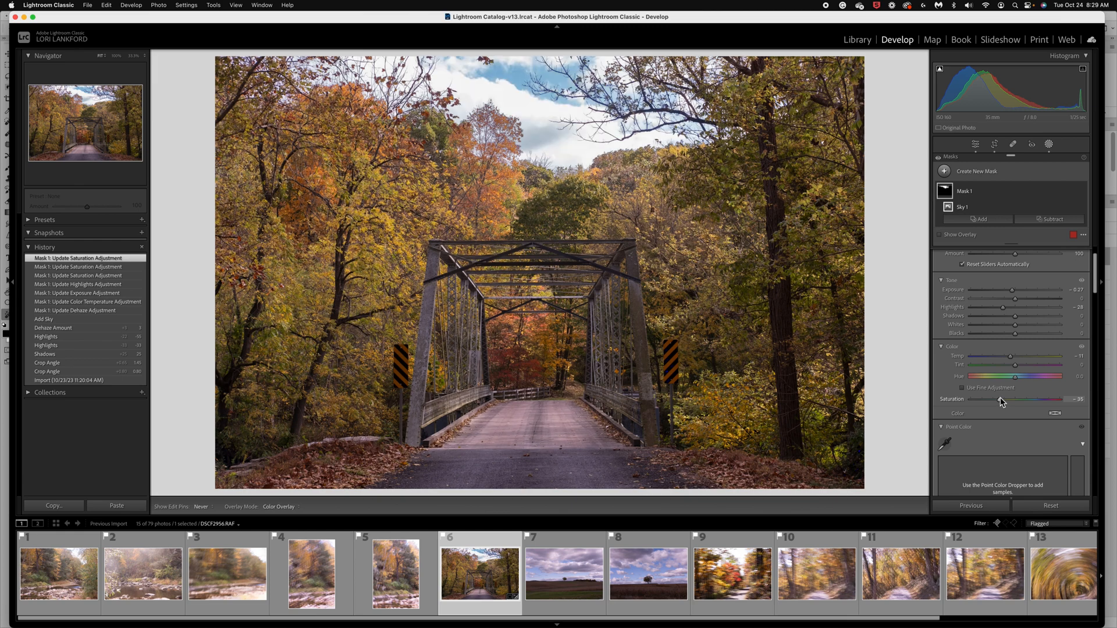
mouse_move(904, 330)
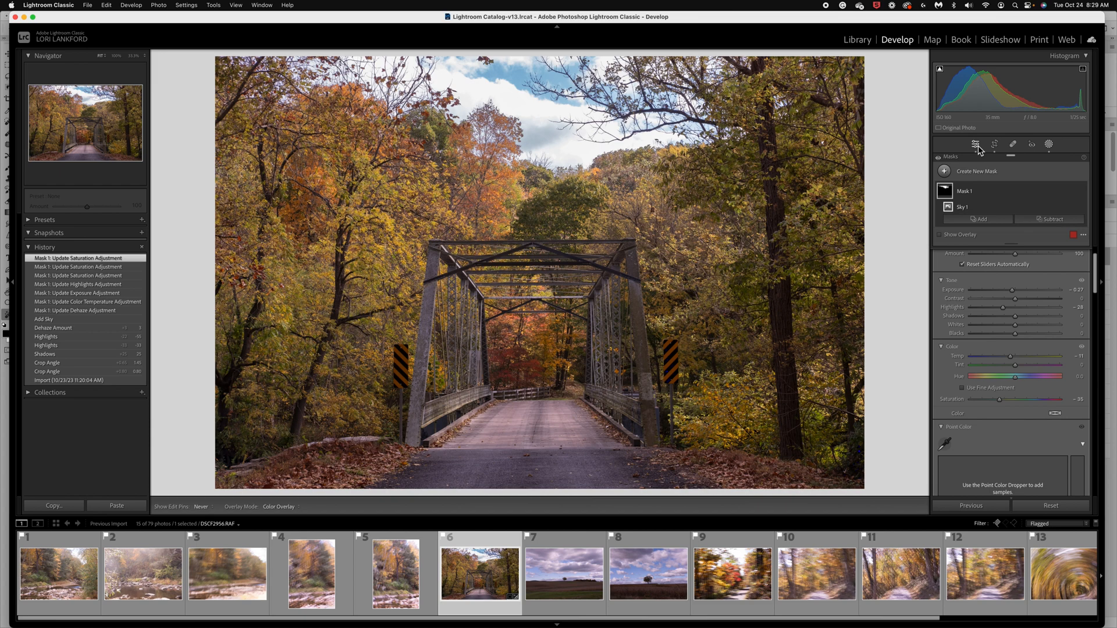
Sample two orange foliage colours in Point Color and raise their saturation and luminance shifts
click(975, 145)
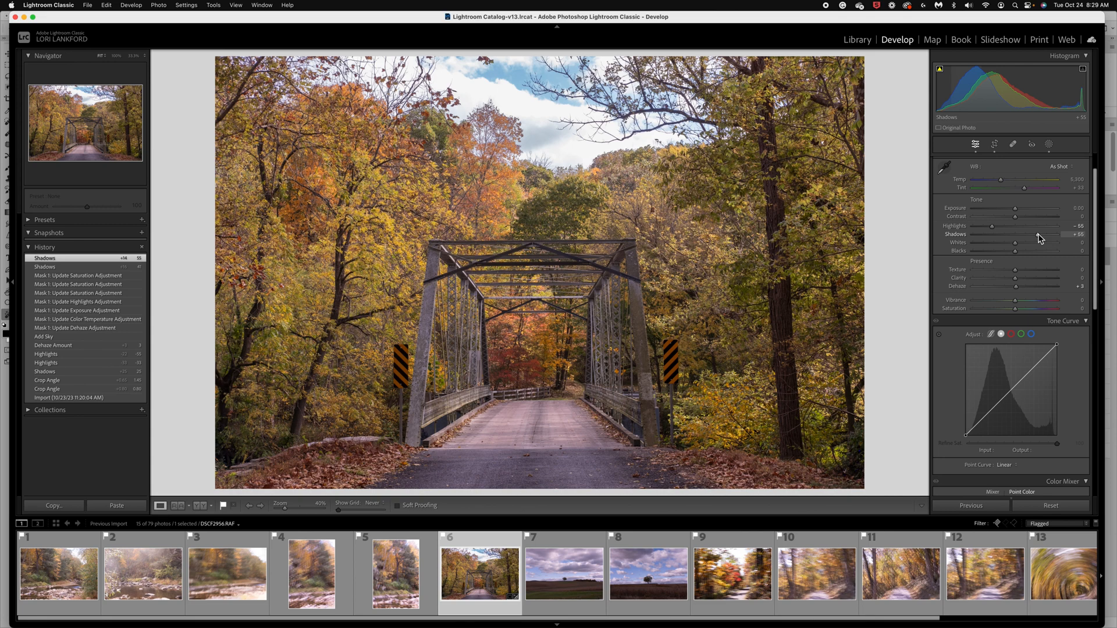
mouse_move(791, 393)
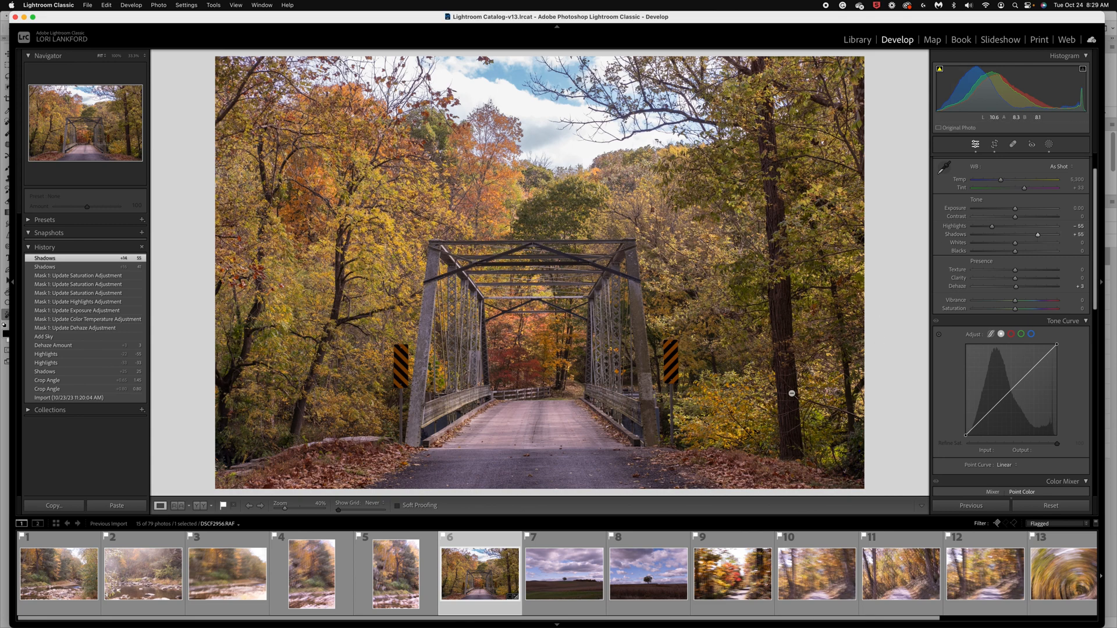
mouse_move(791, 388)
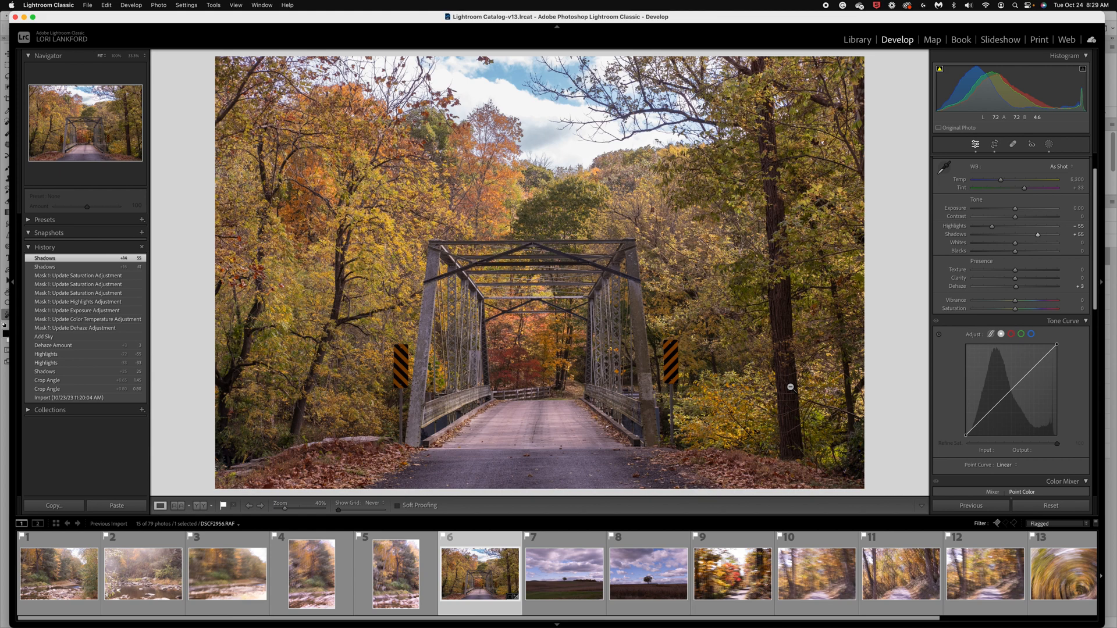
mouse_move(902, 431)
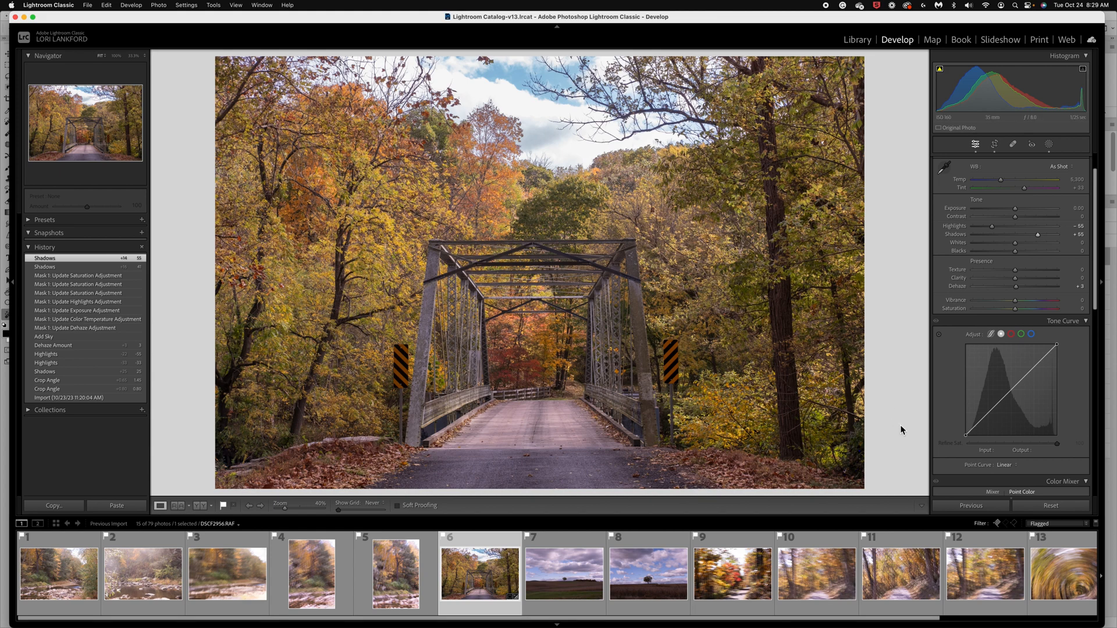
click(1062, 320)
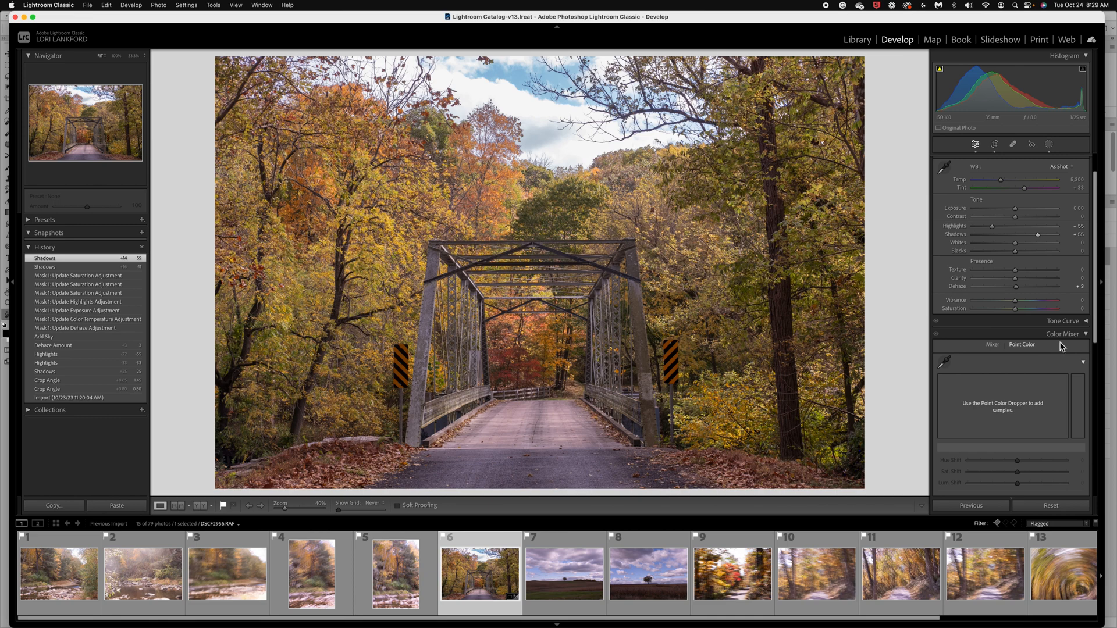
mouse_move(1021, 353)
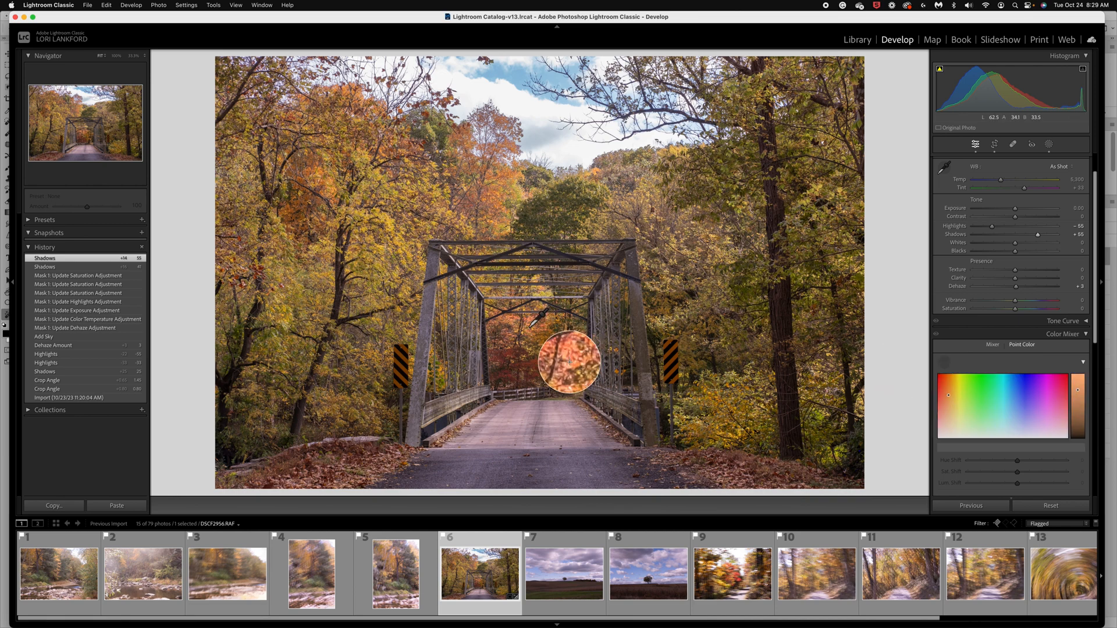
click(568, 363)
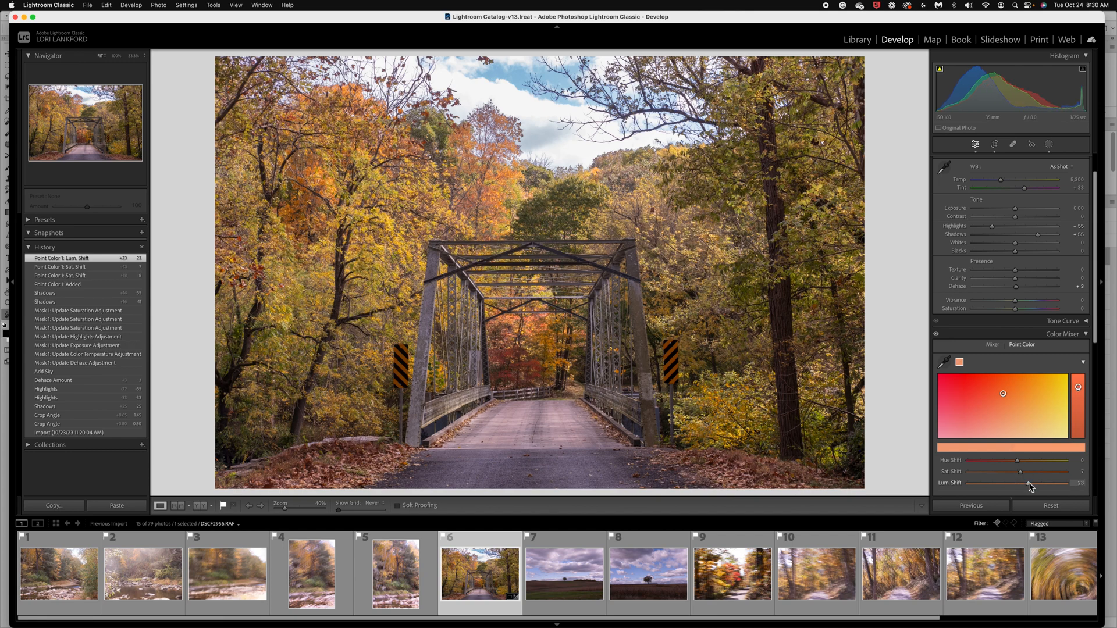
mouse_move(942, 366)
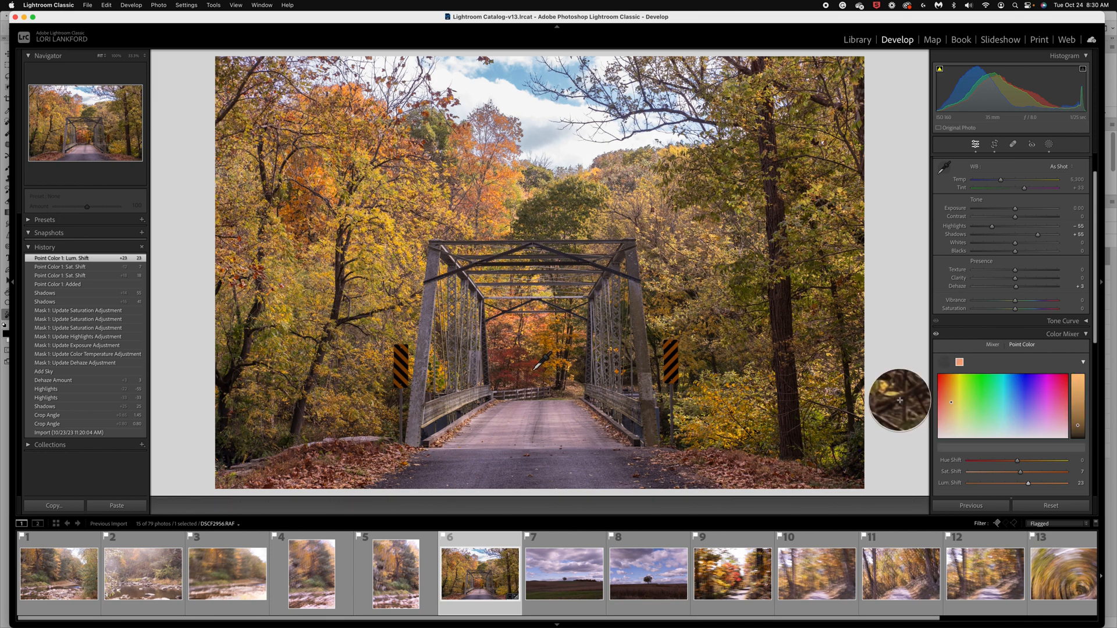
click(534, 365)
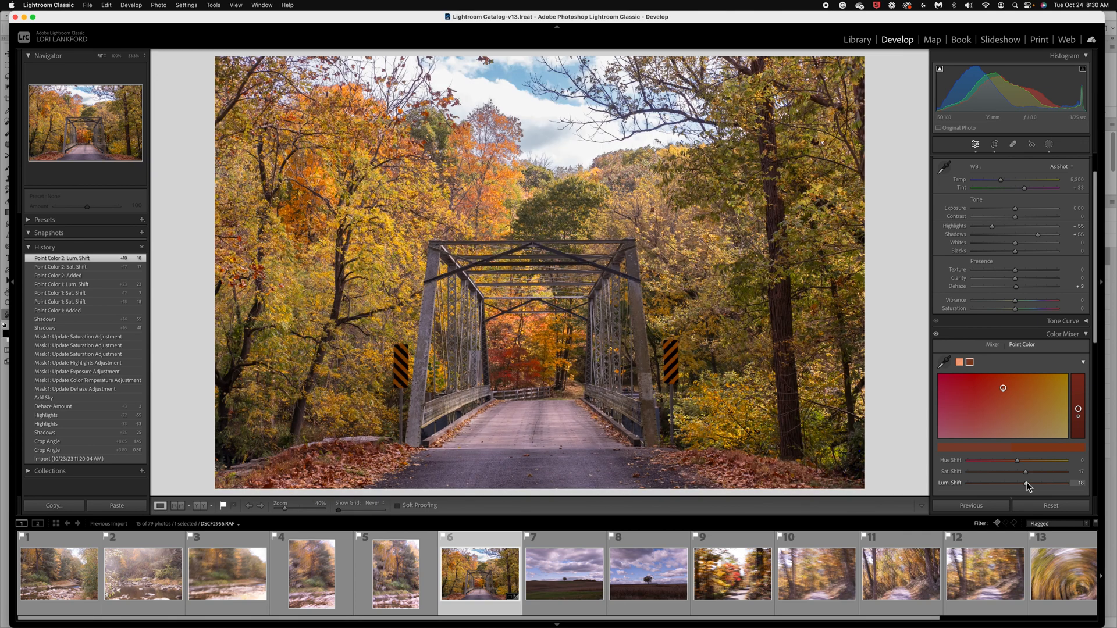
mouse_move(984, 407)
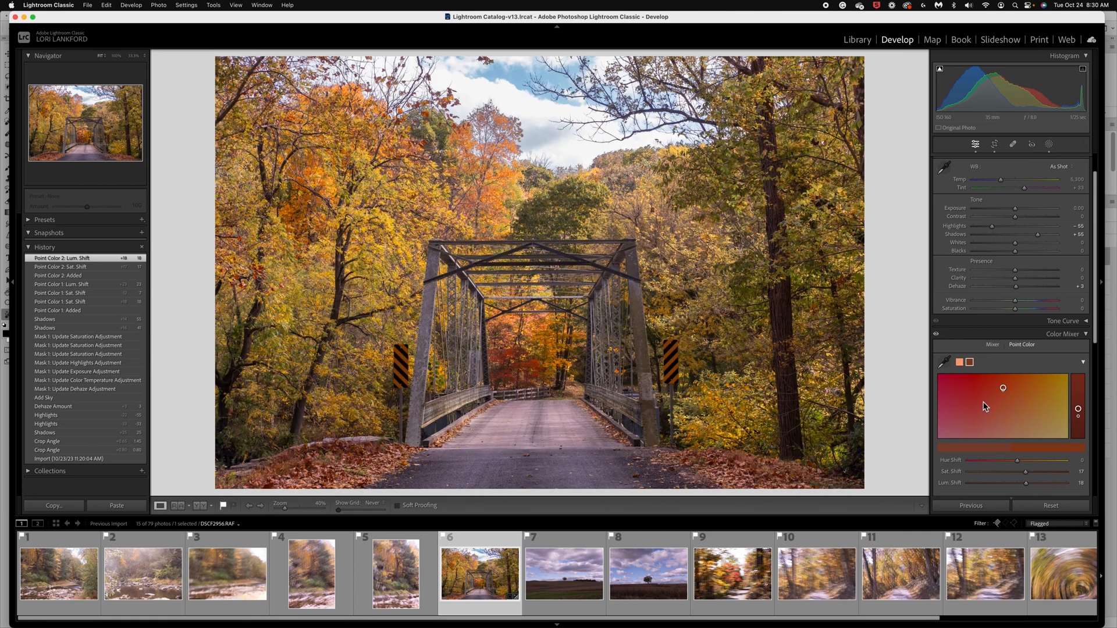
click(991, 345)
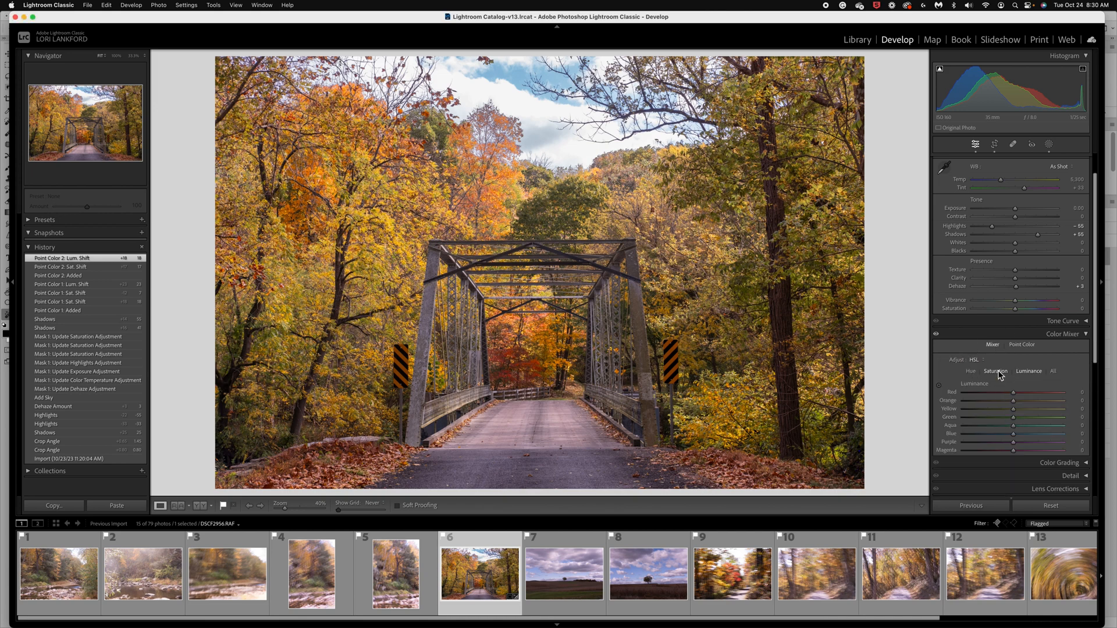
Set Yellow saturation to -12 in the Color Mixer's hue-range Saturation sliders
click(996, 370)
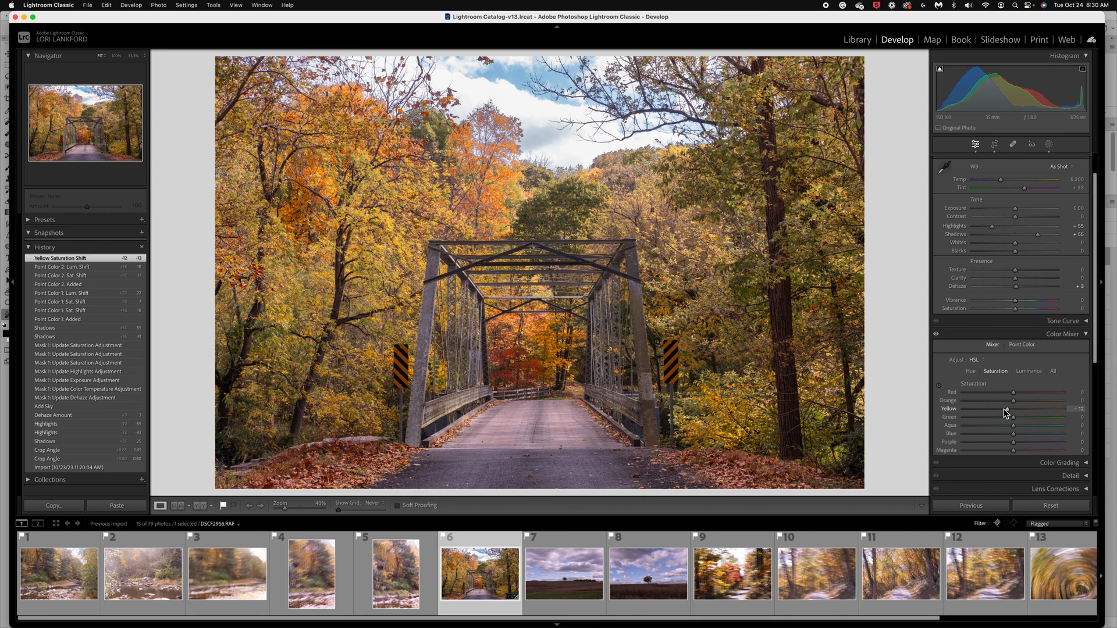
mouse_move(533, 340)
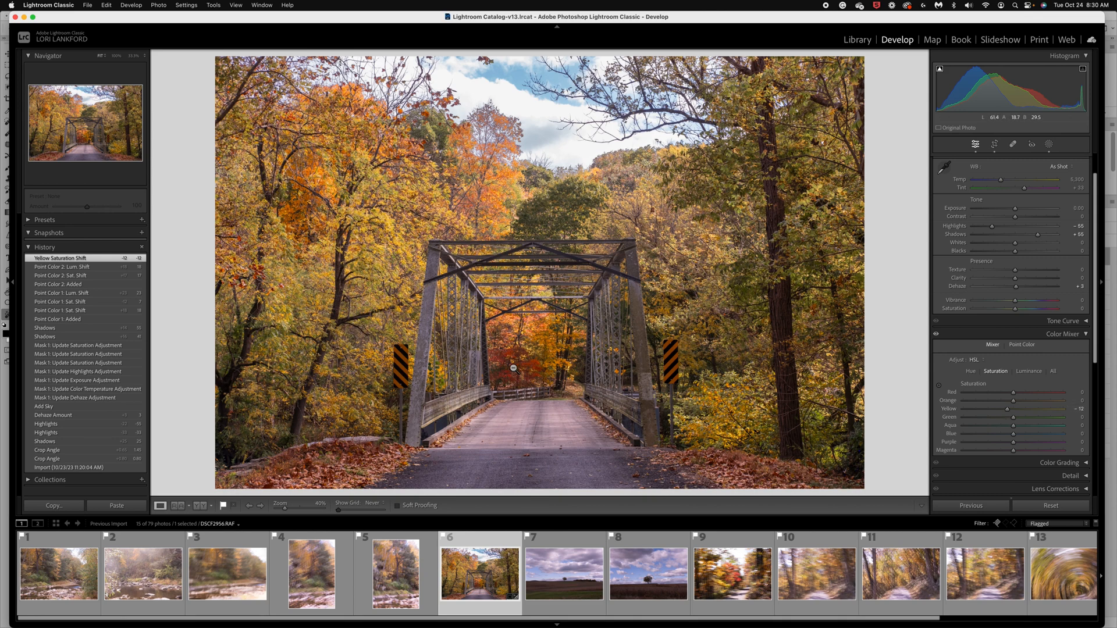
mouse_move(753, 276)
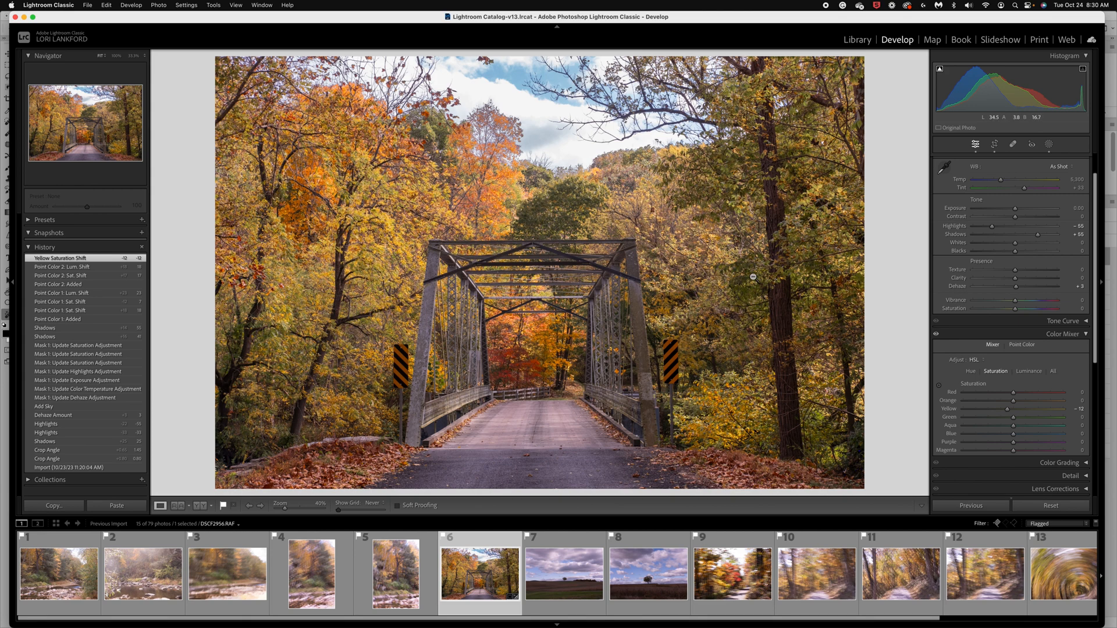
mouse_move(784, 225)
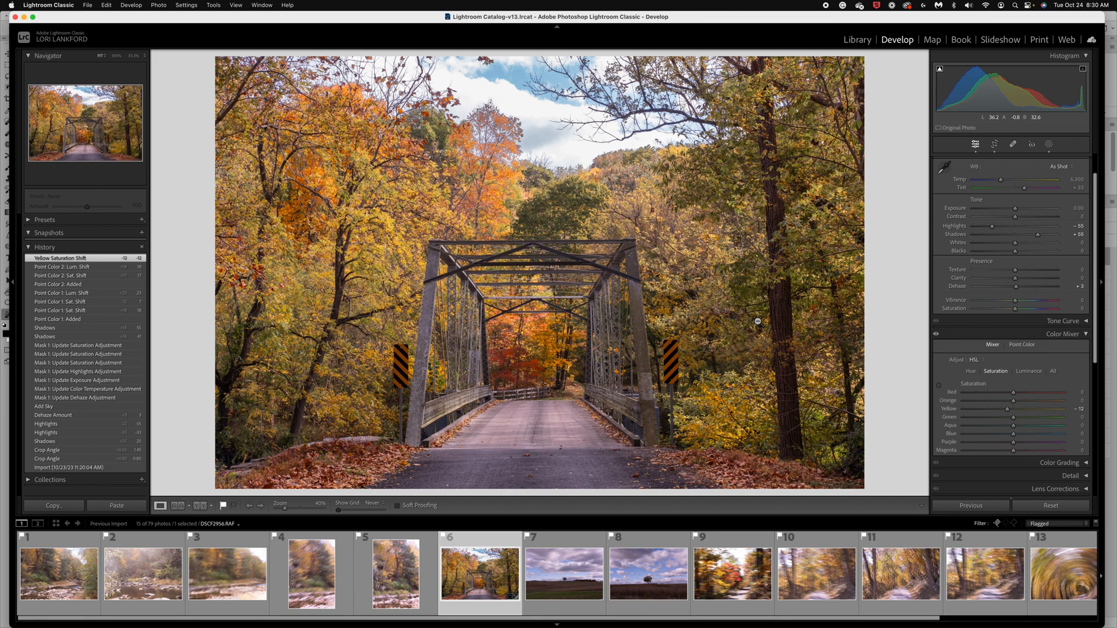
mouse_move(758, 320)
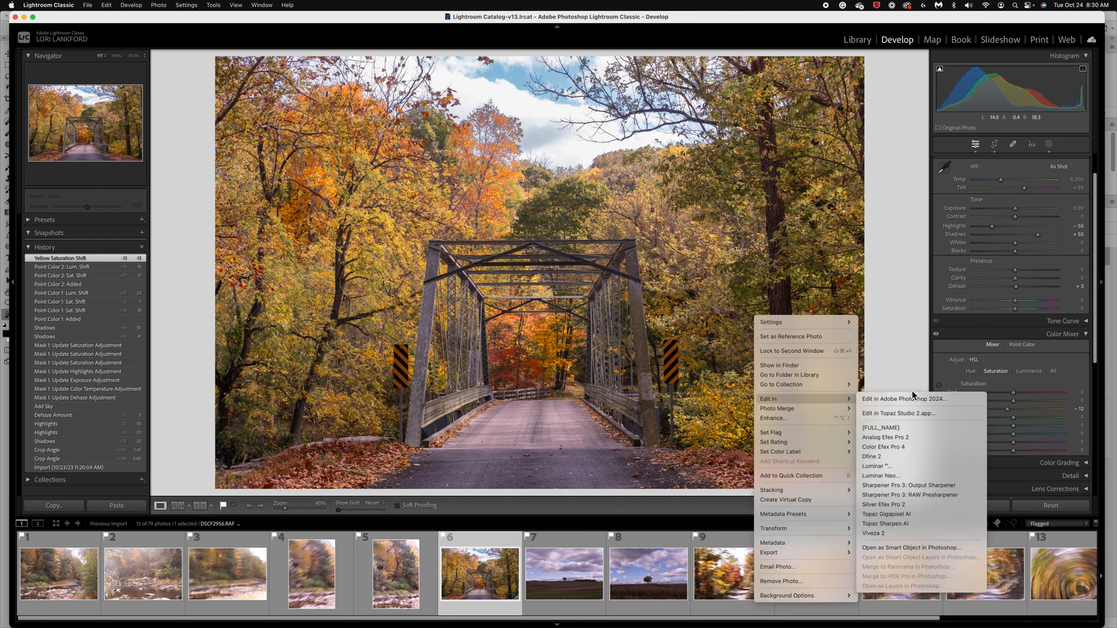
Edit the photo in Adobe Photoshop 2024, choosing Open Anyway at the compatibility warning
click(901, 399)
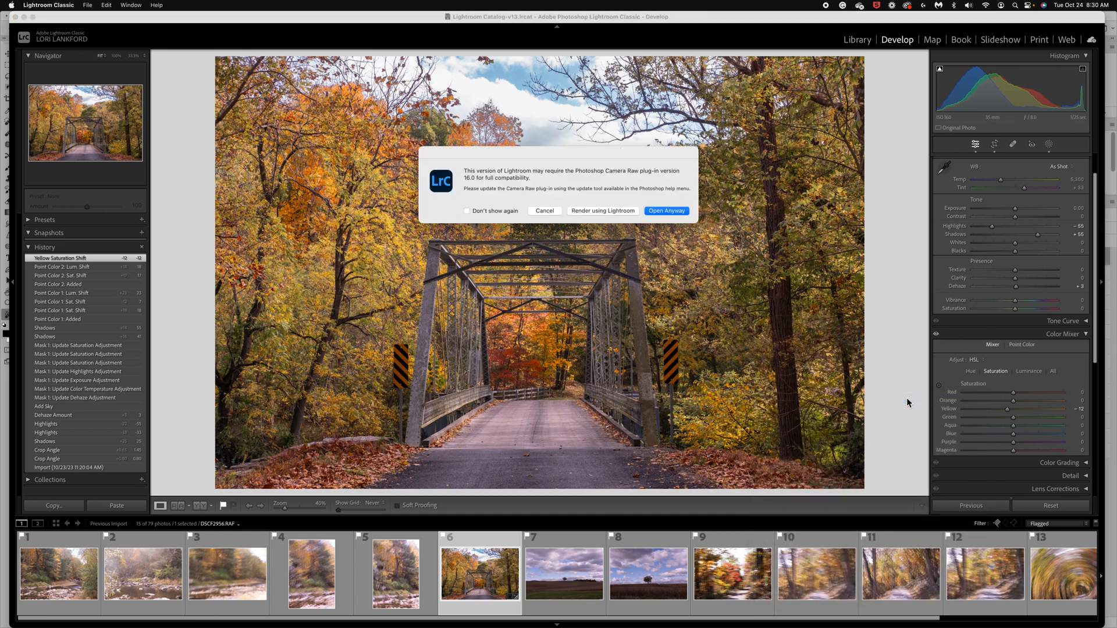
mouse_move(678, 221)
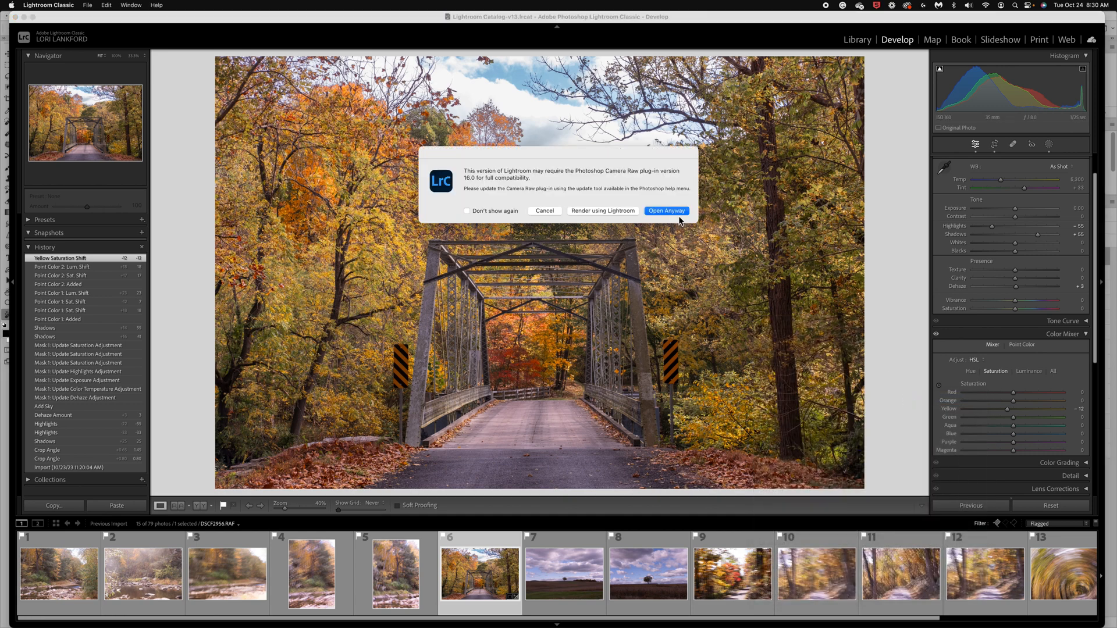
click(666, 210)
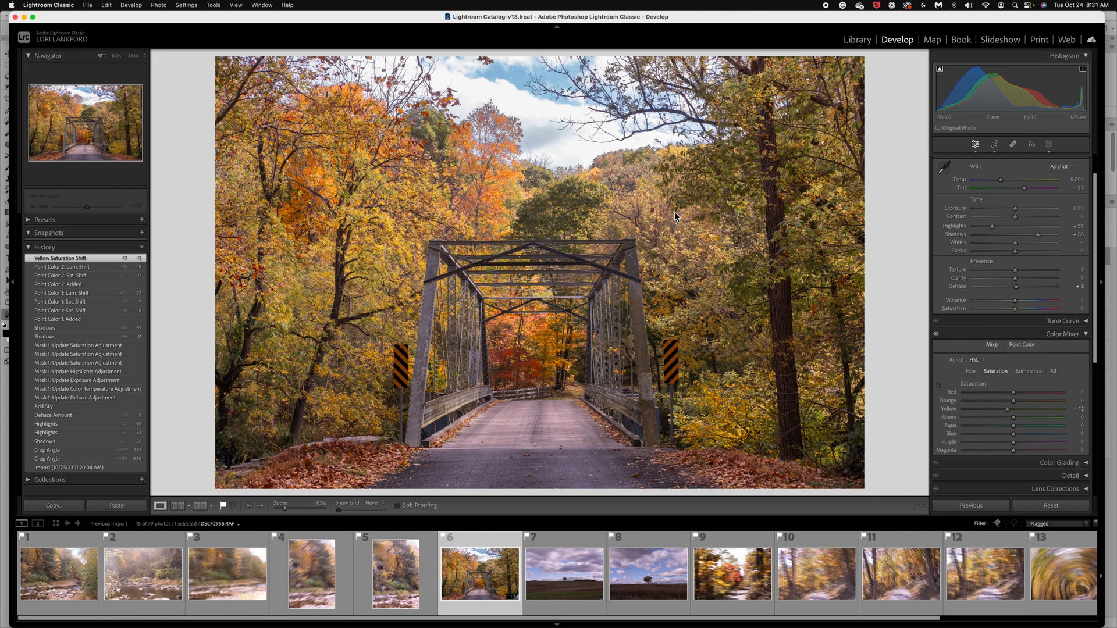
mouse_move(631, 470)
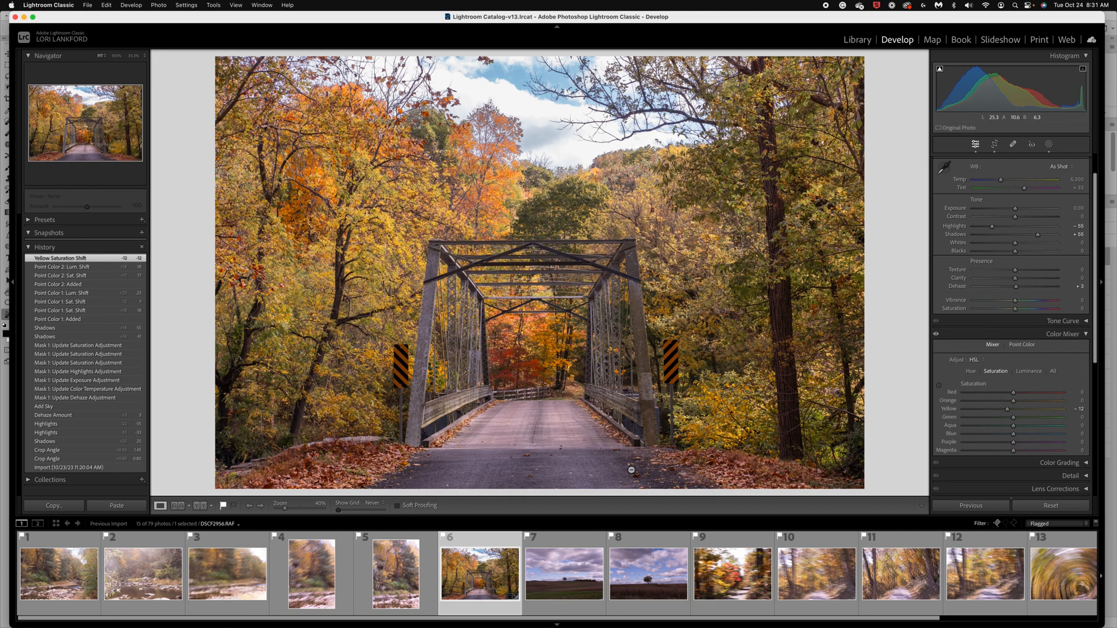
mouse_move(450, 470)
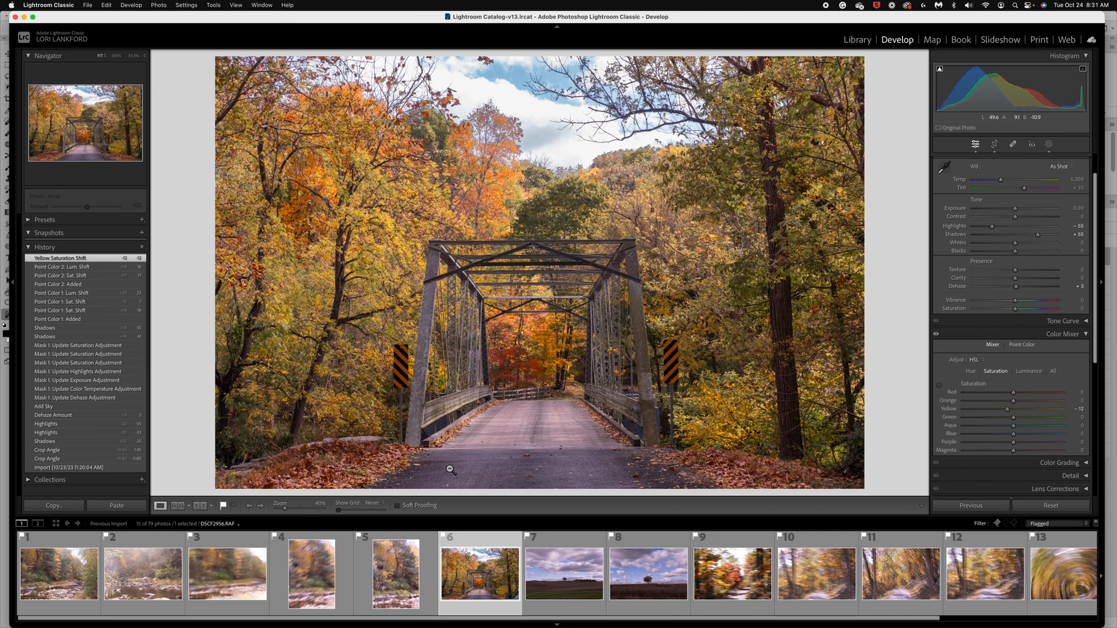
mouse_move(597, 447)
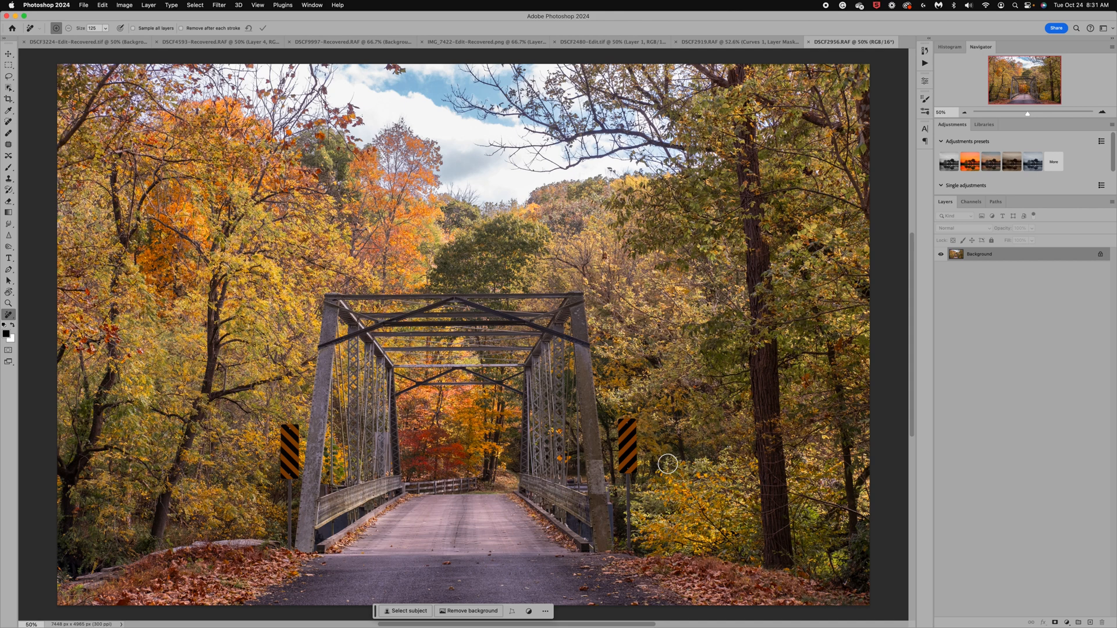
mouse_move(994, 321)
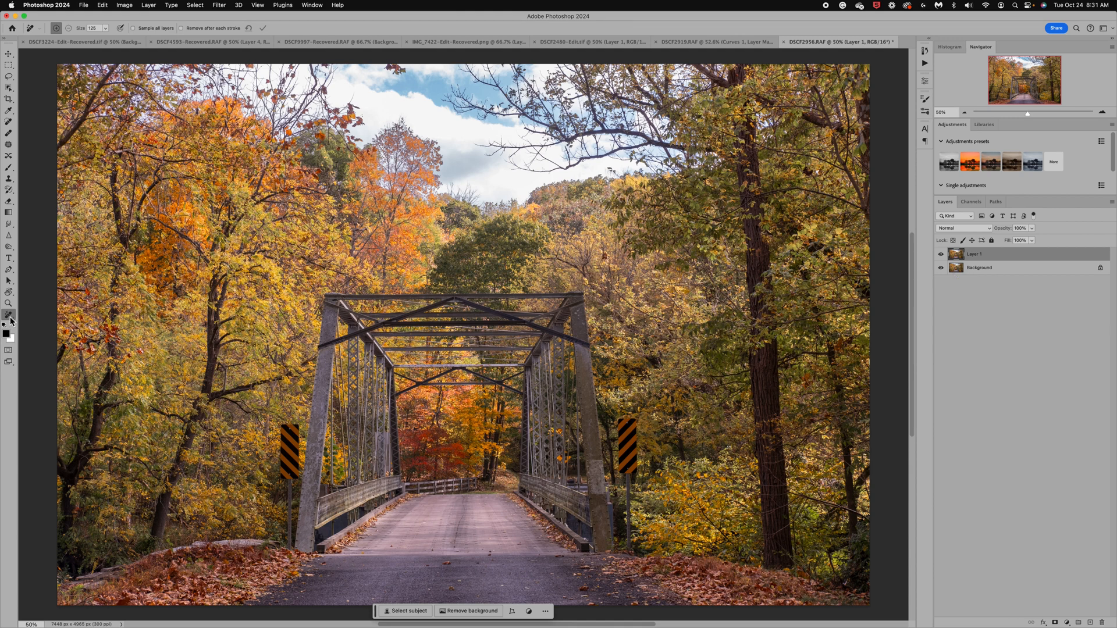
mouse_move(293, 429)
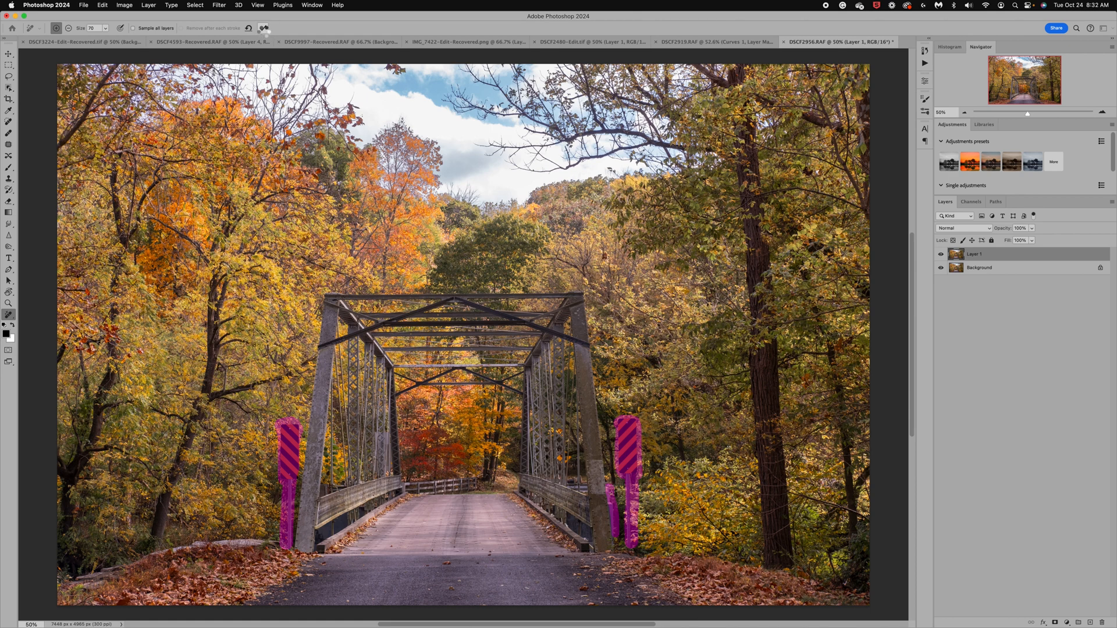
Apply the Remove tool strokes to erase both striped warning signs by the bridge
click(263, 28)
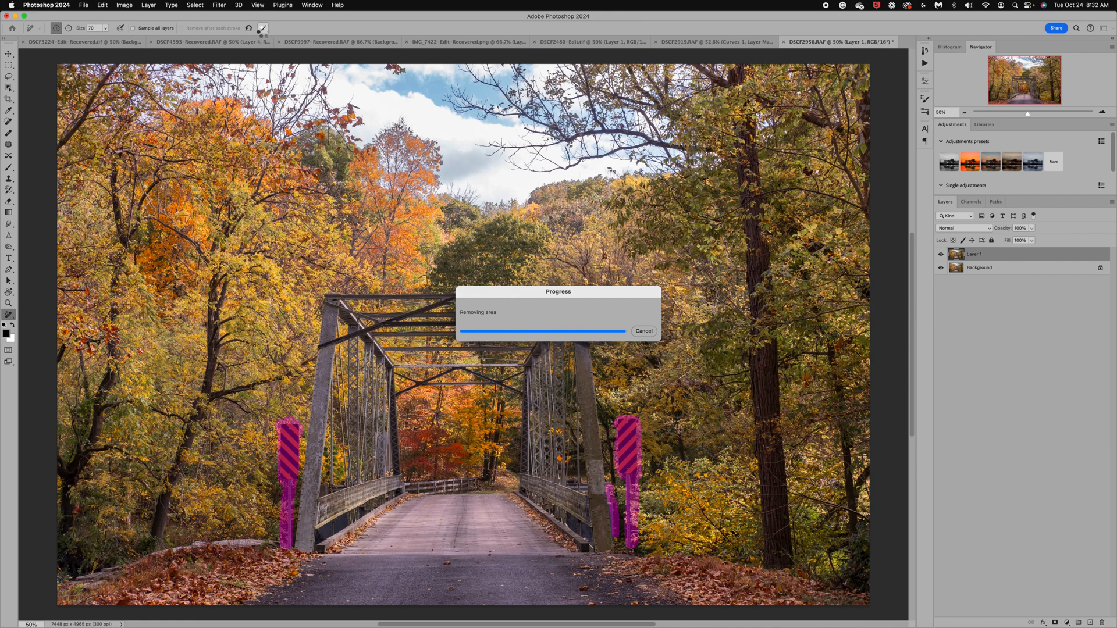
mouse_move(263, 29)
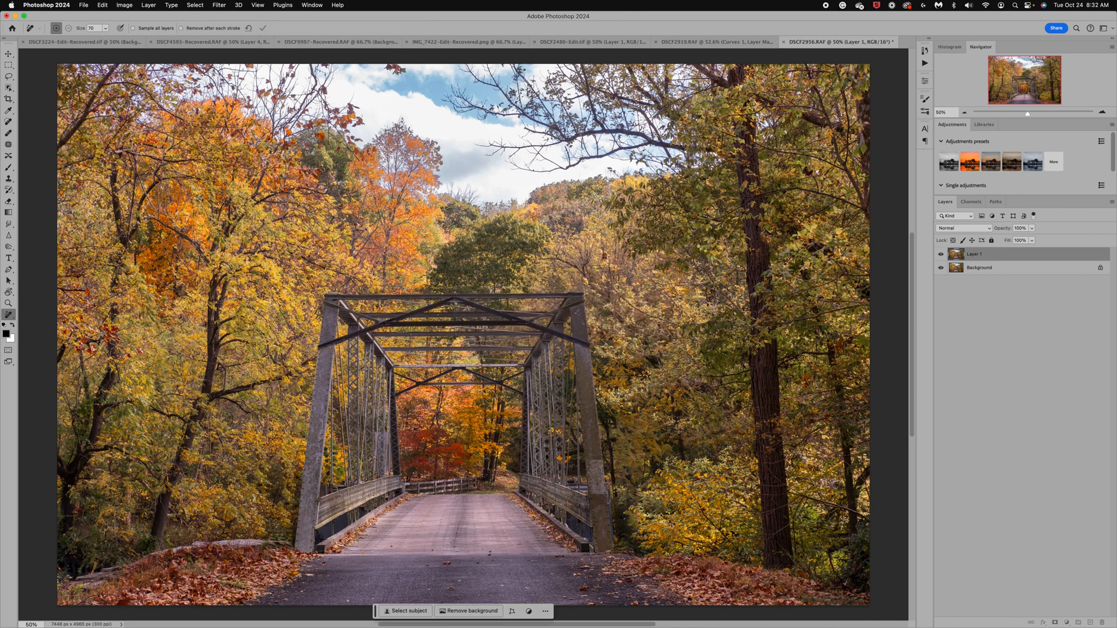
mouse_move(633, 525)
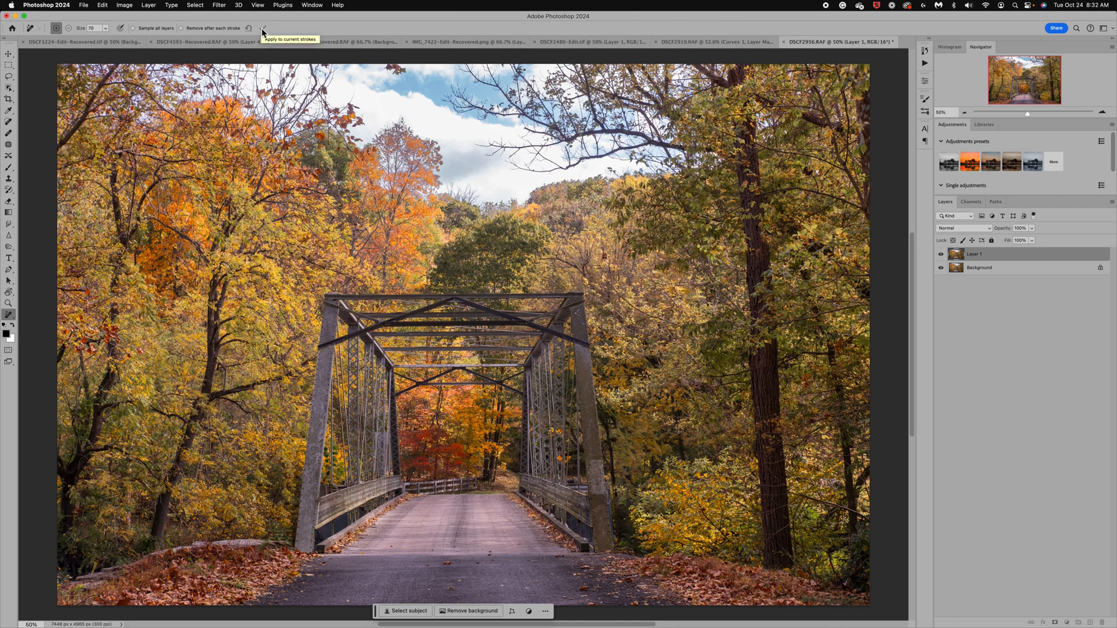
mouse_move(297, 485)
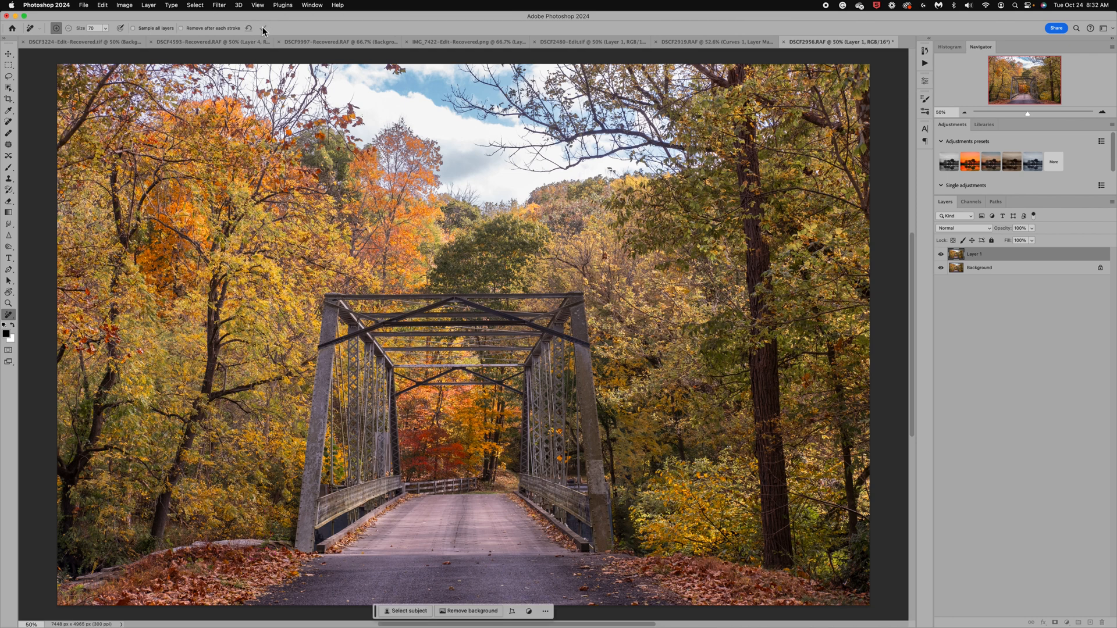
mouse_move(251, 28)
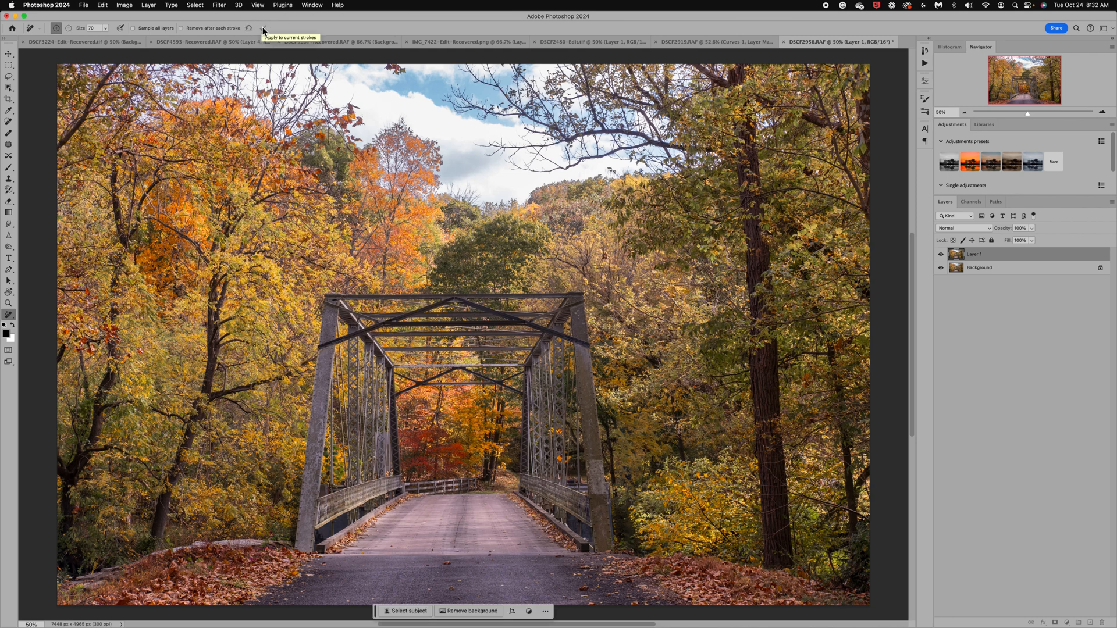
mouse_move(1066, 411)
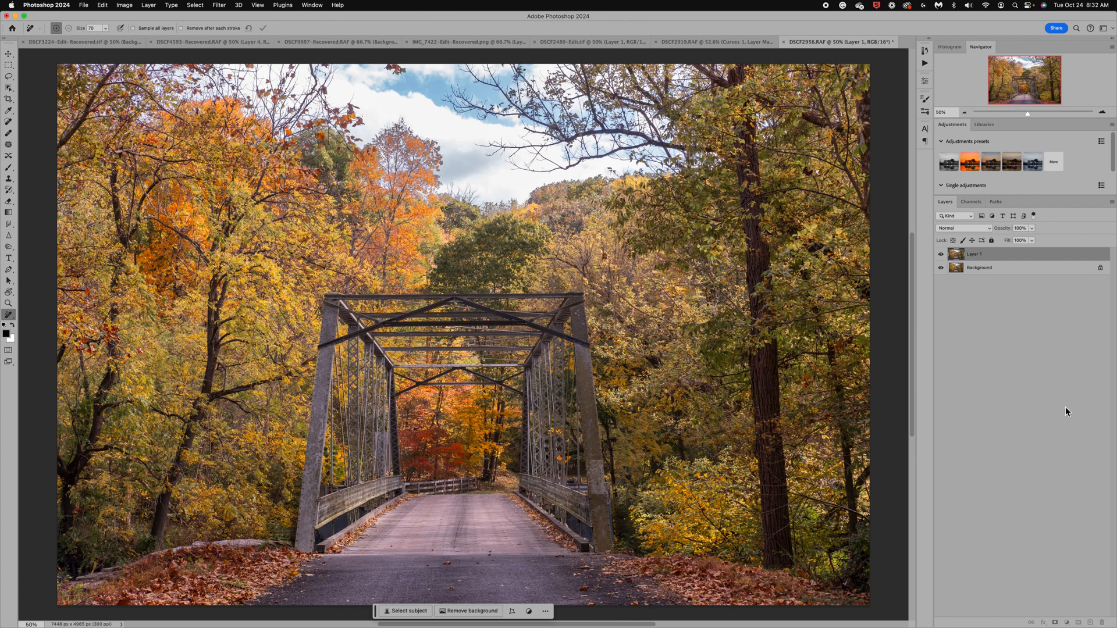
mouse_move(997, 300)
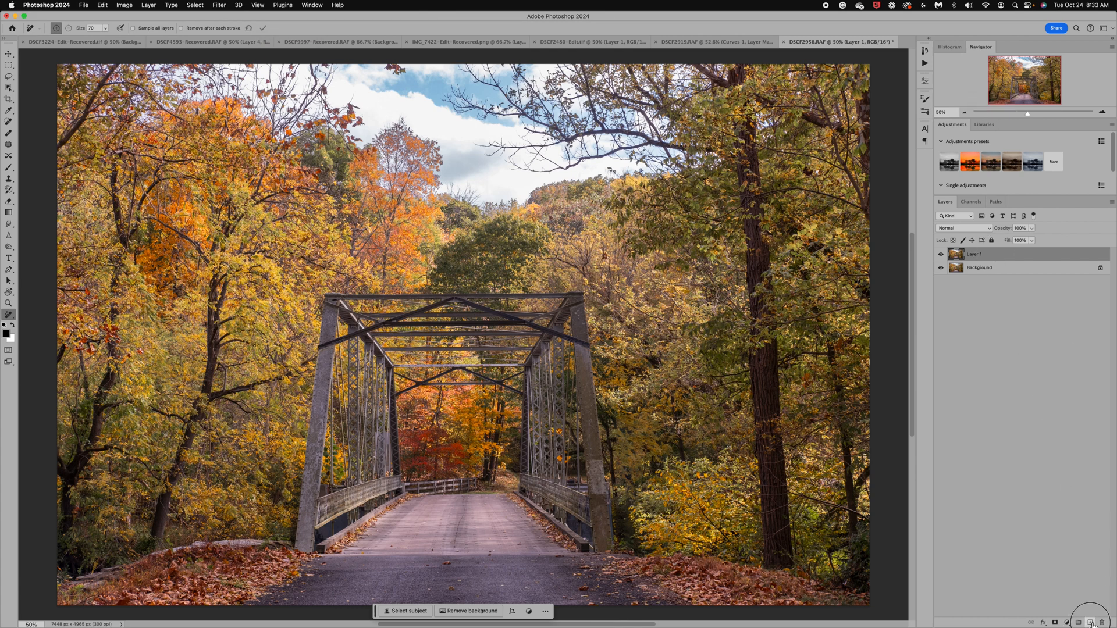
Add a blank Layer 2 and pick the Clone Stamp tool for road retouching
click(1091, 621)
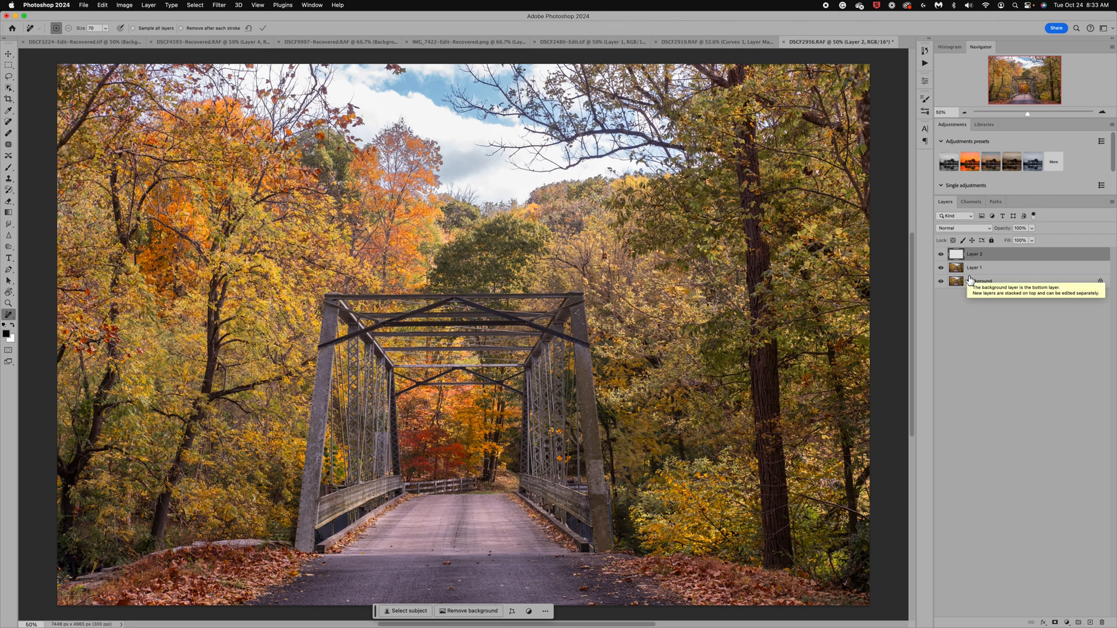
click(10, 178)
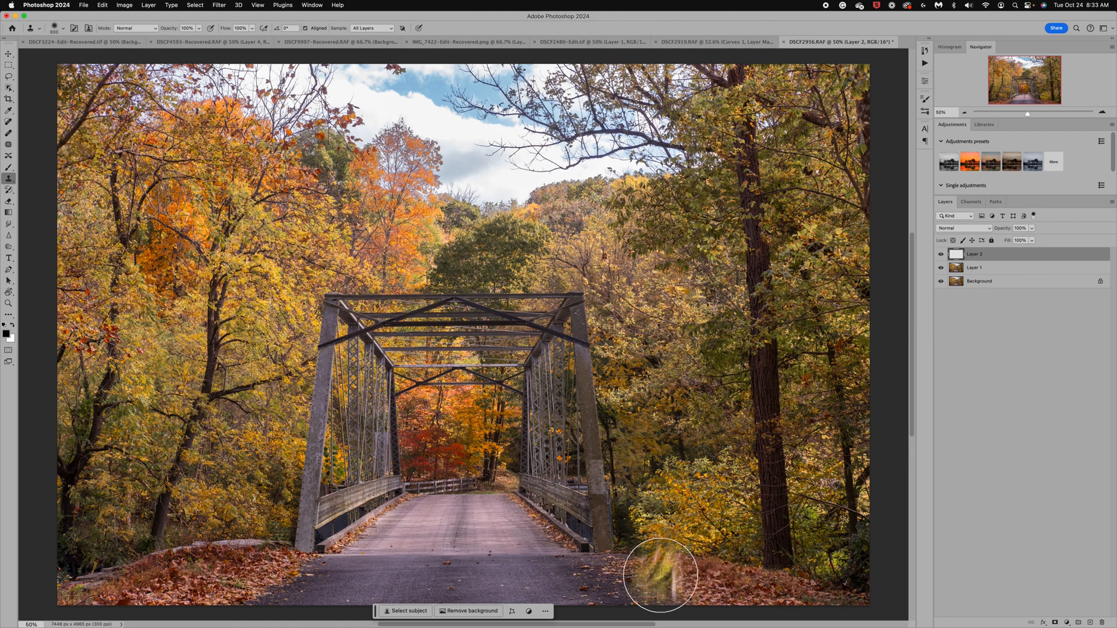
mouse_move(242, 575)
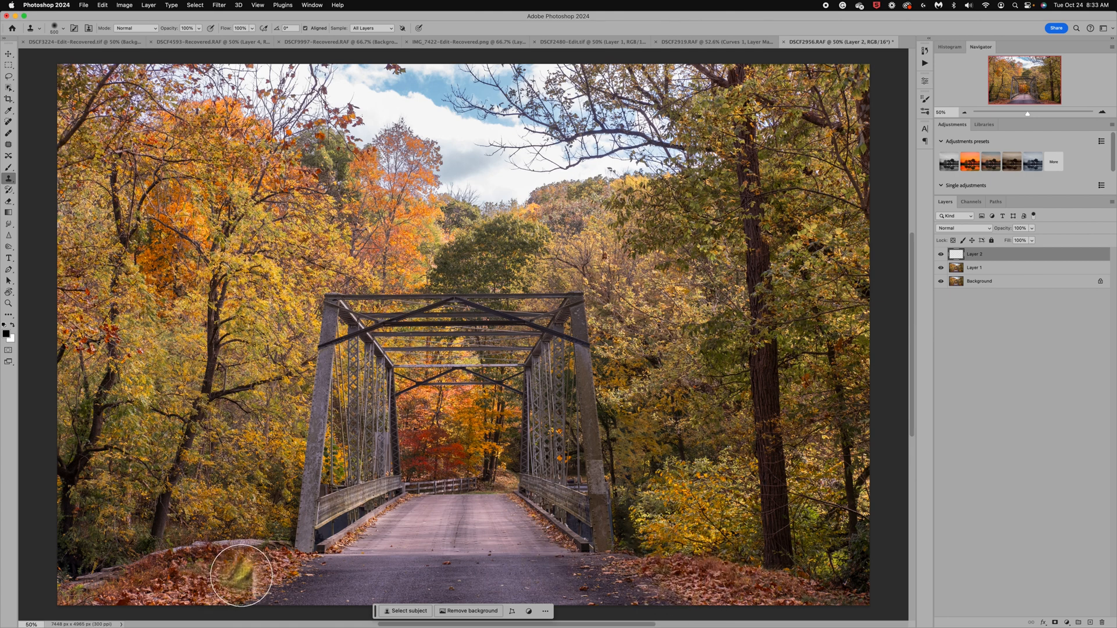
mouse_move(305, 569)
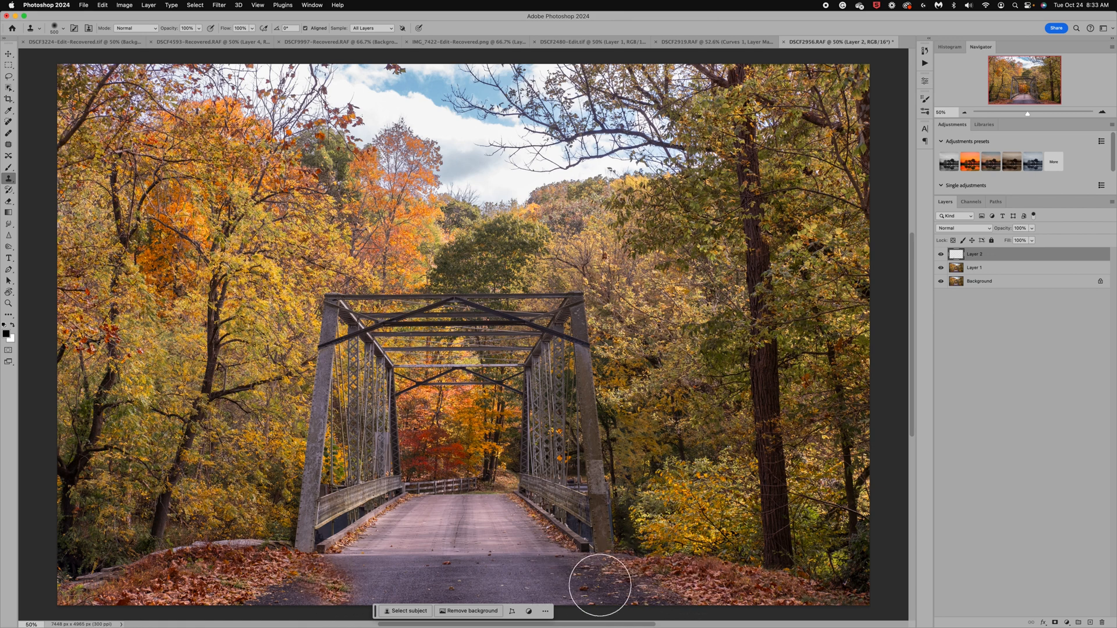
mouse_move(580, 566)
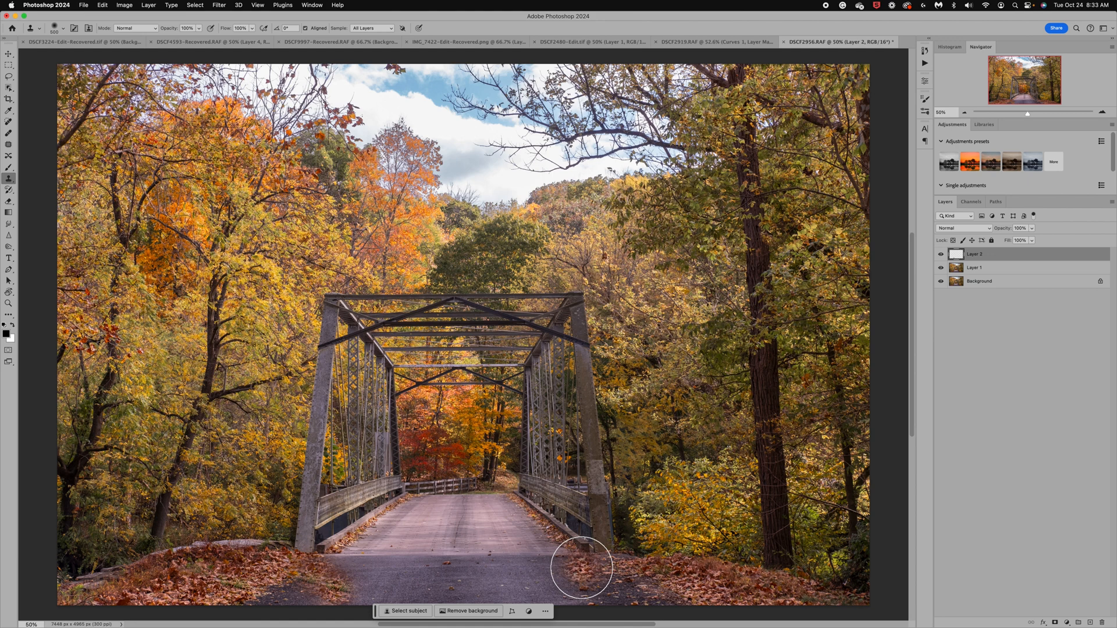
mouse_move(524, 593)
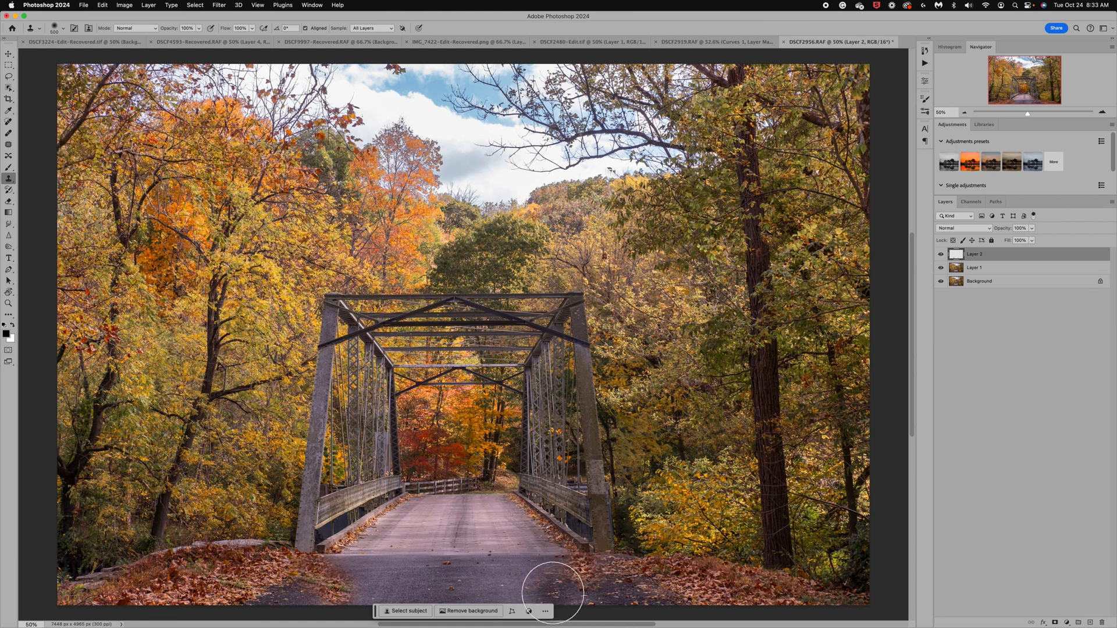
mouse_move(365, 584)
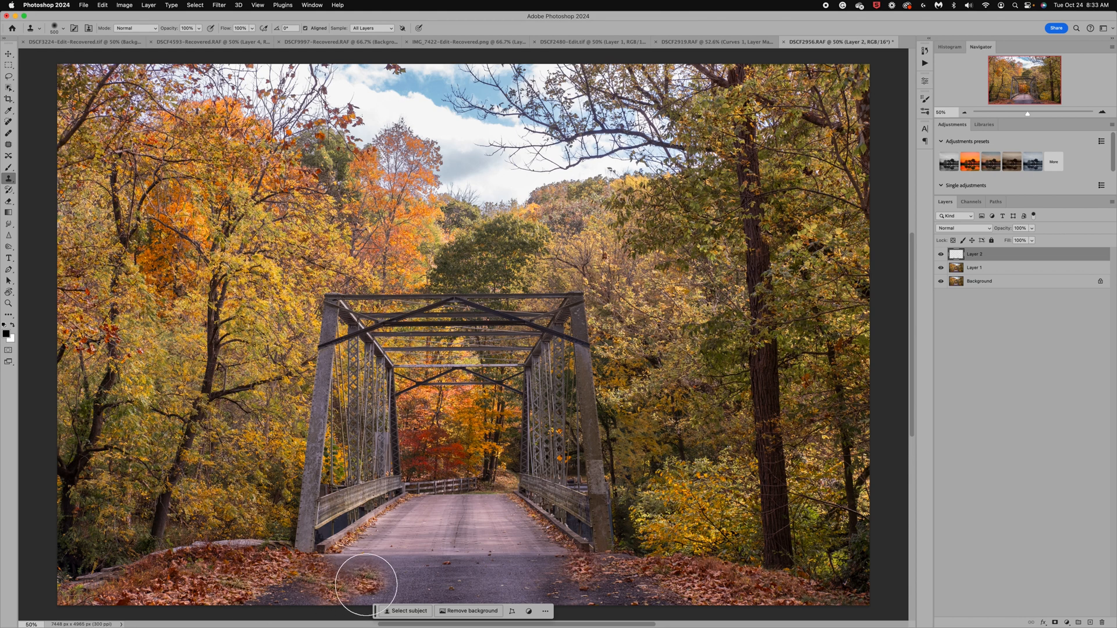
mouse_move(285, 595)
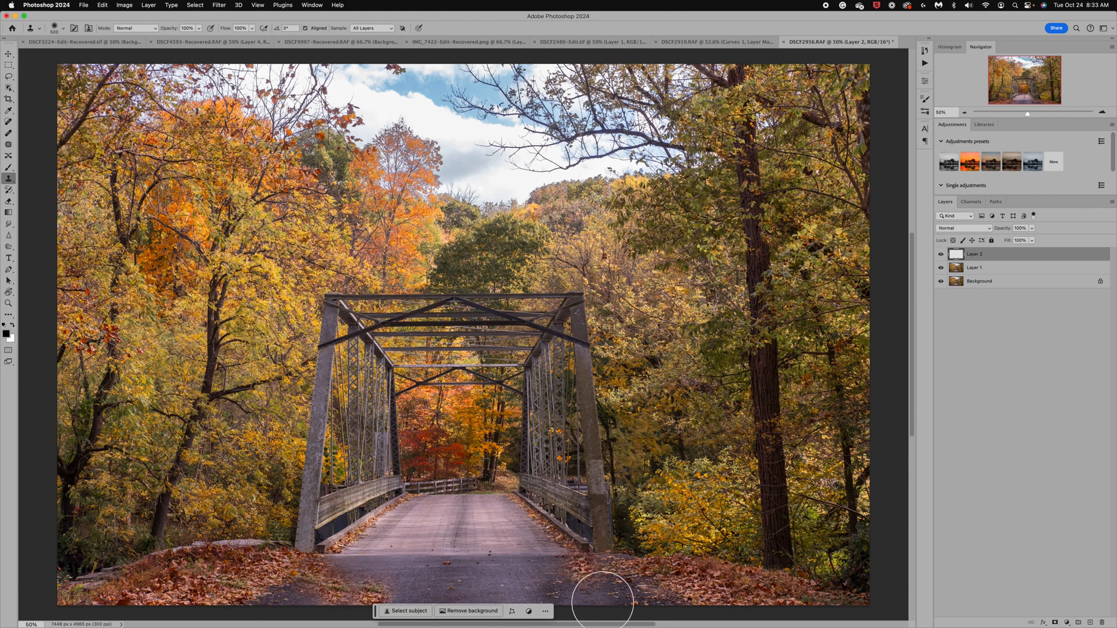
mouse_move(530, 594)
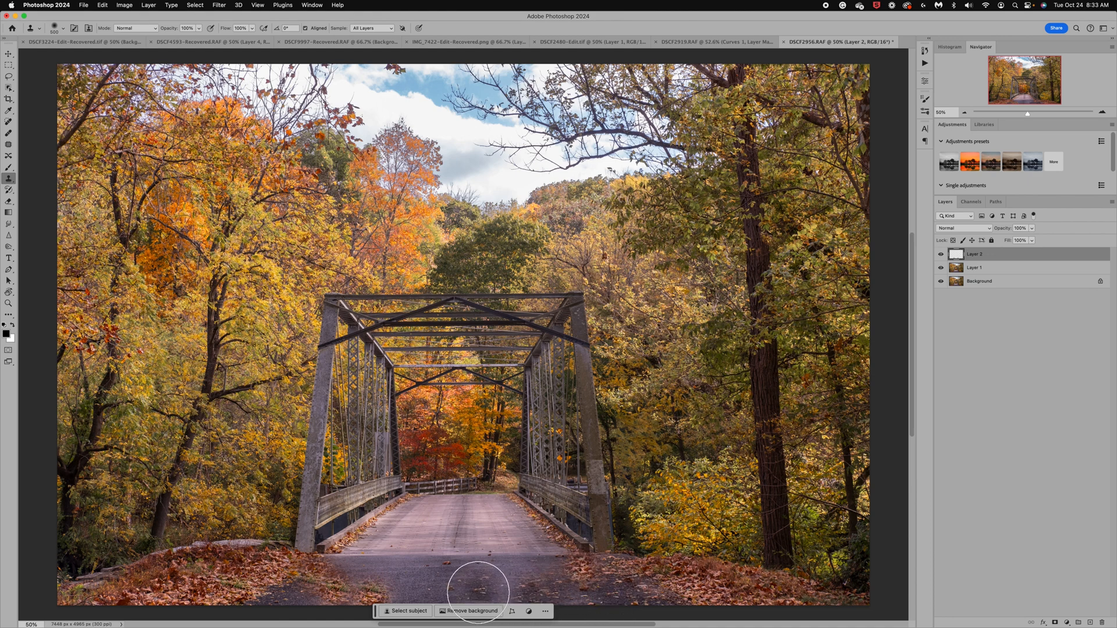
mouse_move(634, 600)
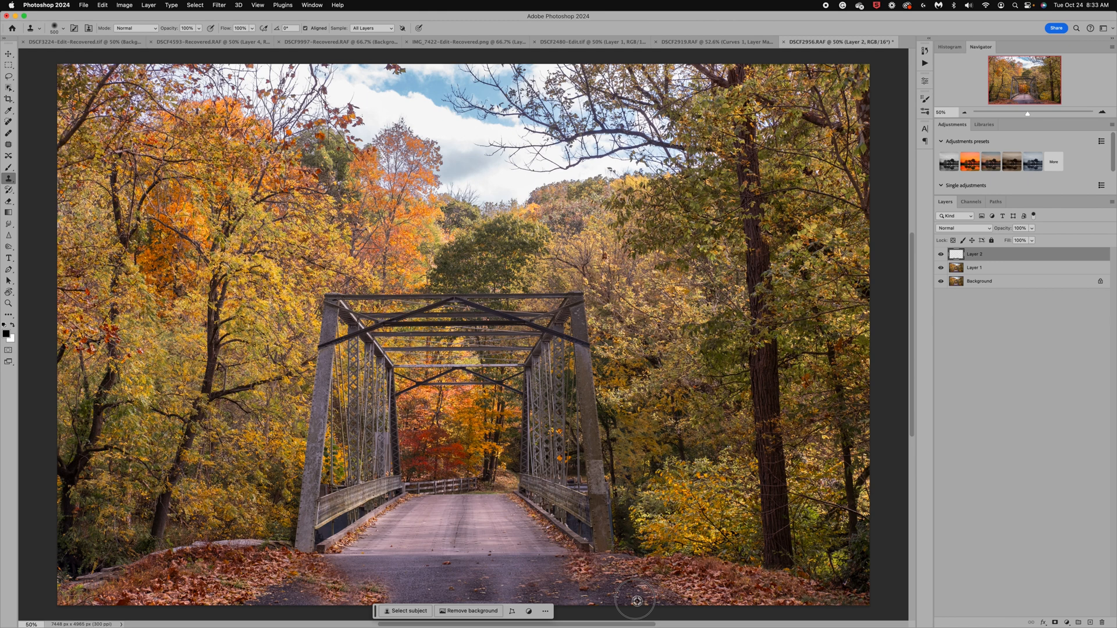
mouse_move(504, 597)
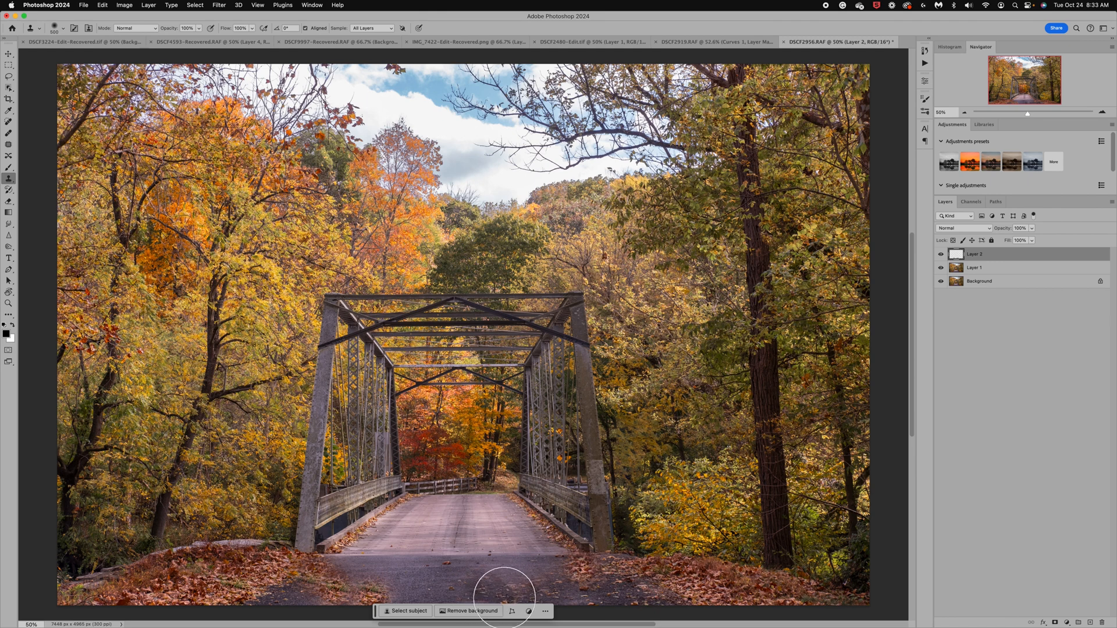
mouse_move(456, 594)
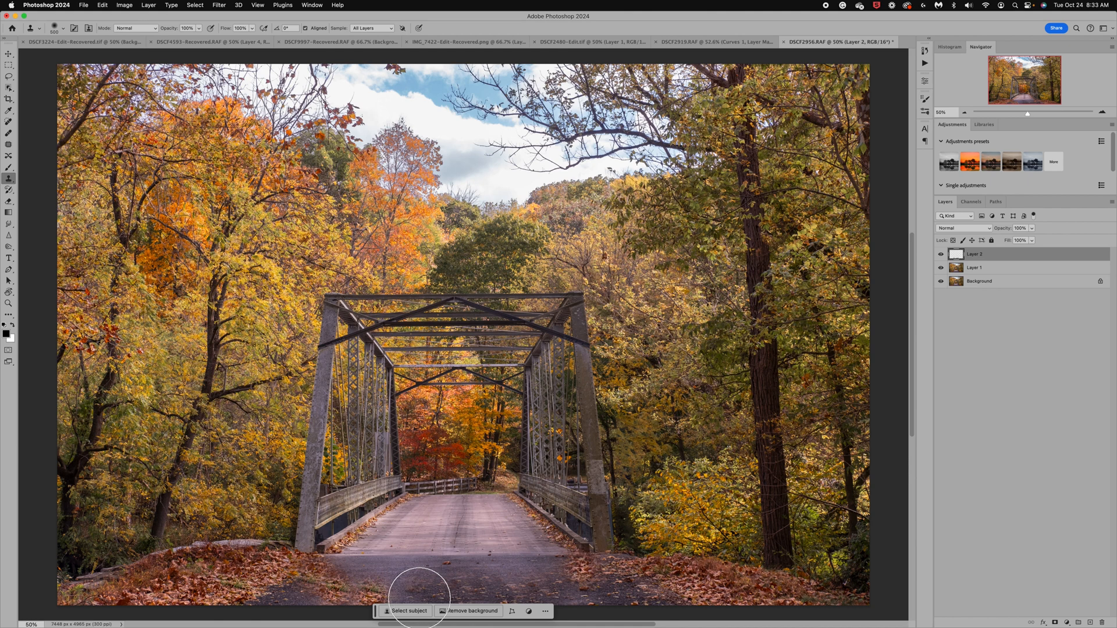
mouse_move(374, 577)
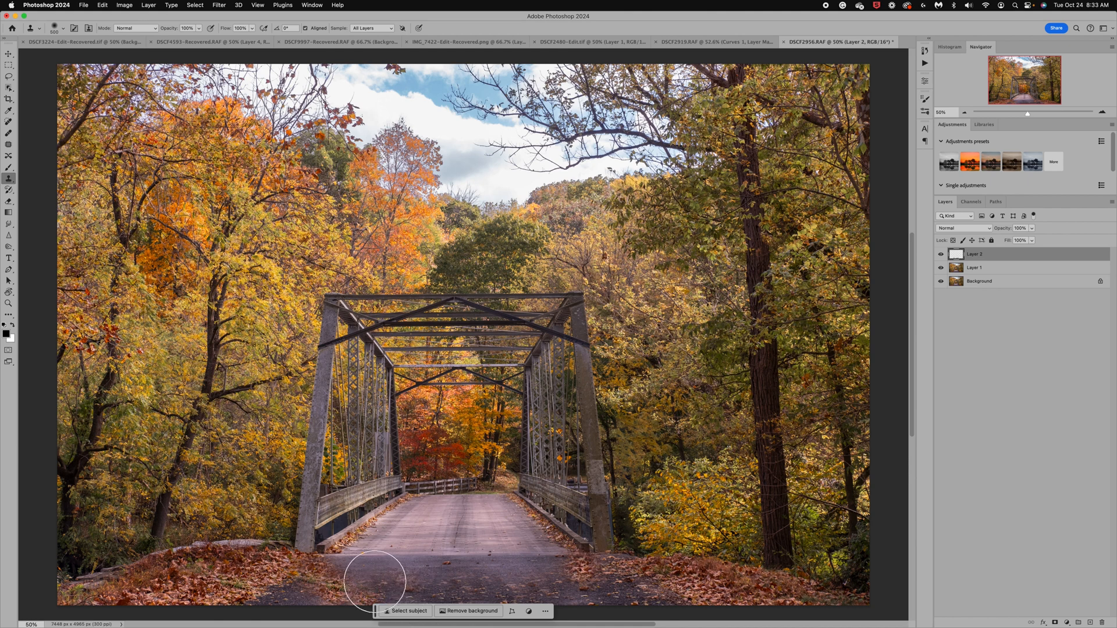
mouse_move(303, 597)
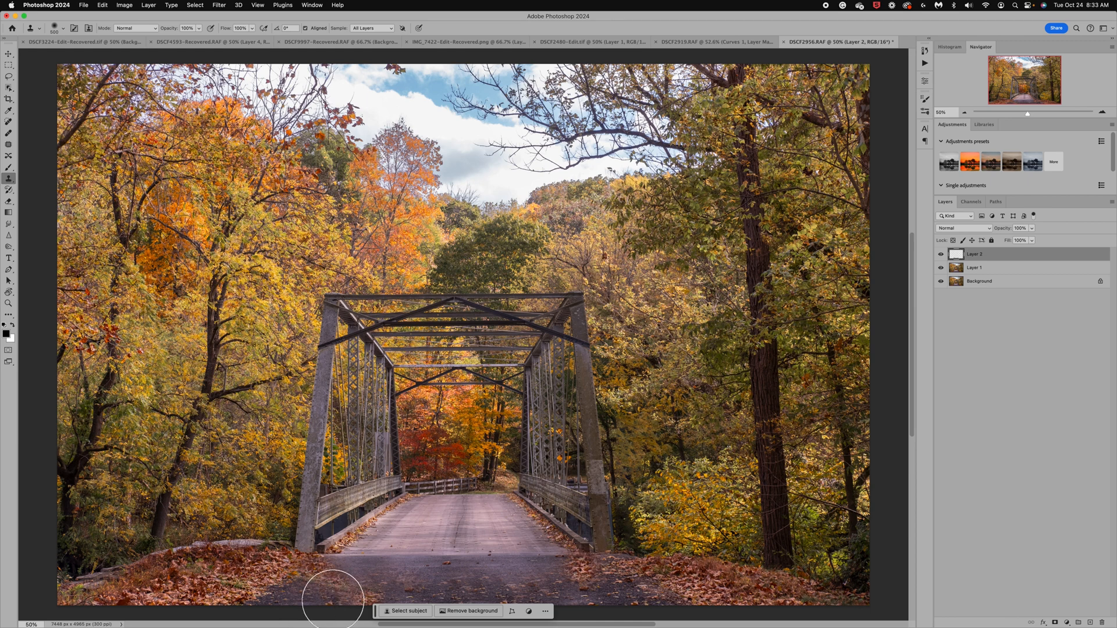
mouse_move(375, 591)
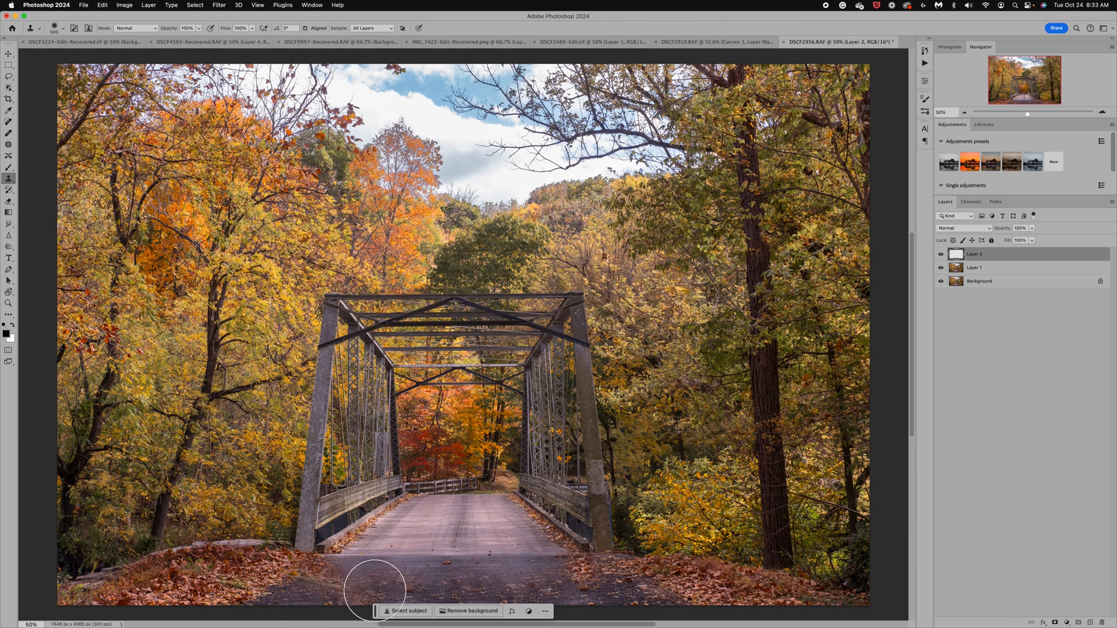
mouse_move(322, 590)
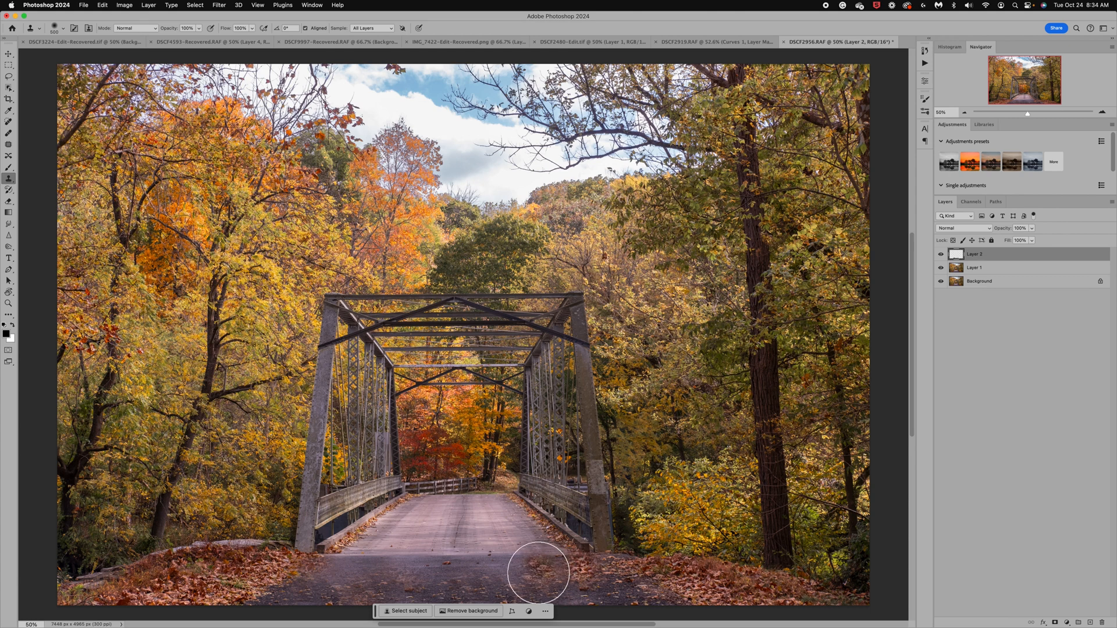
mouse_move(491, 577)
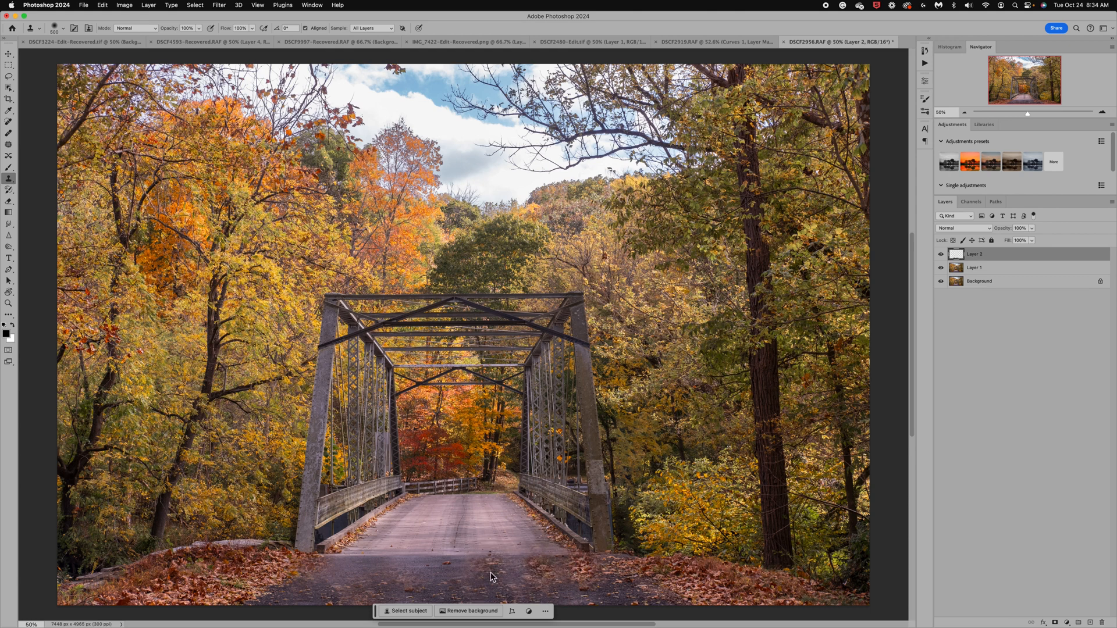
mouse_move(348, 572)
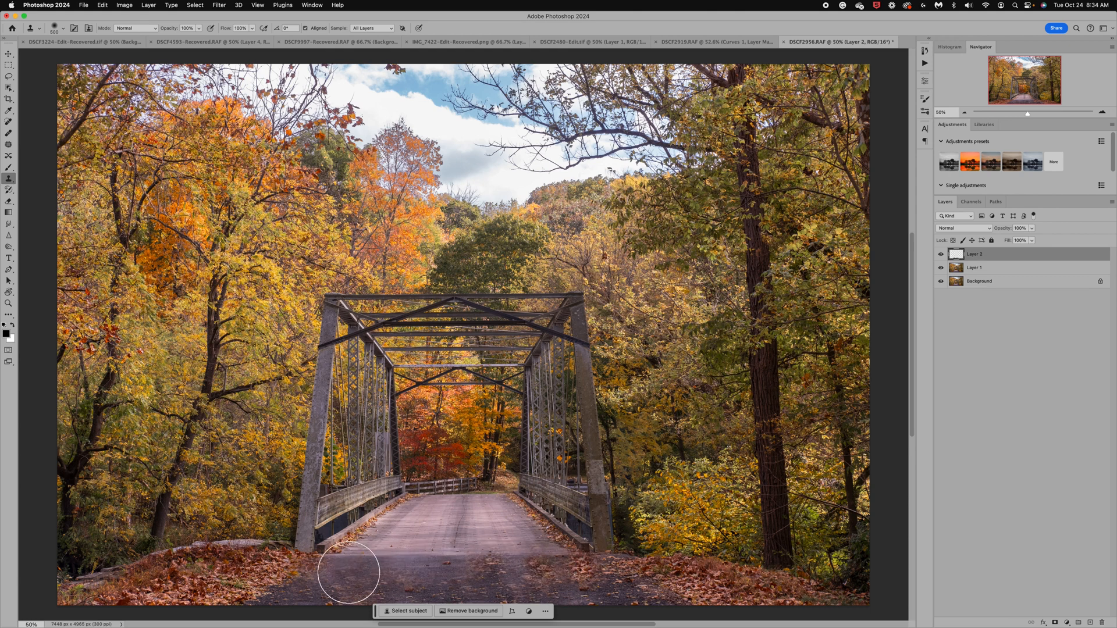
mouse_move(432, 570)
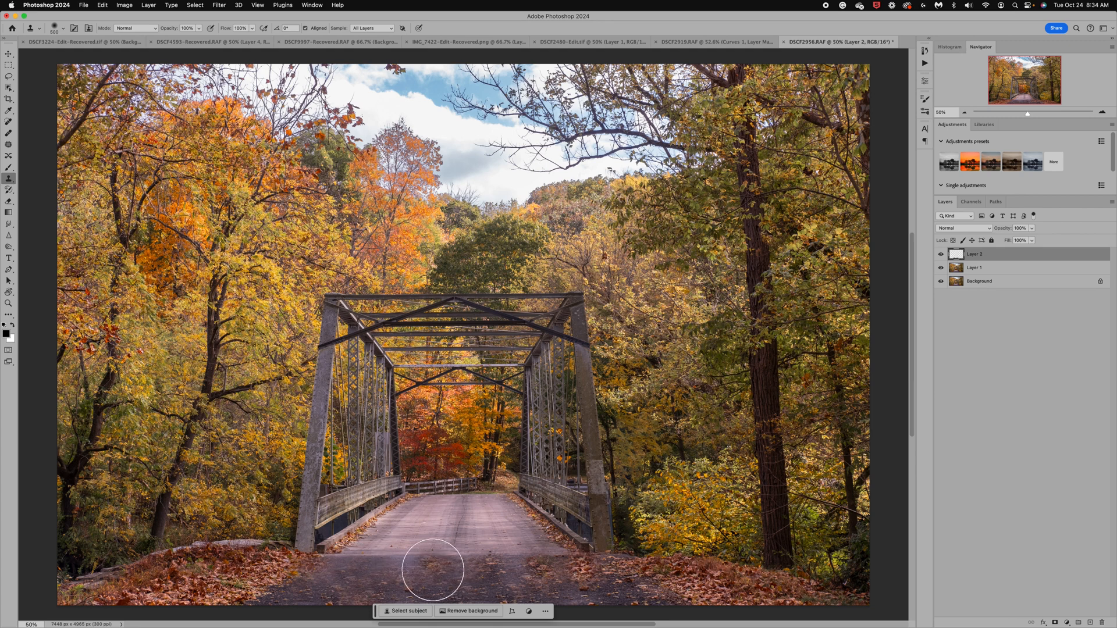
mouse_move(629, 596)
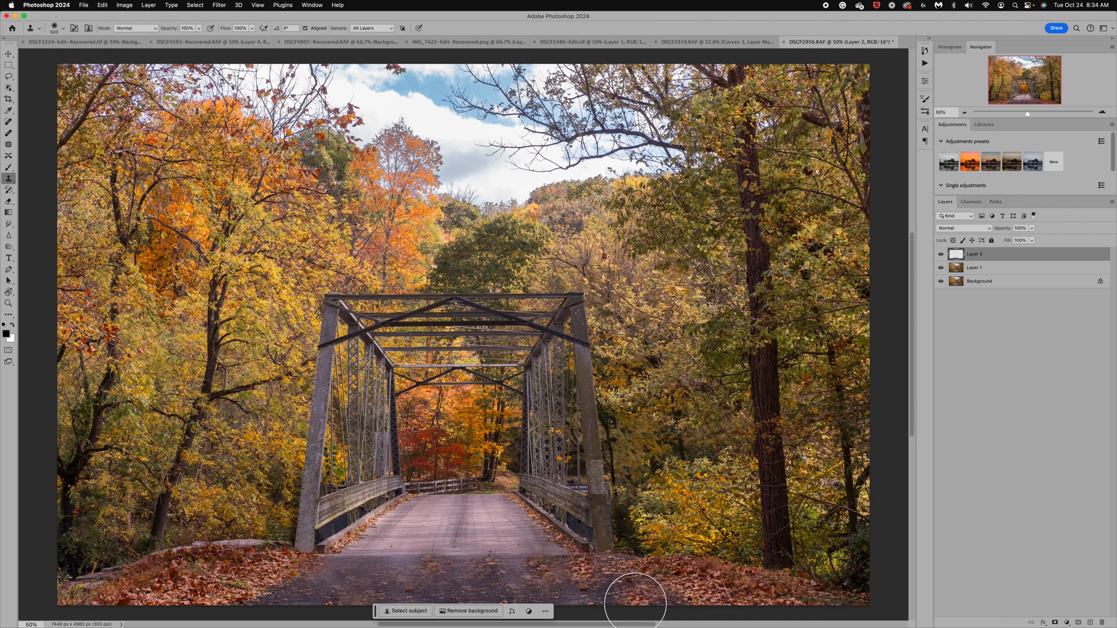
mouse_move(620, 602)
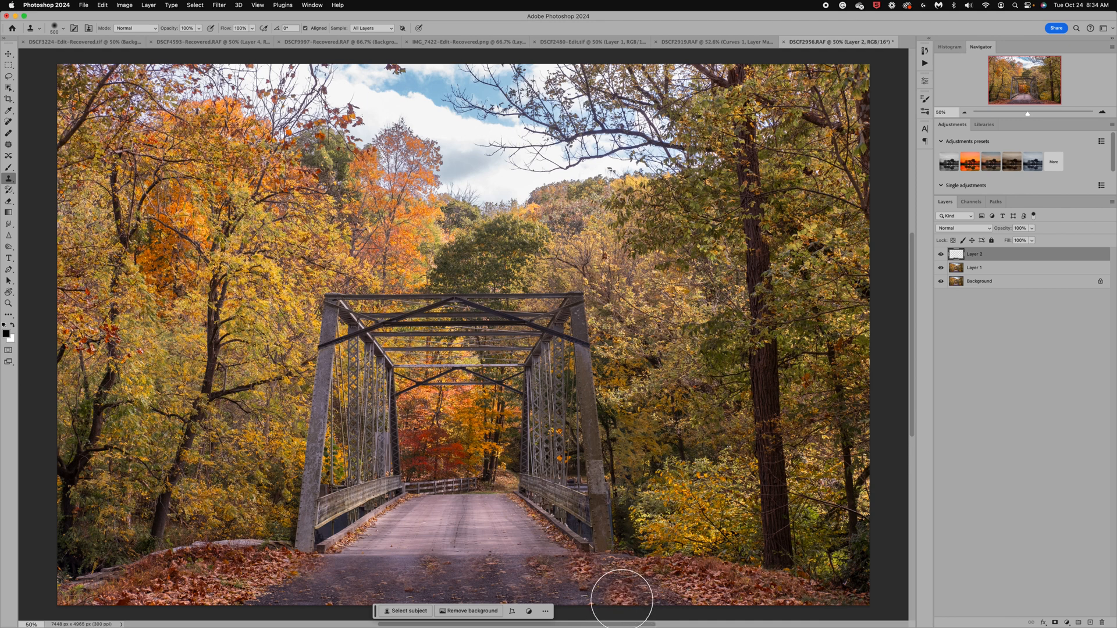
mouse_move(366, 570)
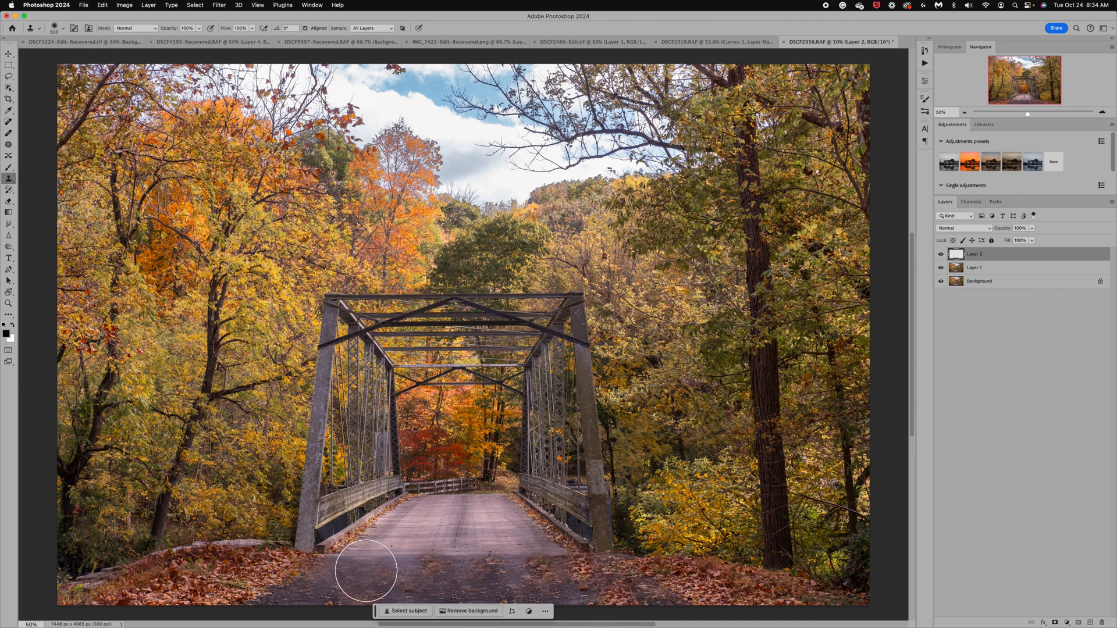
mouse_move(339, 570)
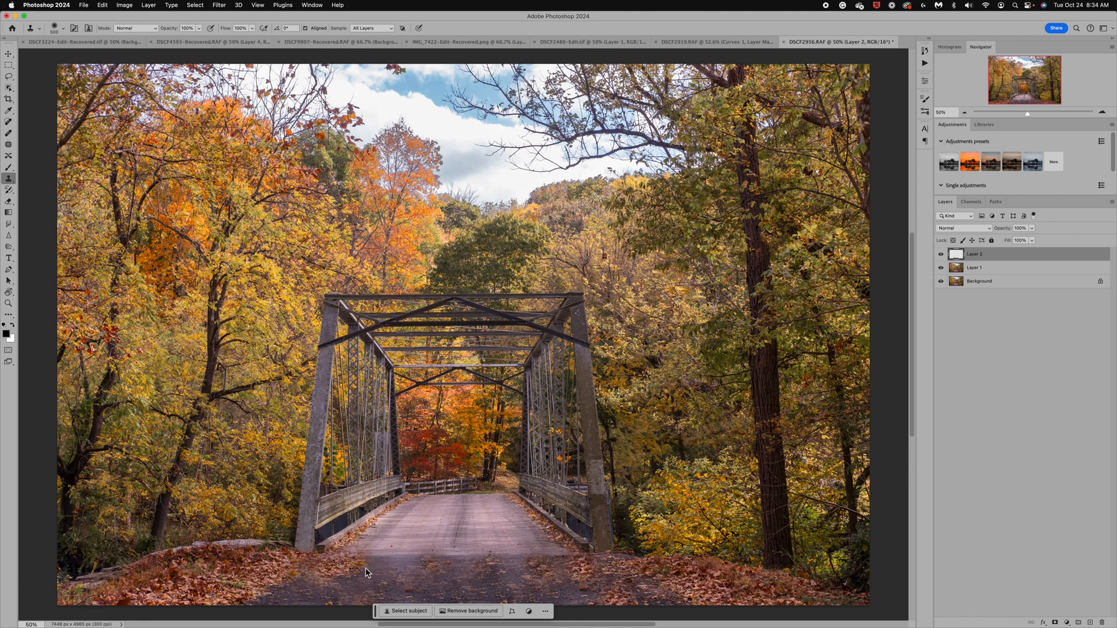
mouse_move(397, 572)
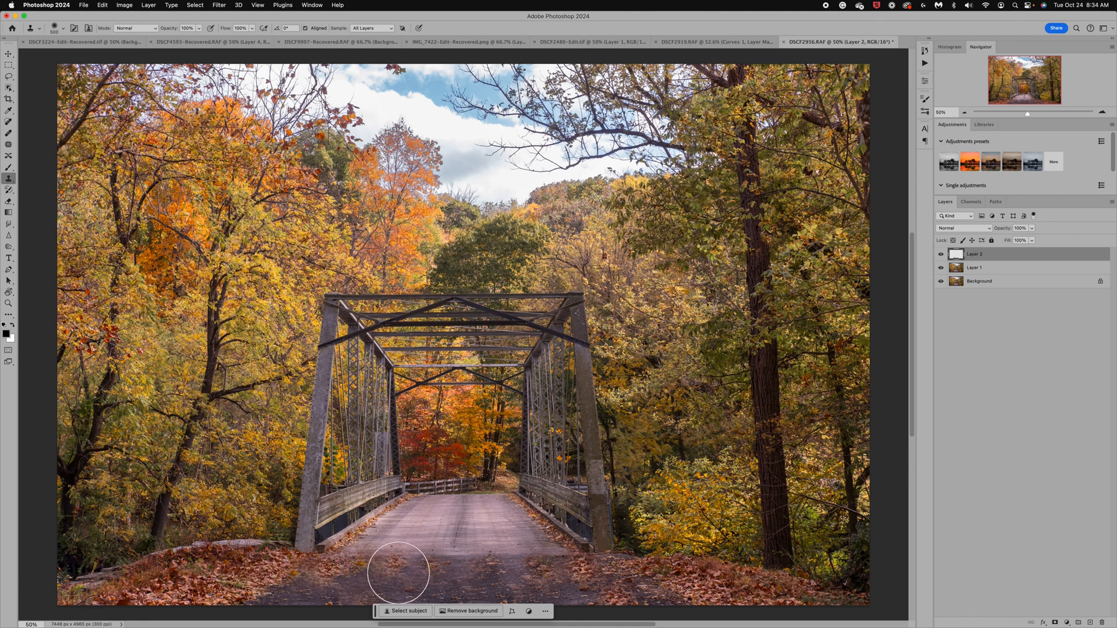
mouse_move(280, 610)
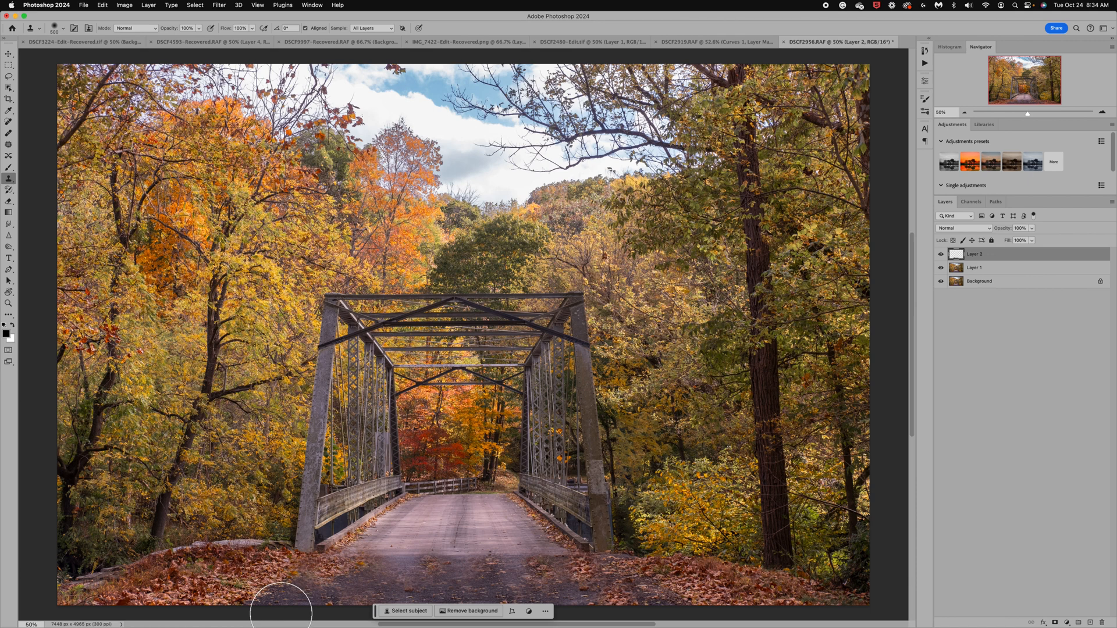
mouse_move(413, 558)
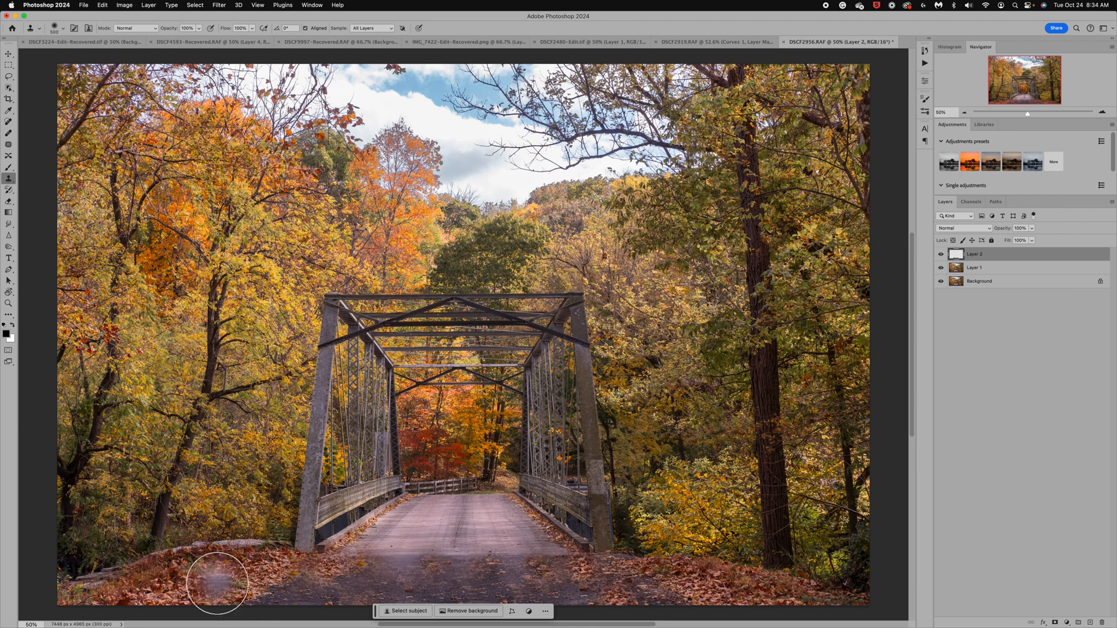
mouse_move(368, 553)
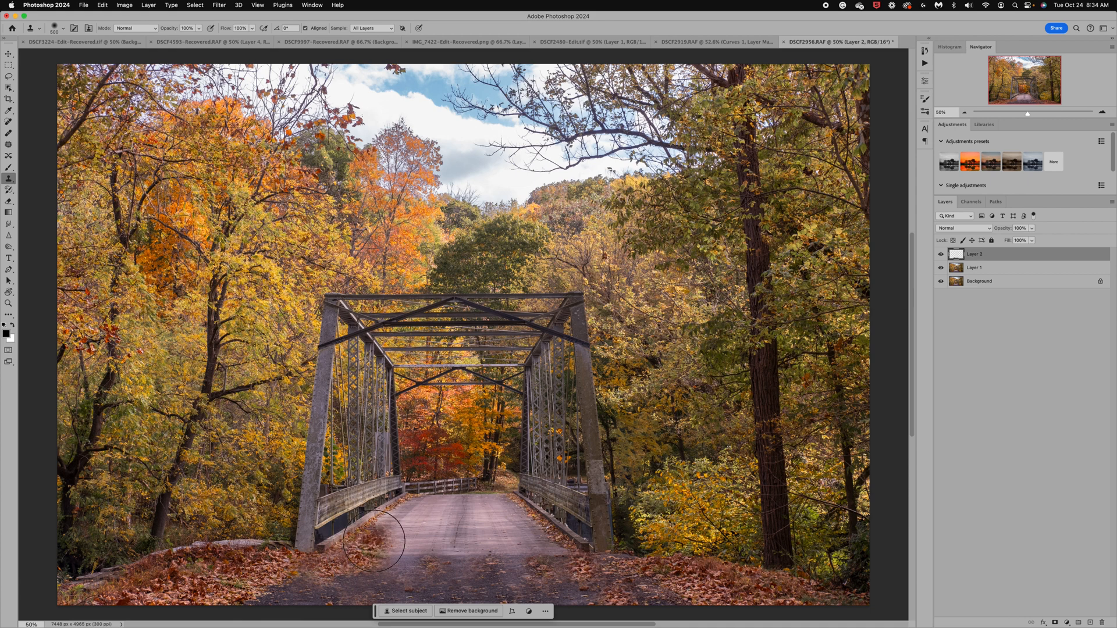
mouse_move(725, 566)
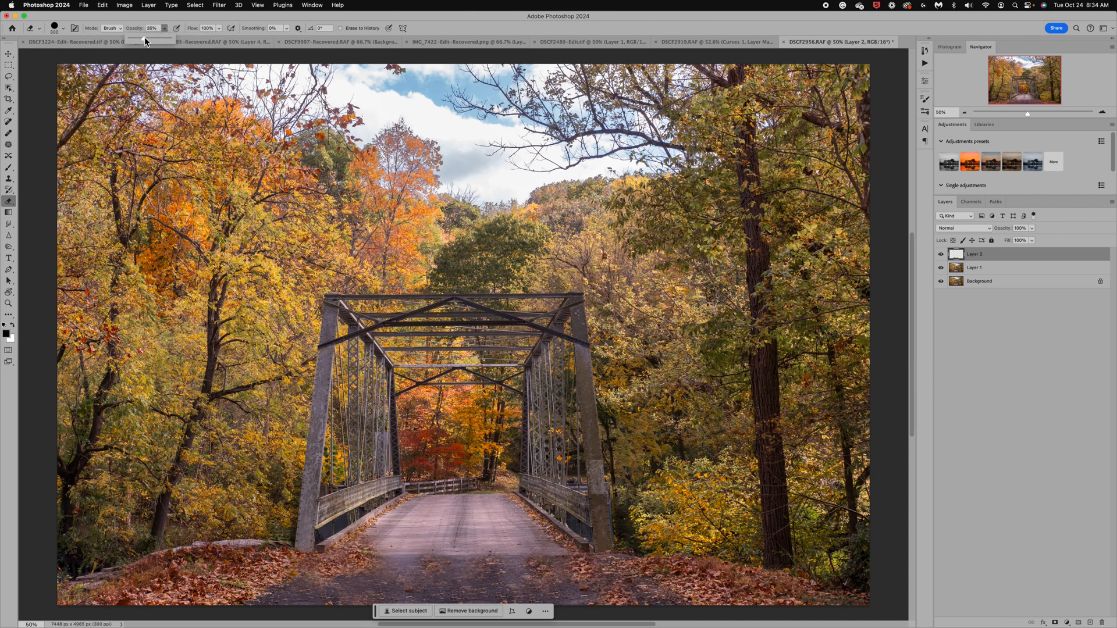
mouse_move(506, 552)
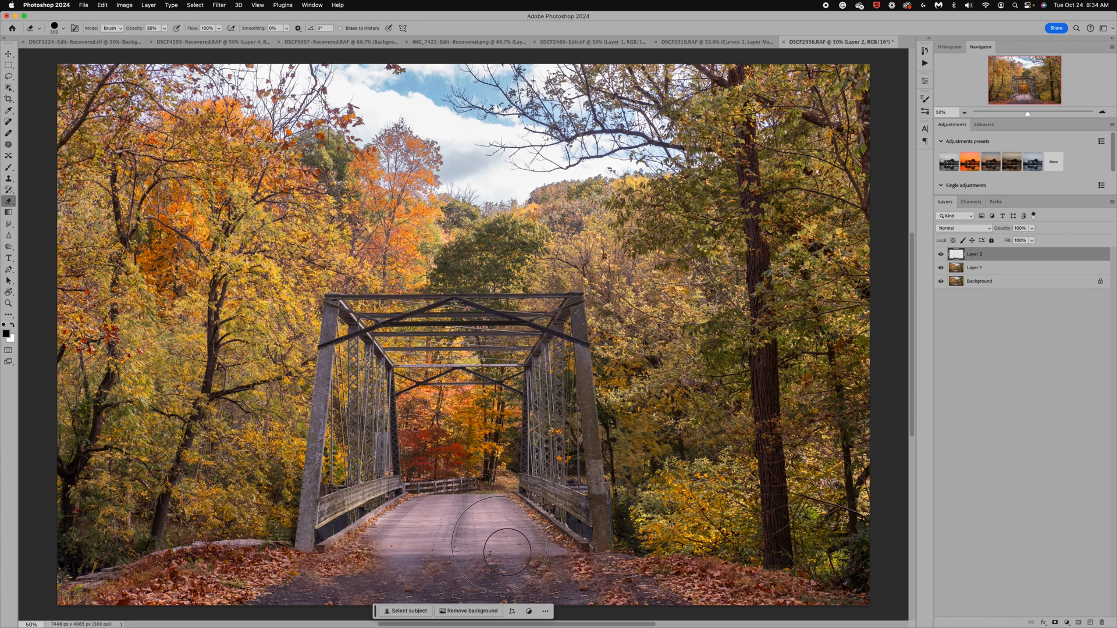
mouse_move(449, 549)
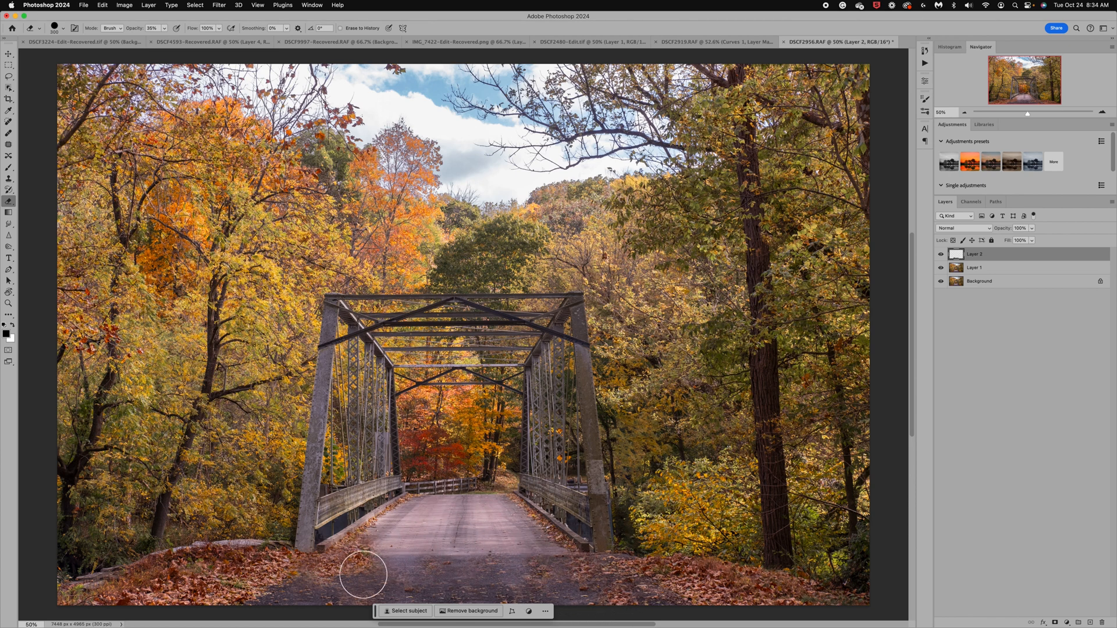
mouse_move(554, 545)
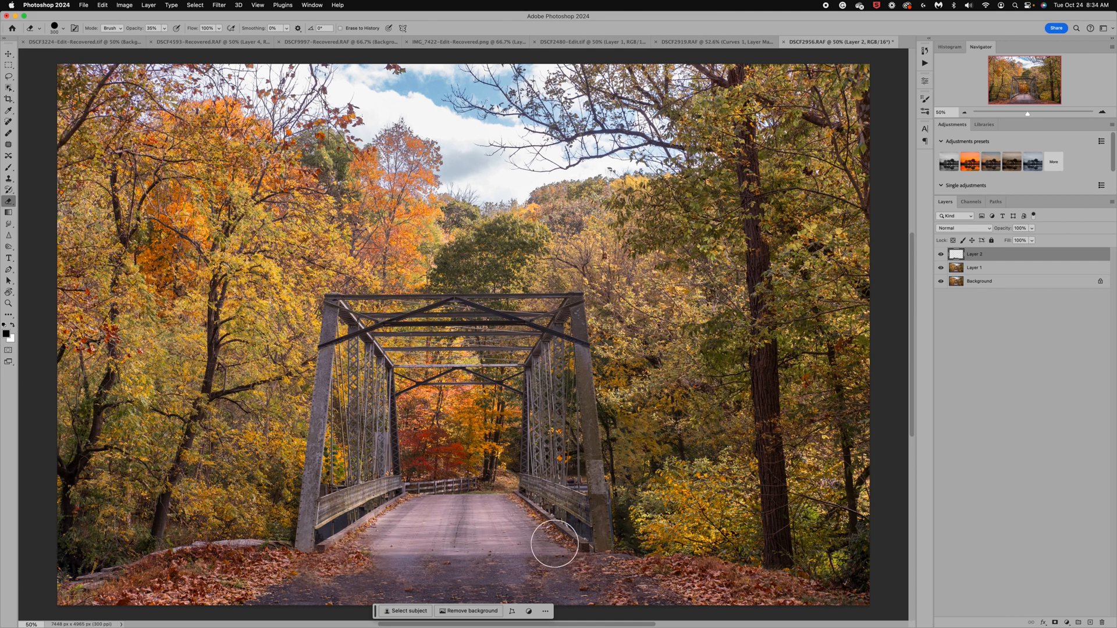
mouse_move(686, 594)
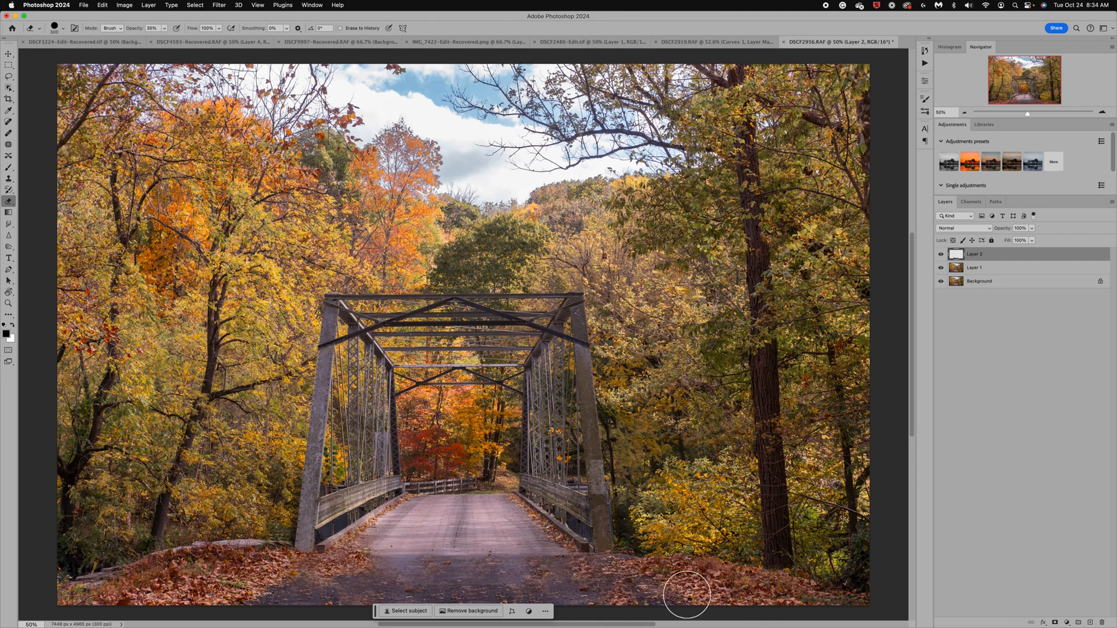
mouse_move(9, 178)
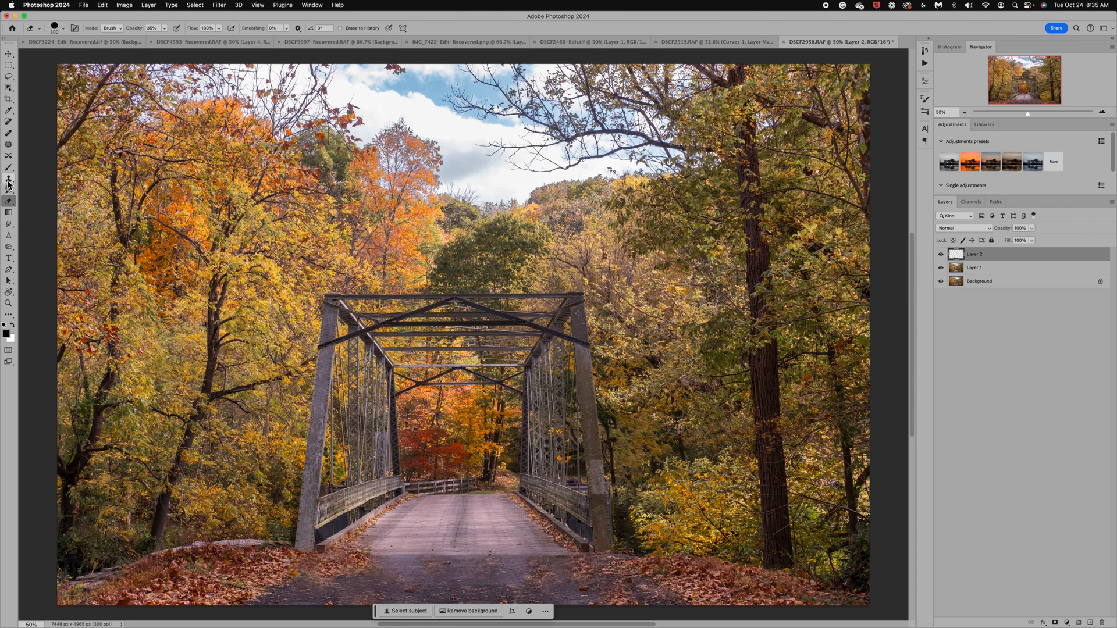
Clone leaf texture along the right road edge on Layer 2, then hide the layer
click(9, 181)
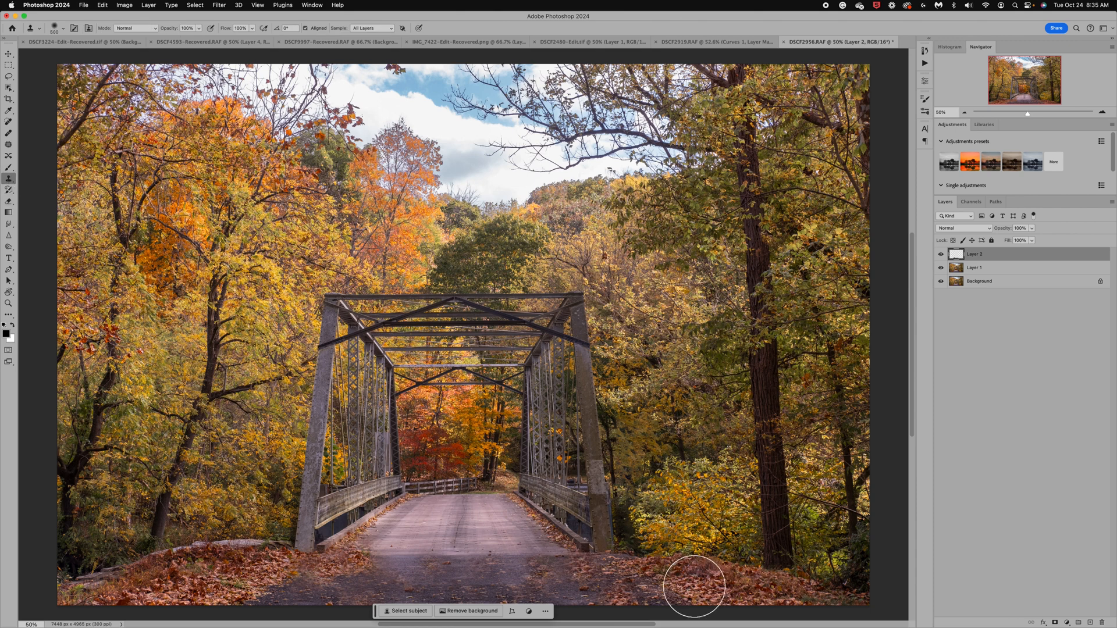
mouse_move(569, 562)
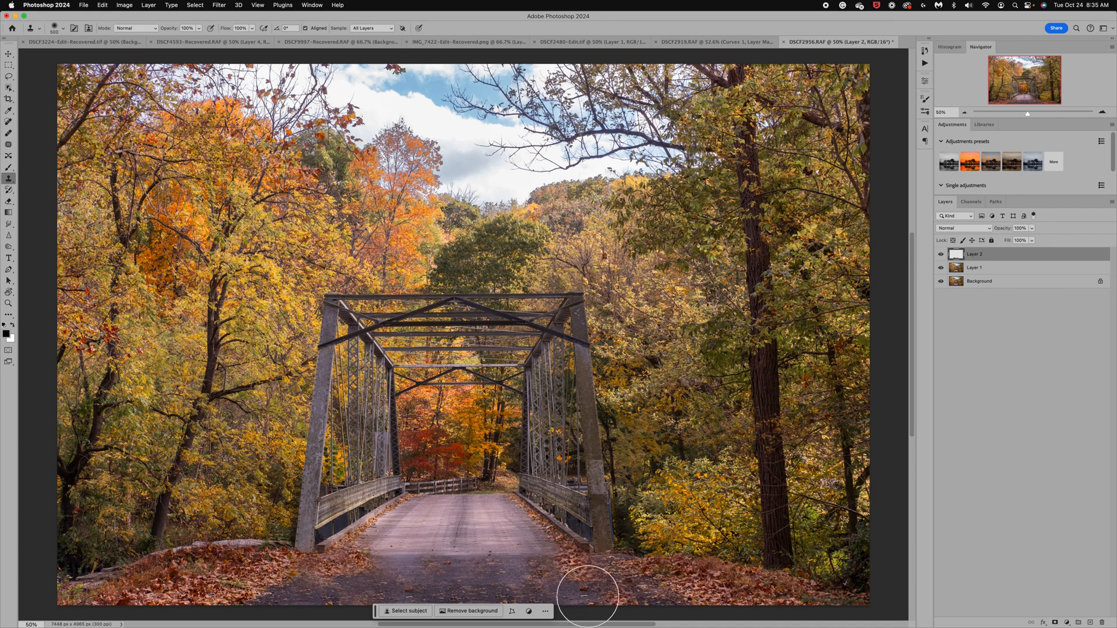
mouse_move(390, 559)
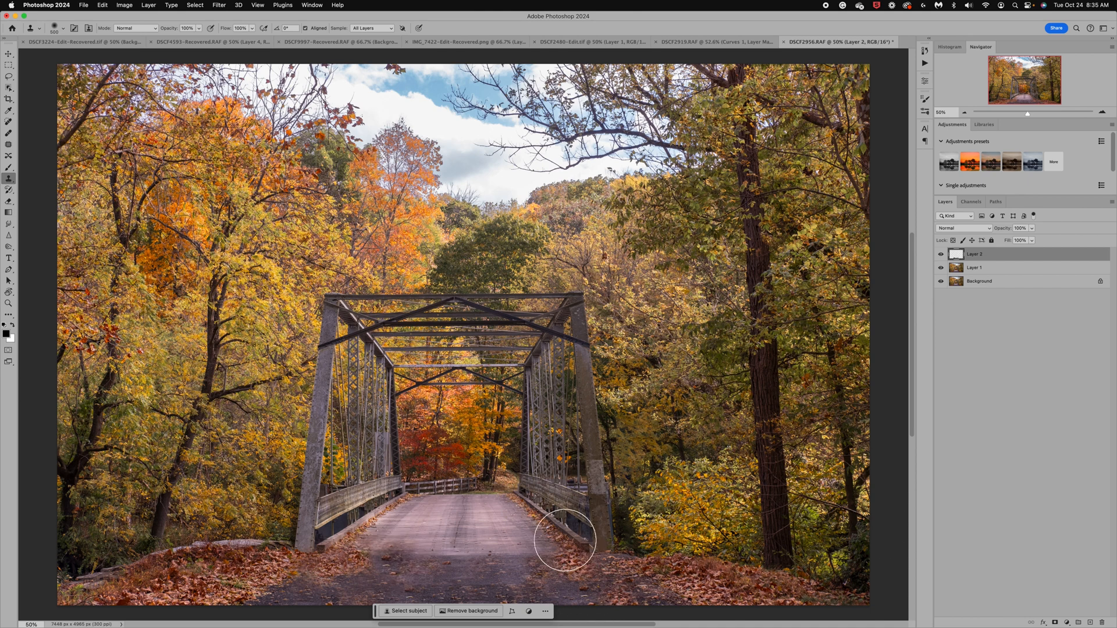
mouse_move(874, 526)
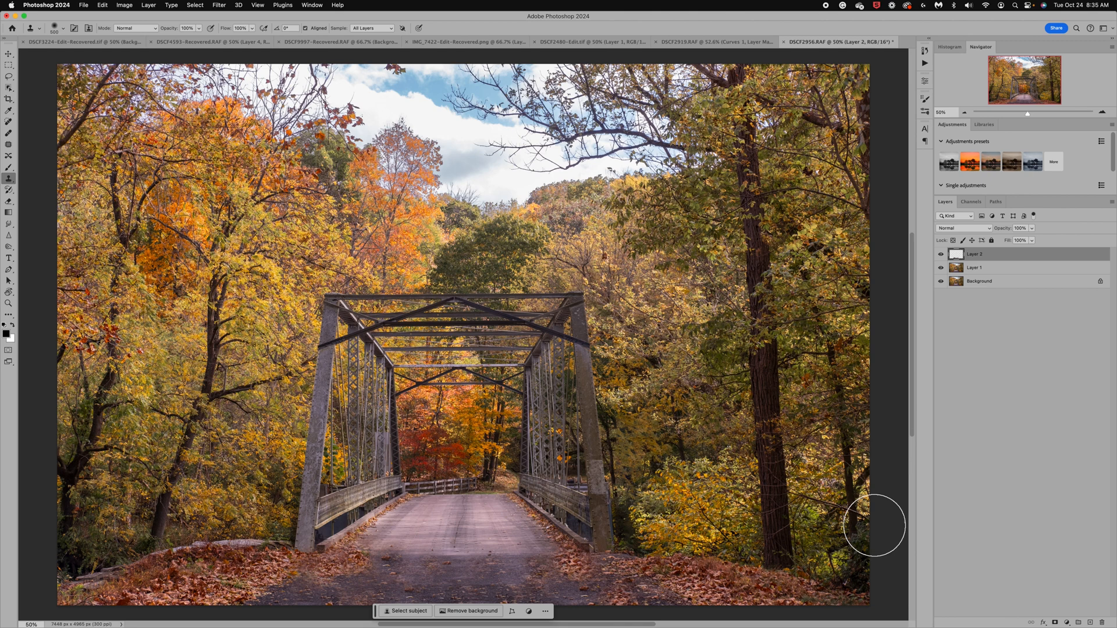
mouse_move(958, 244)
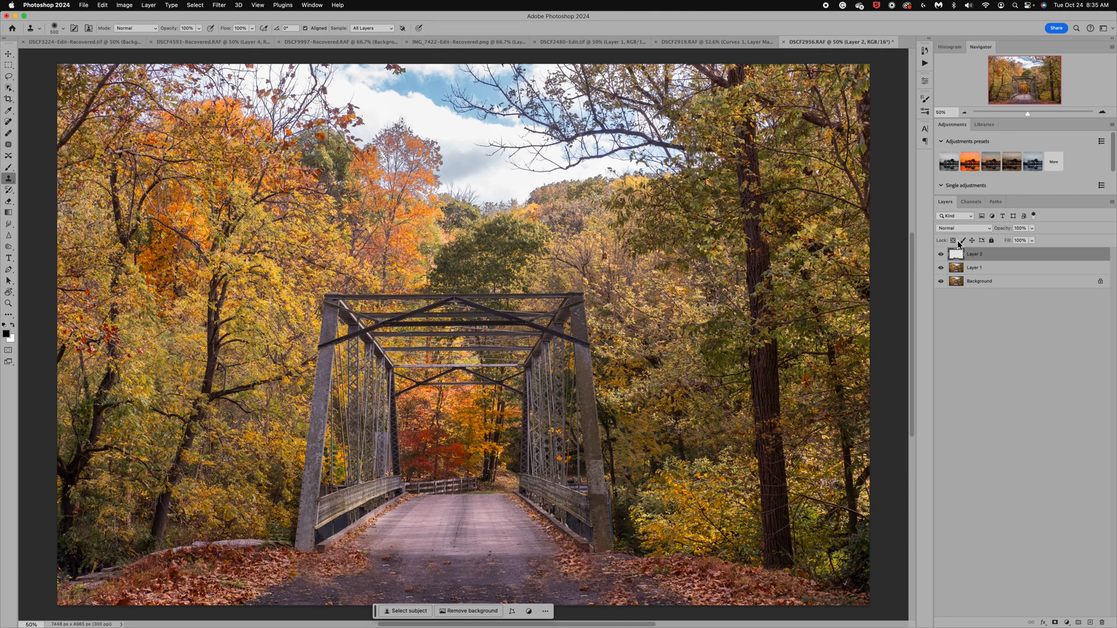
click(940, 254)
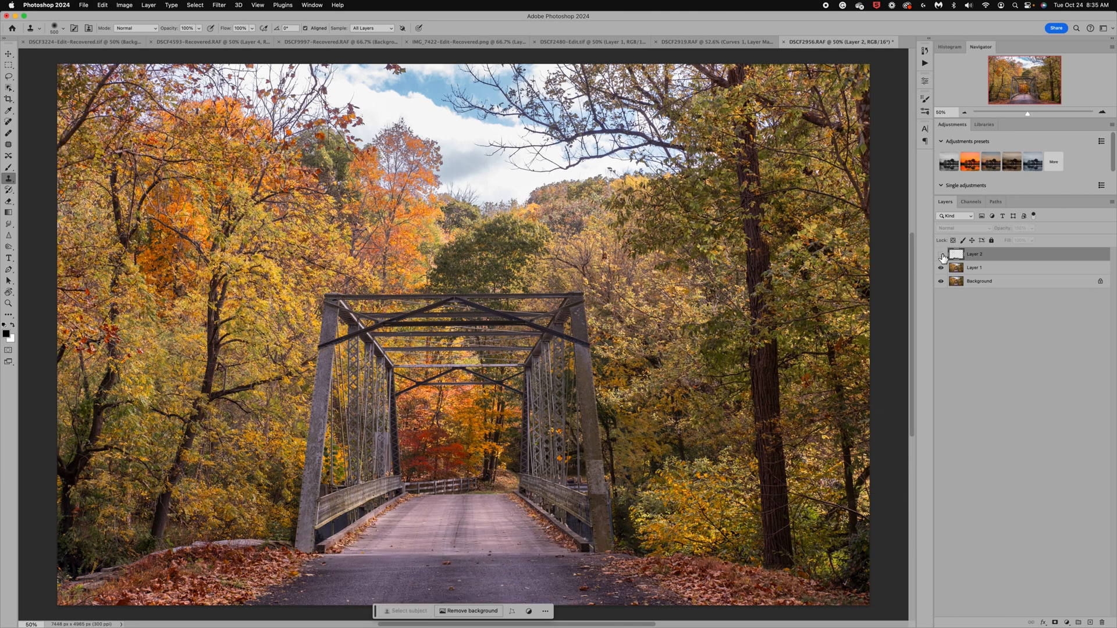
Show Layer 2 again, save the file back to Lightroom, and switch to Lightroom Classic
click(941, 254)
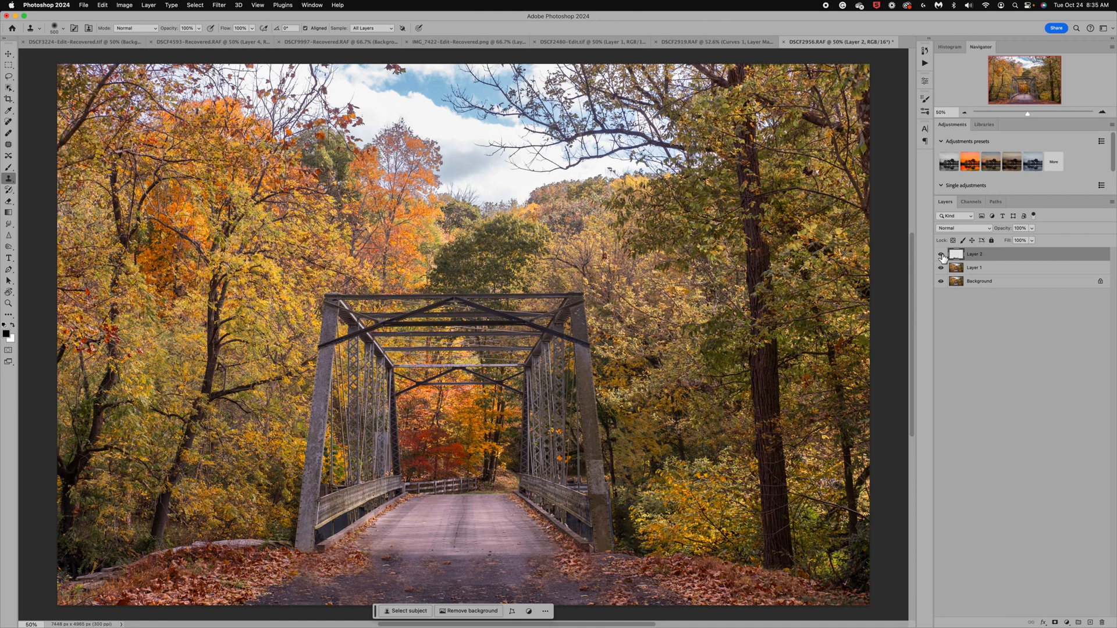
click(940, 254)
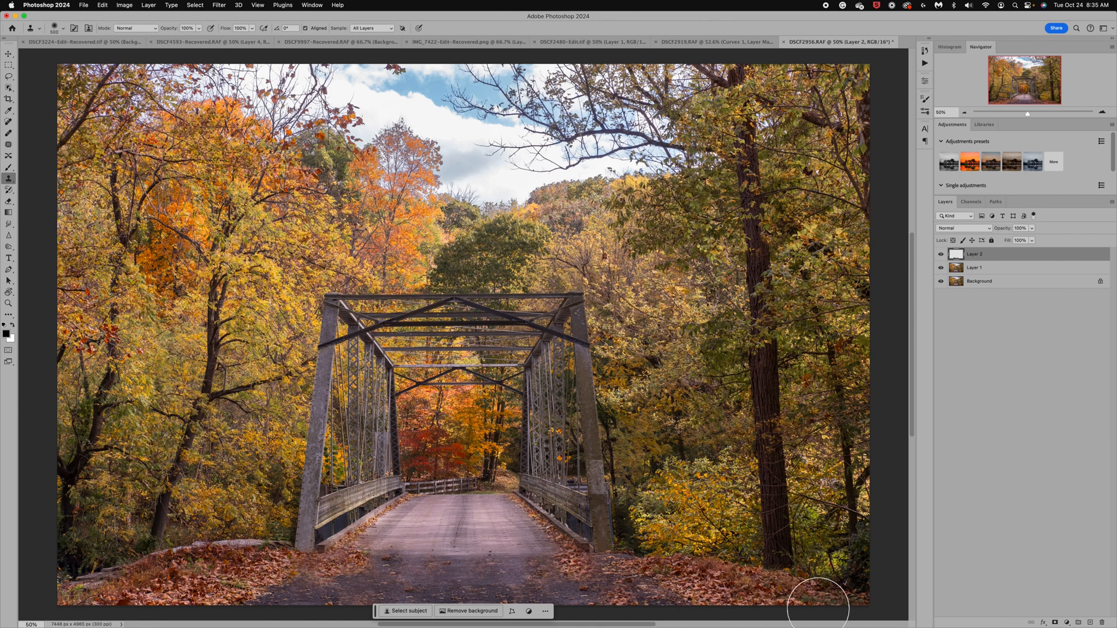
mouse_move(363, 590)
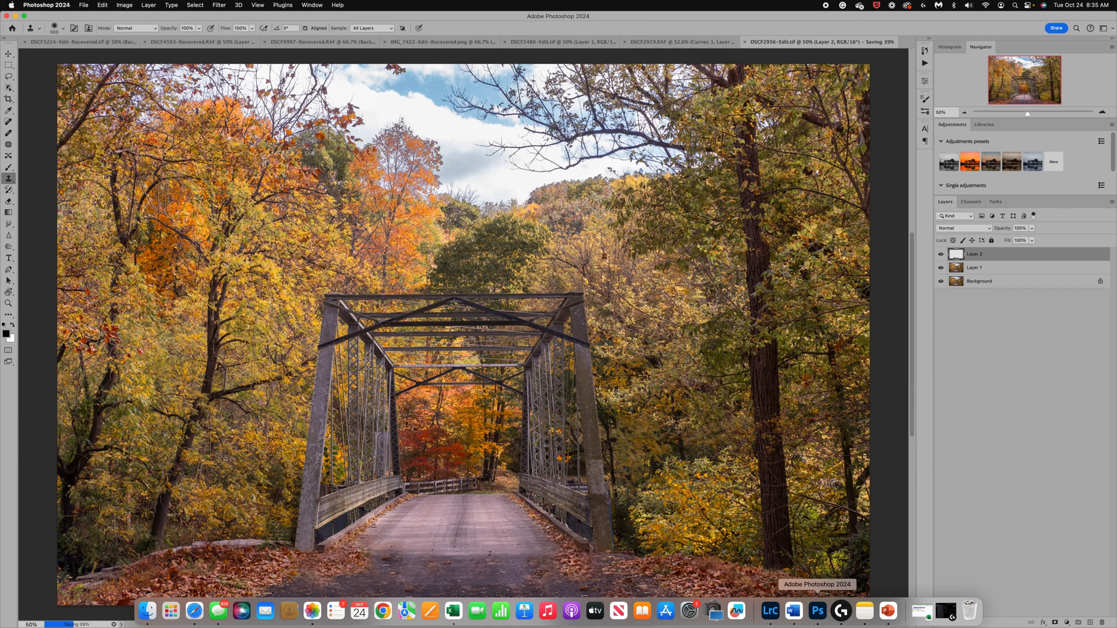
mouse_move(769, 611)
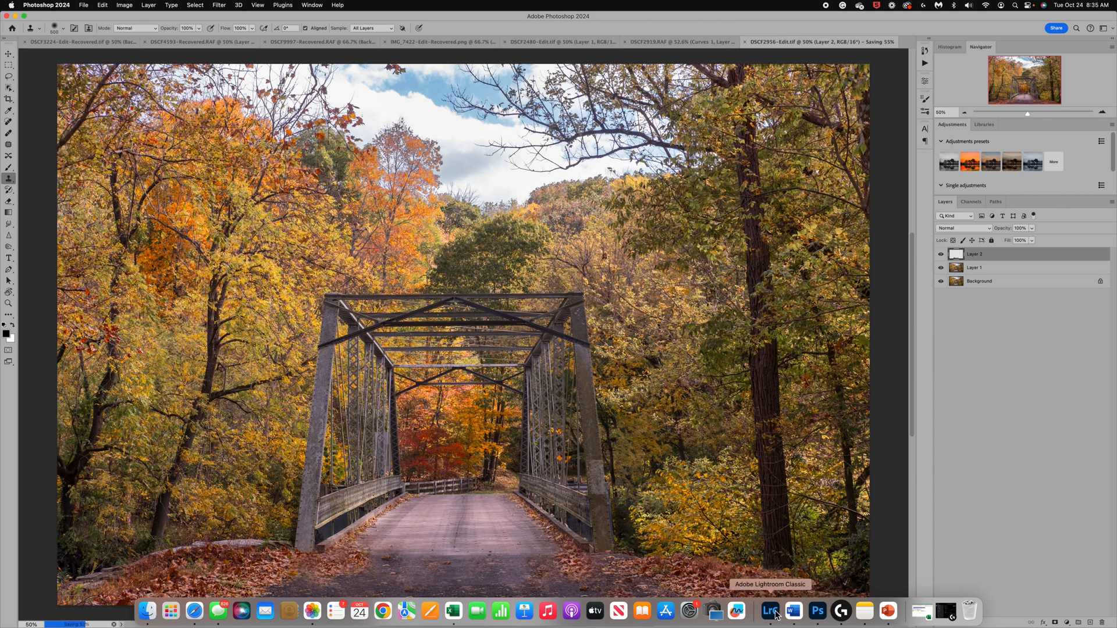
click(769, 611)
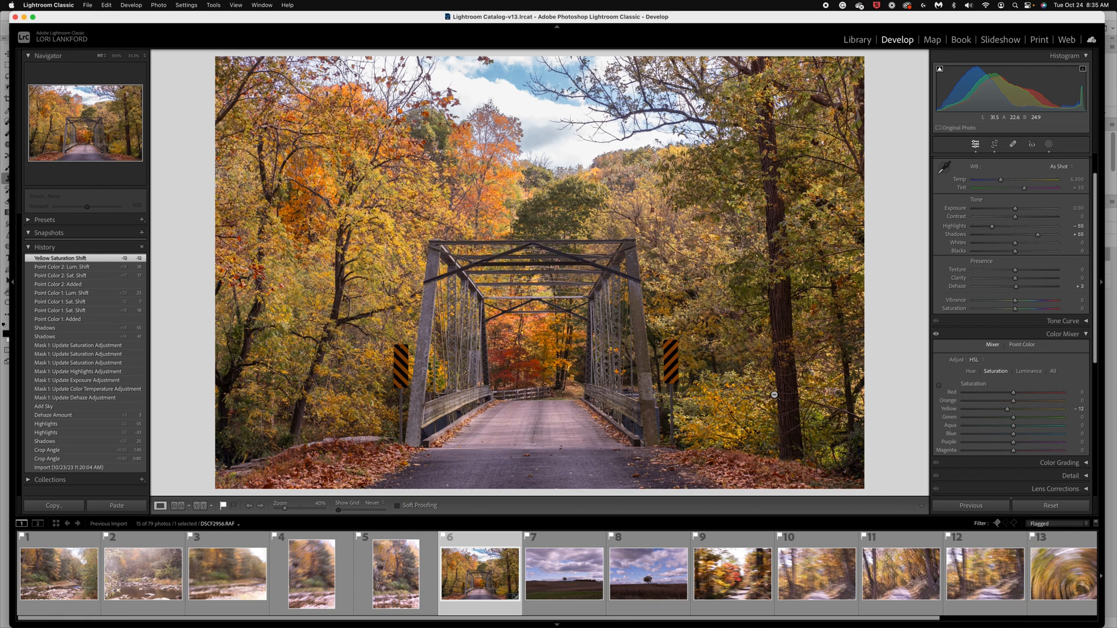
mouse_move(411, 453)
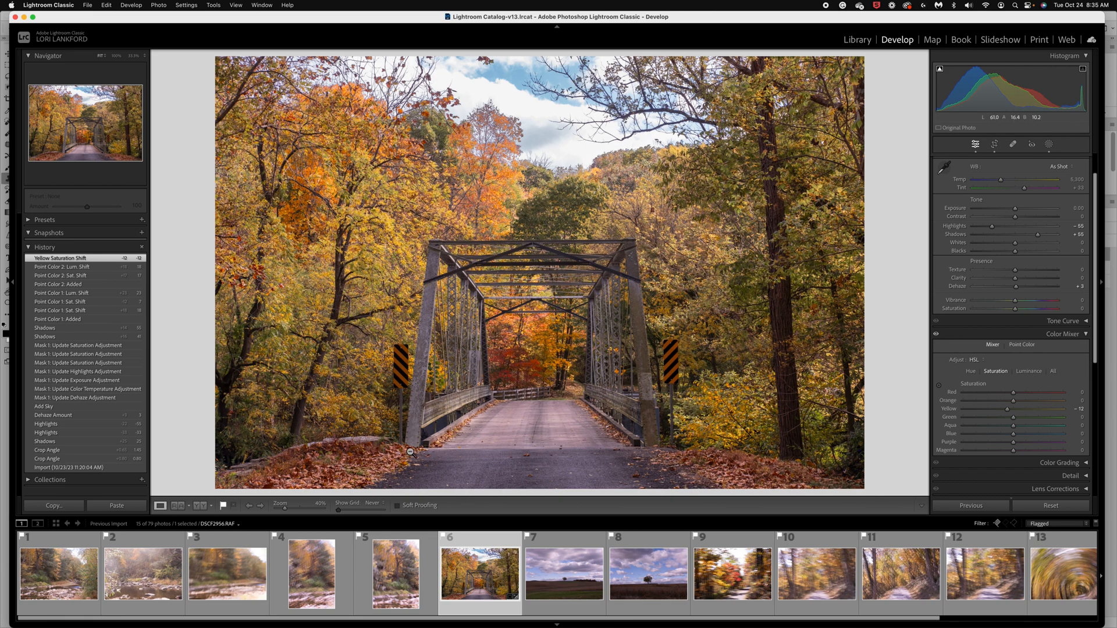
mouse_move(782, 463)
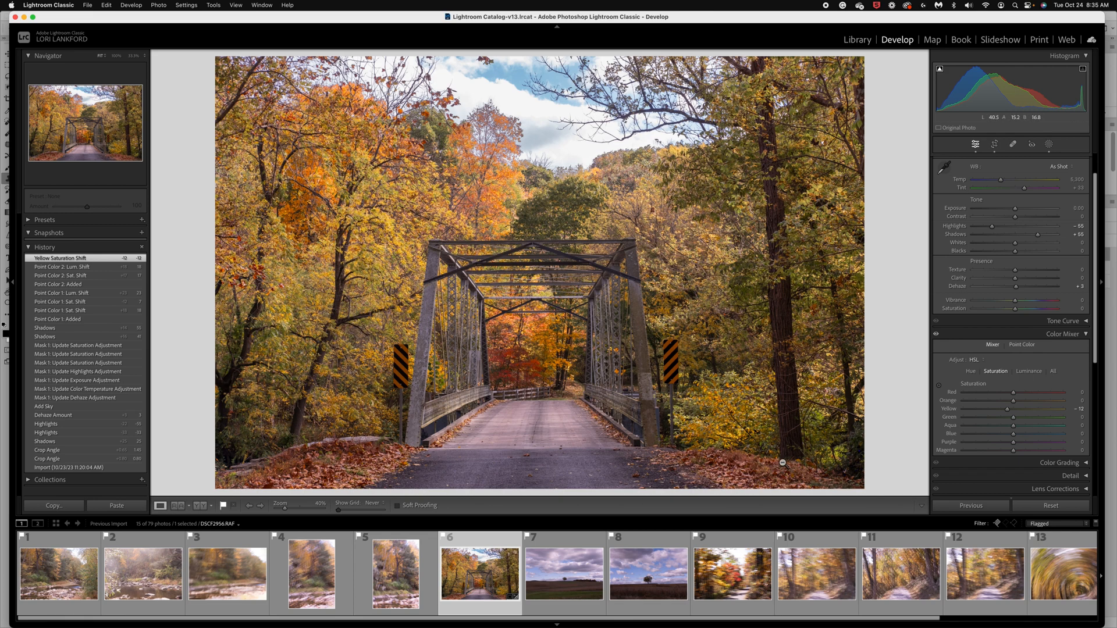
mouse_move(538, 414)
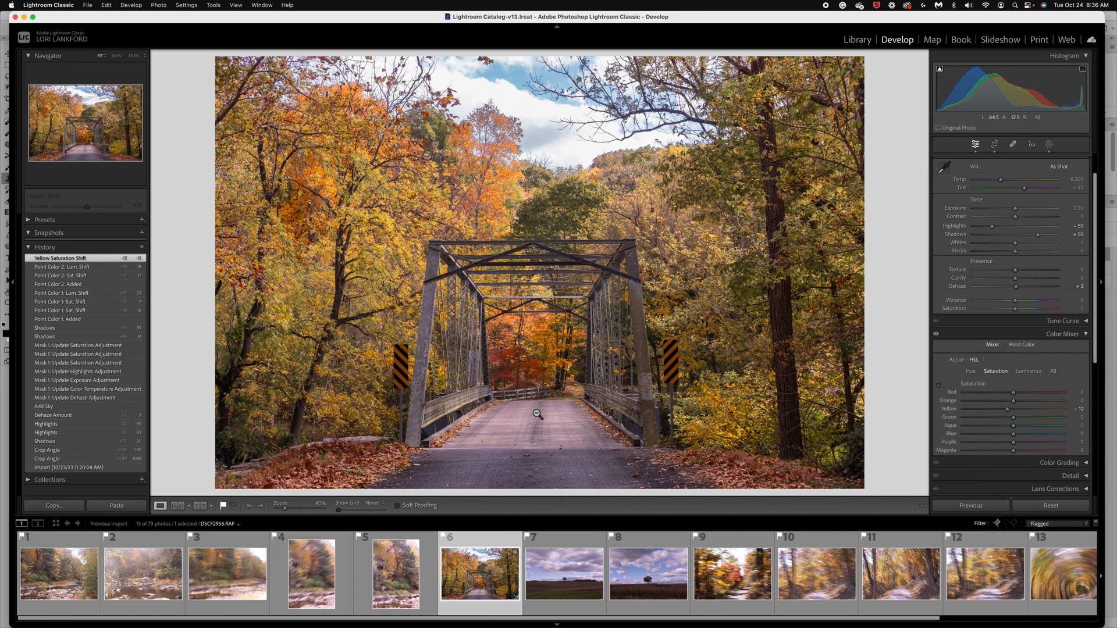
mouse_move(535, 476)
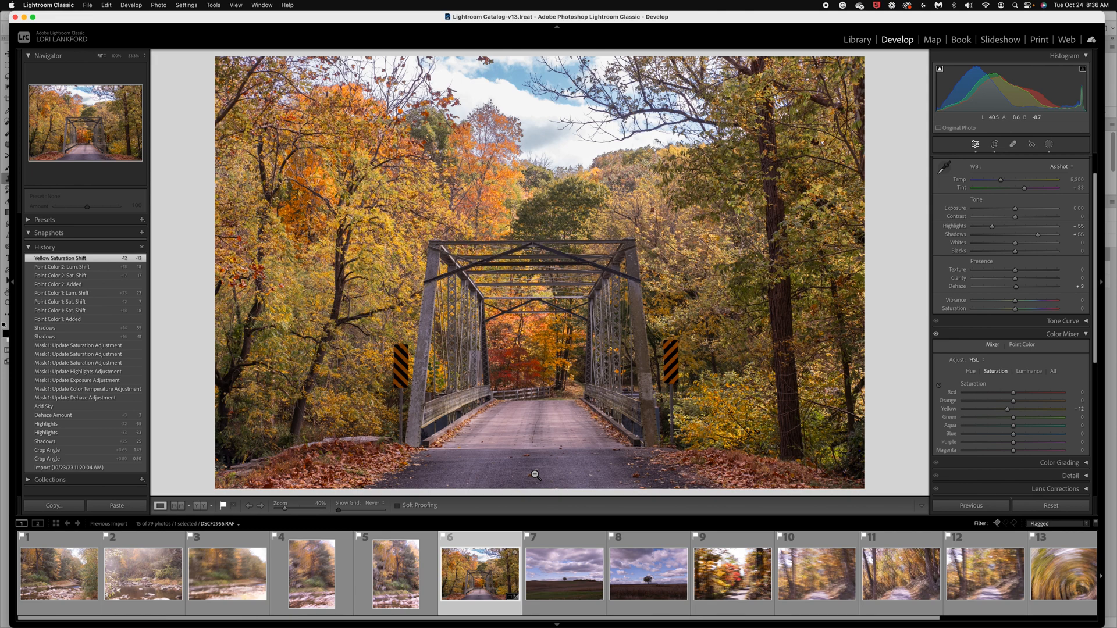
mouse_move(819, 612)
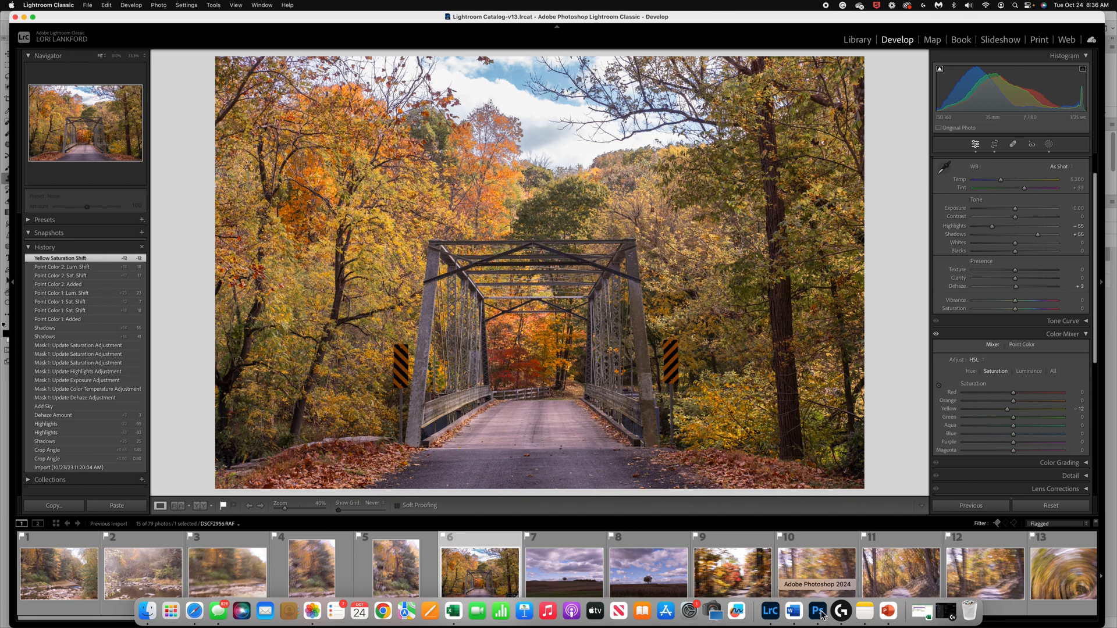
Confirm Photoshop's save, then find the retouched Edit.tif in Lightroom's filmstrip
click(818, 611)
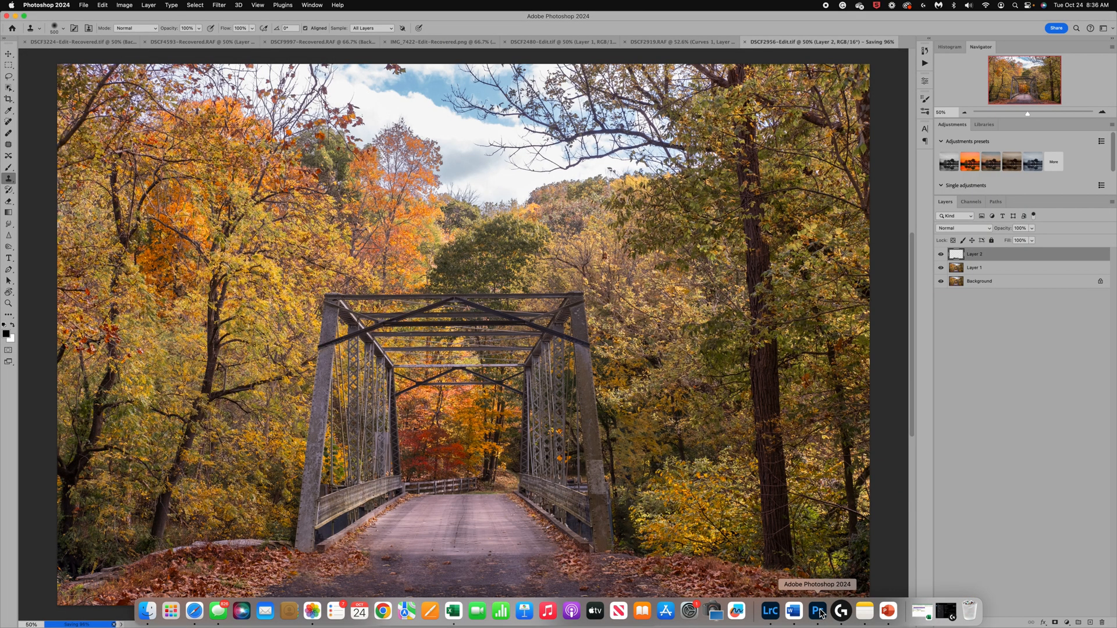
mouse_move(769, 611)
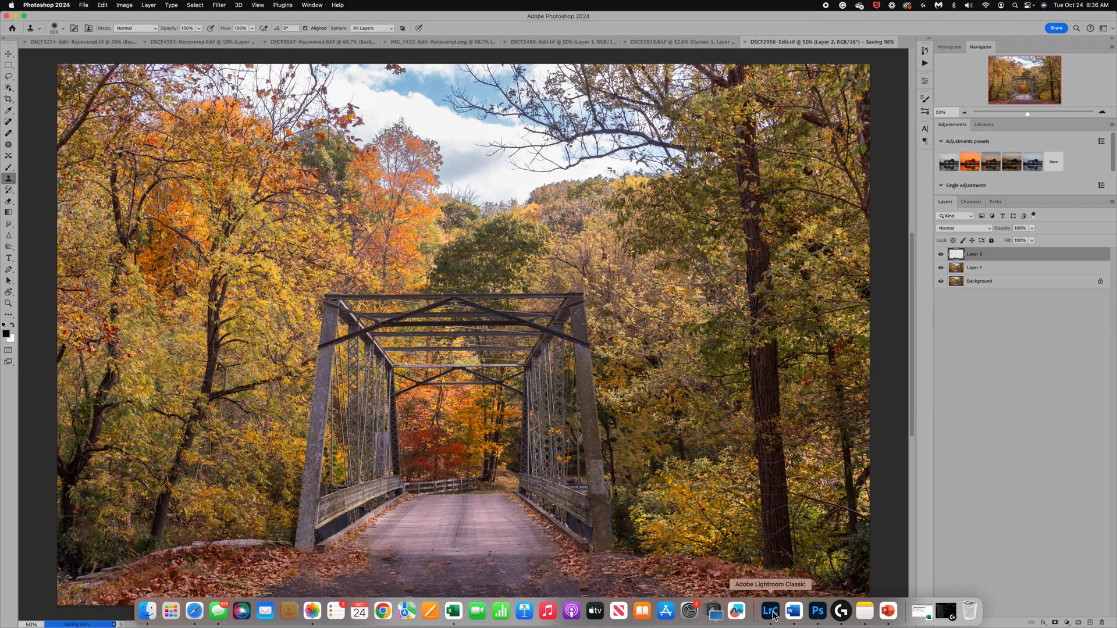
click(768, 612)
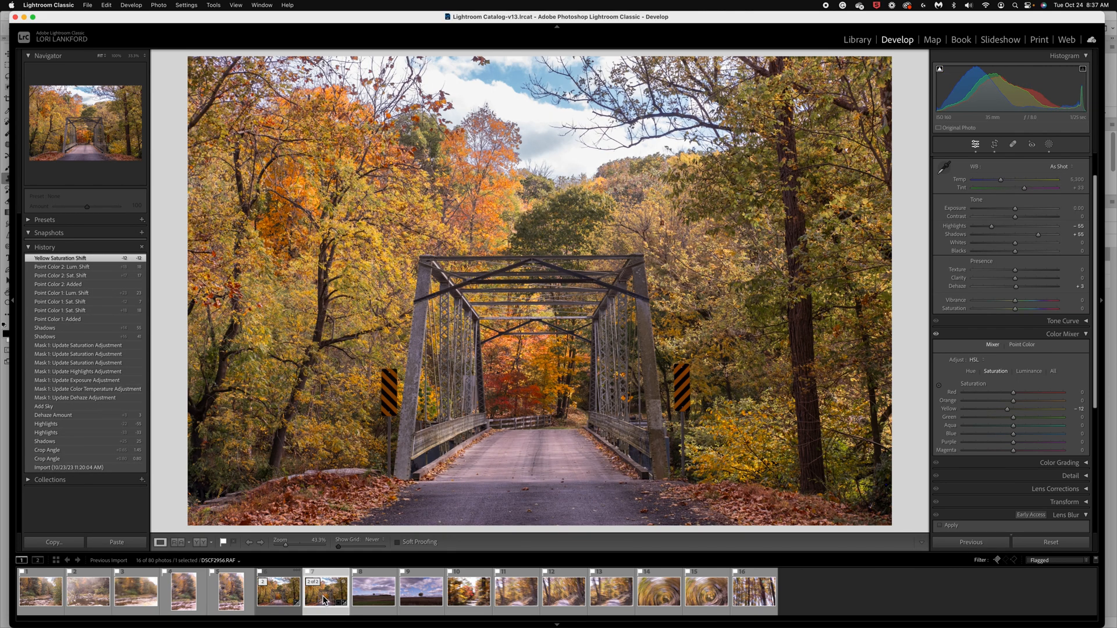
Select the retouched Edit.tif copy and add a Linear Gradient mask over the road
click(278, 590)
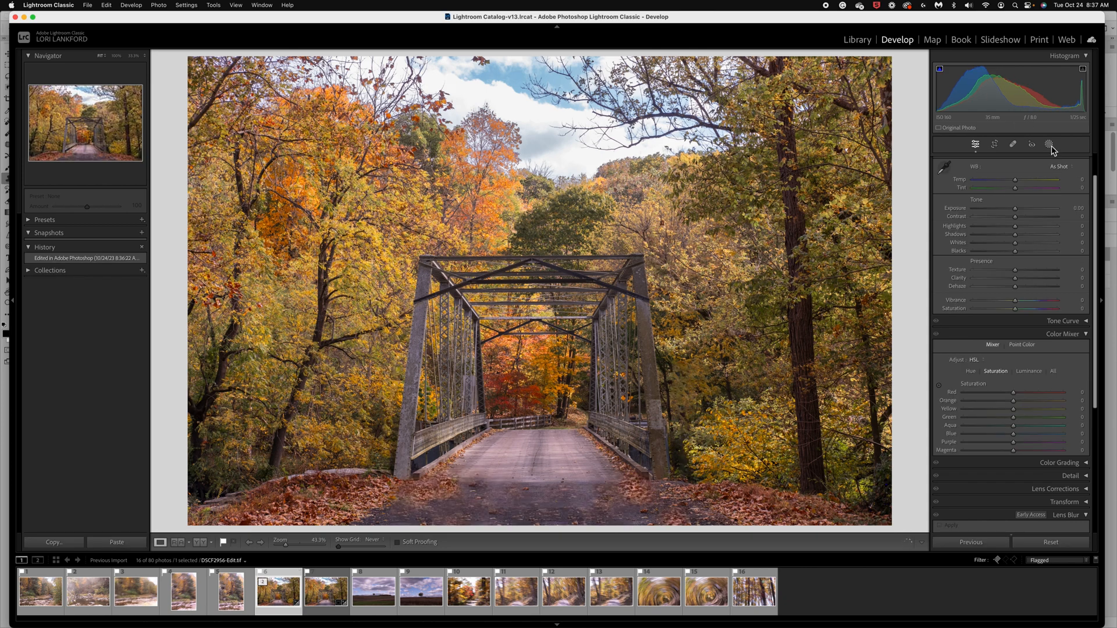
click(1049, 144)
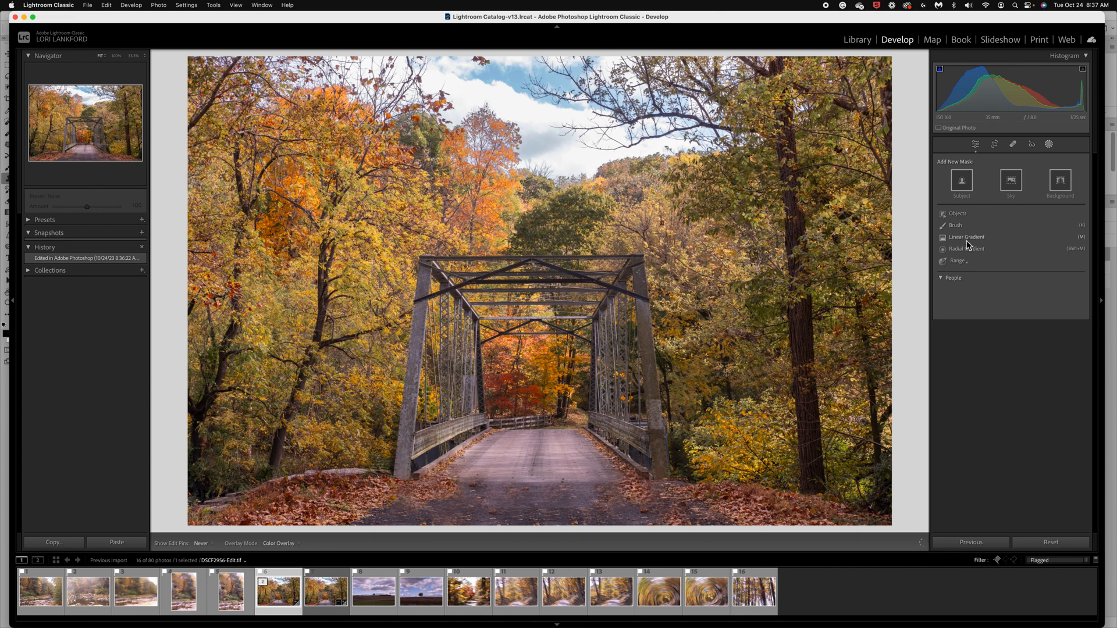
click(967, 237)
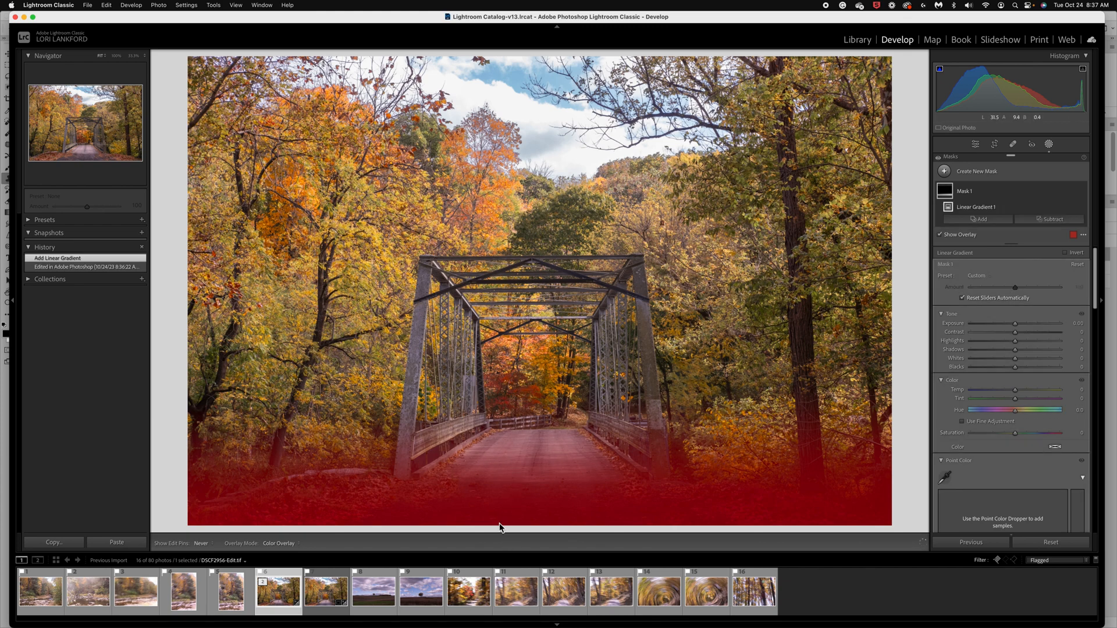
mouse_move(509, 433)
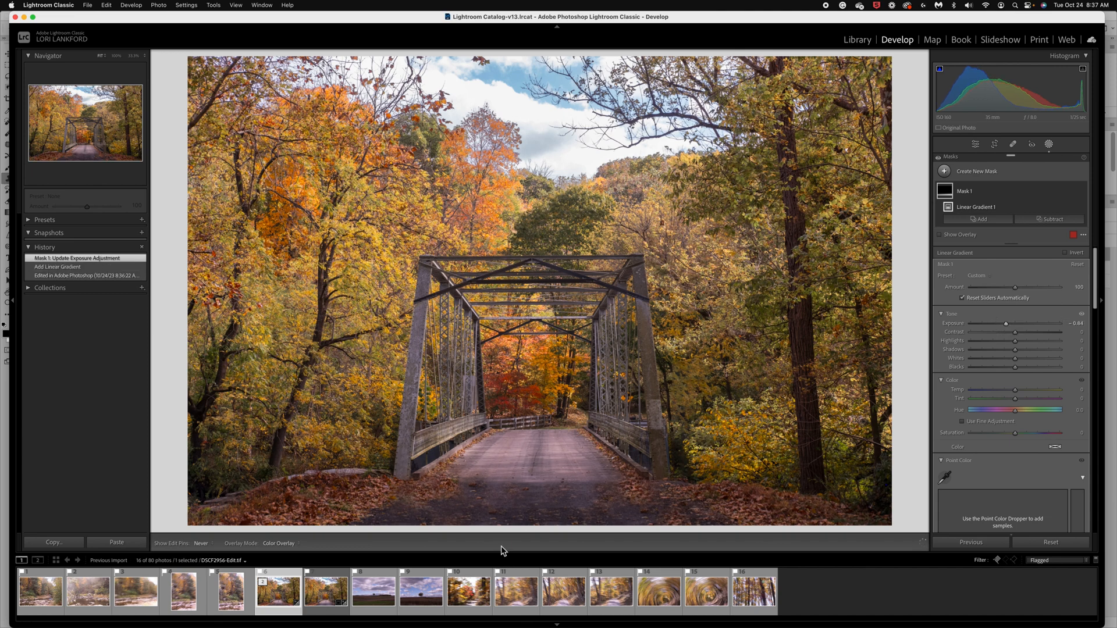
mouse_move(554, 356)
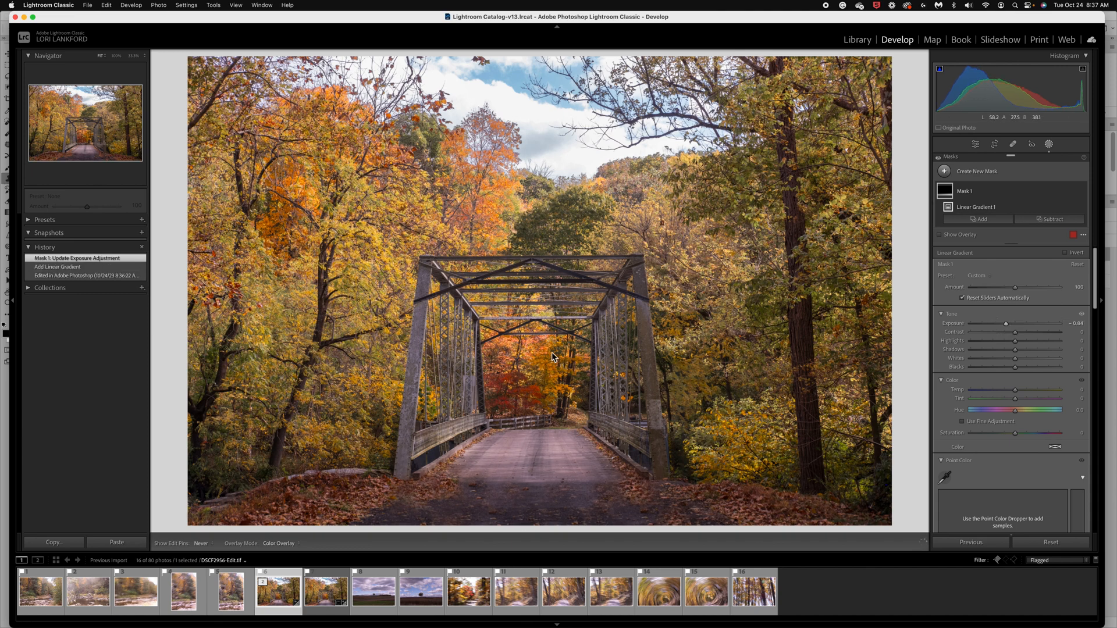
mouse_move(562, 392)
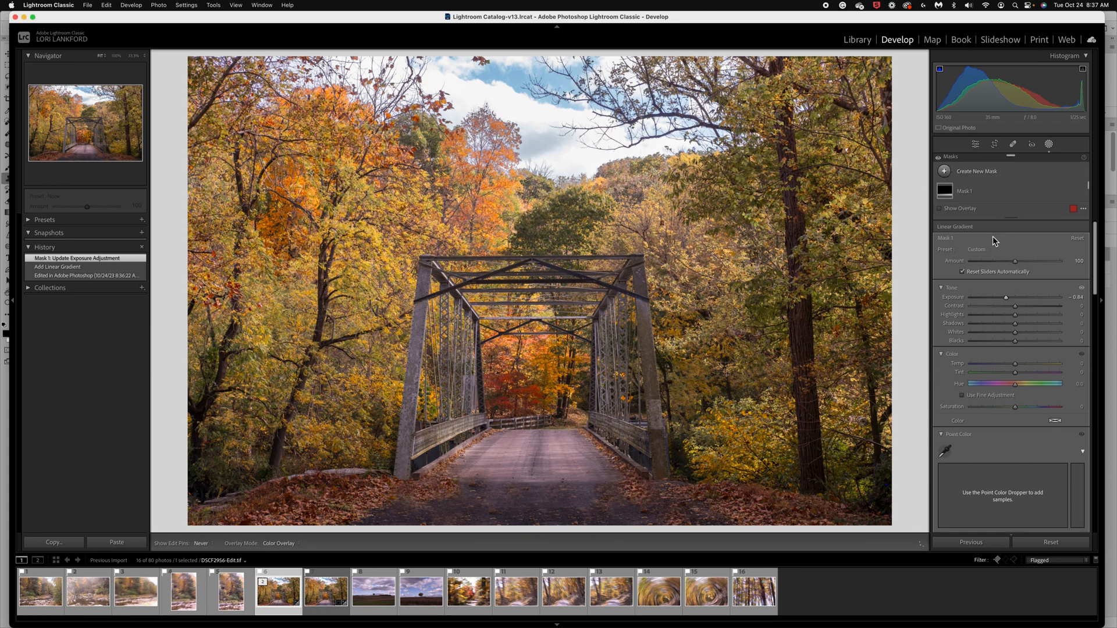
Lower the road mask's Exposure to -0.58 and Contrast to -18, tweaking texture, clarity and color
click(943, 171)
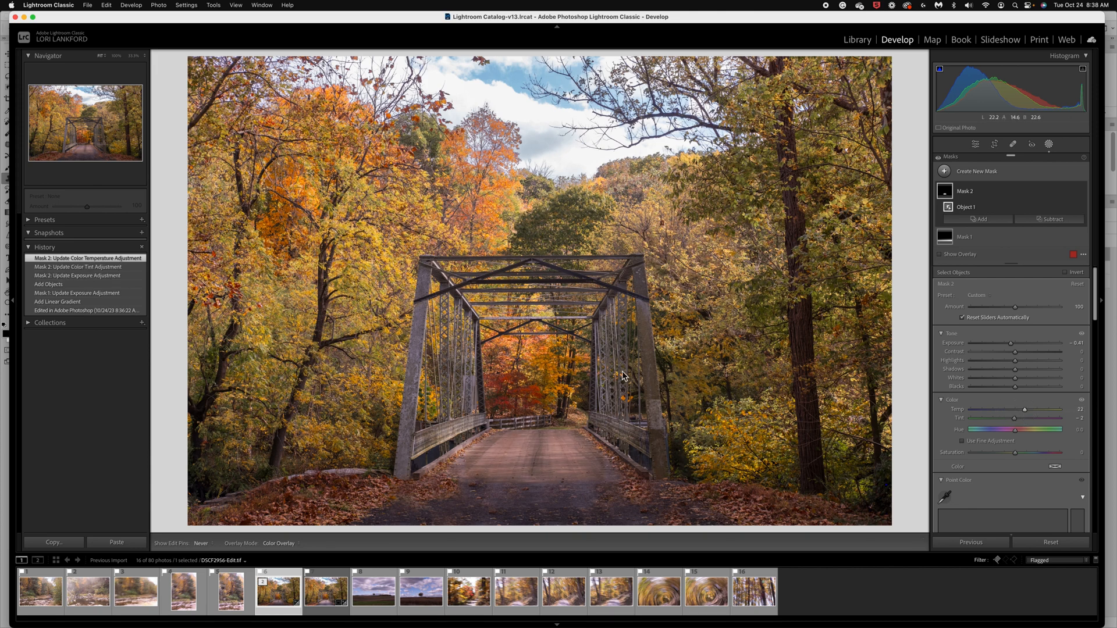
mouse_move(984, 416)
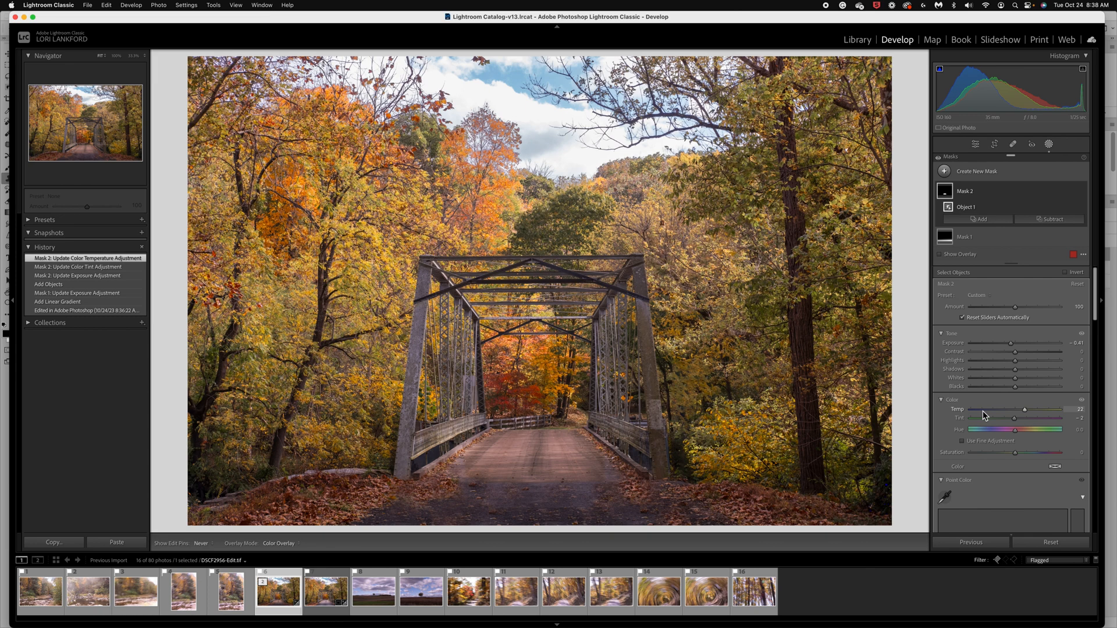
mouse_move(1012, 372)
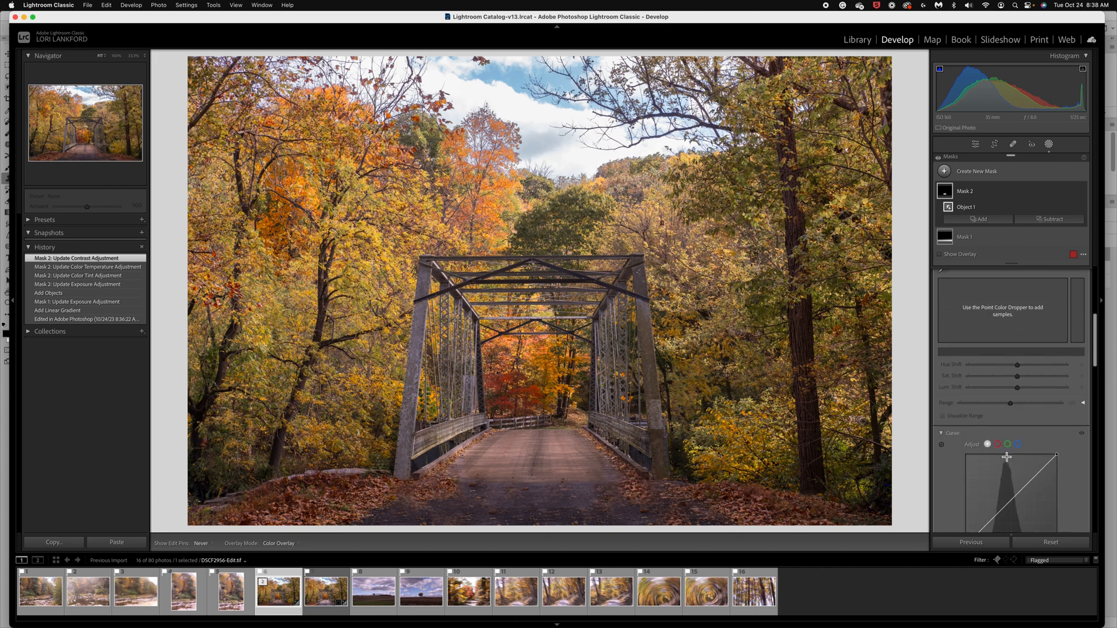
scroll(down, 3)
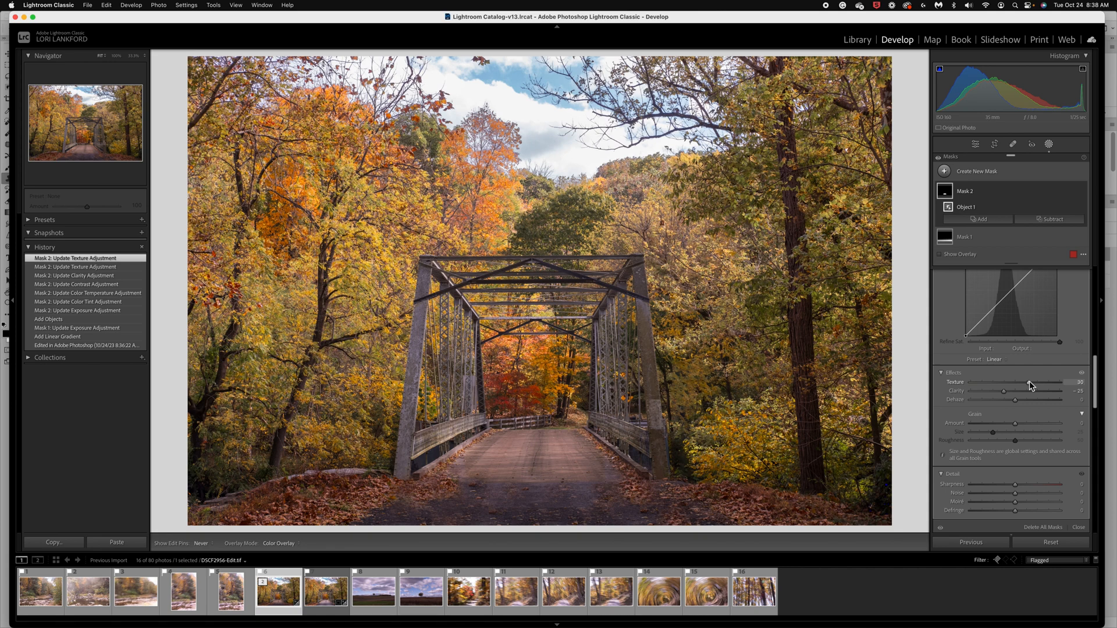
mouse_move(559, 457)
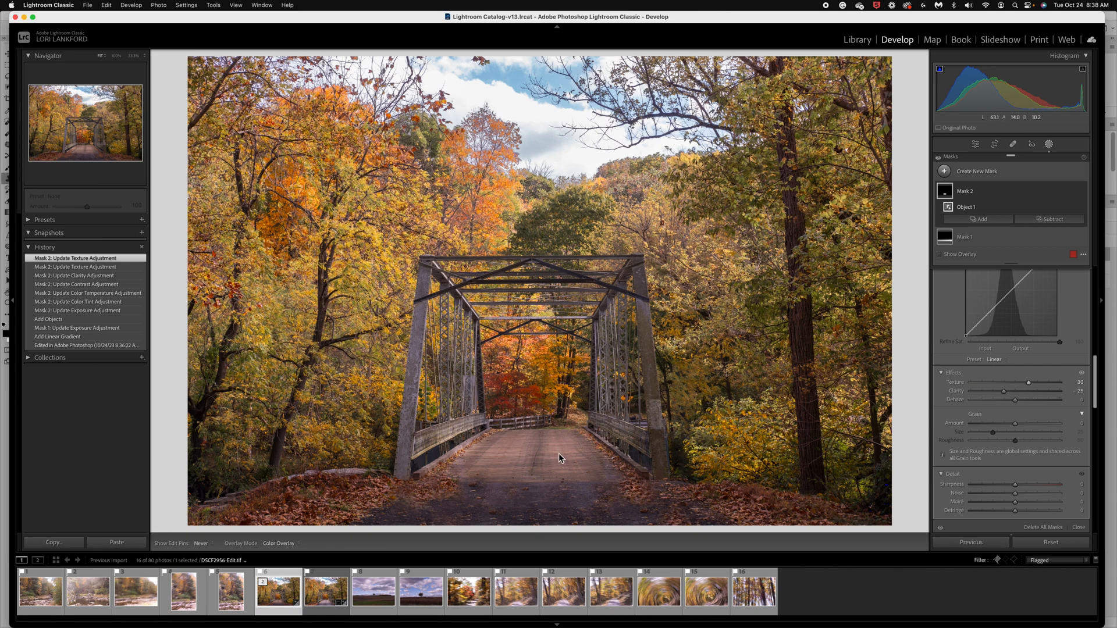
mouse_move(684, 479)
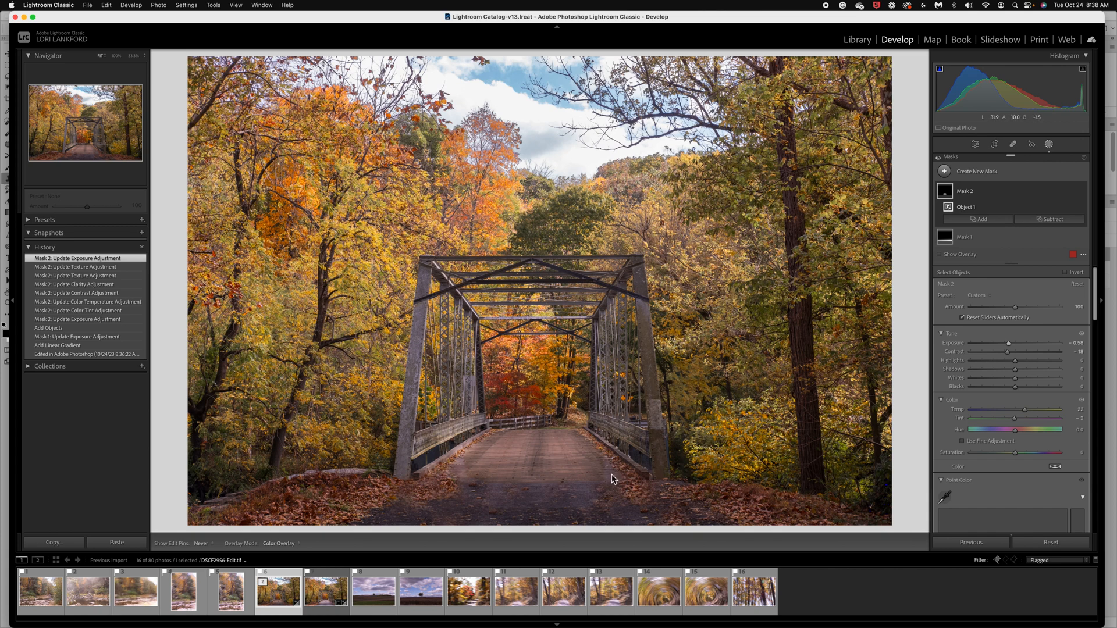
mouse_move(611, 470)
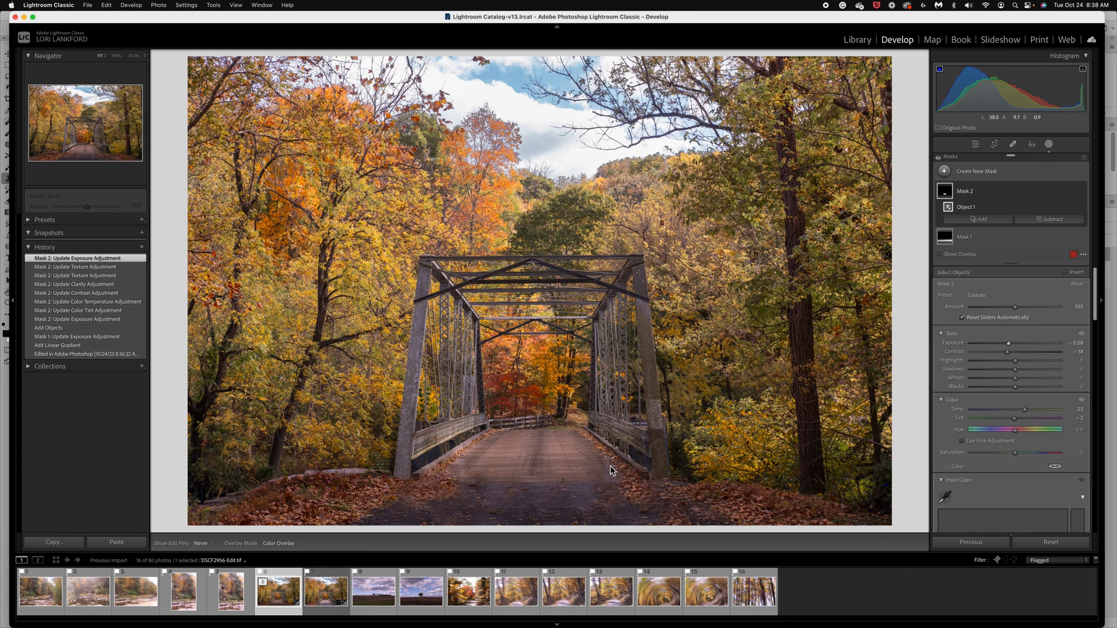
mouse_move(611, 469)
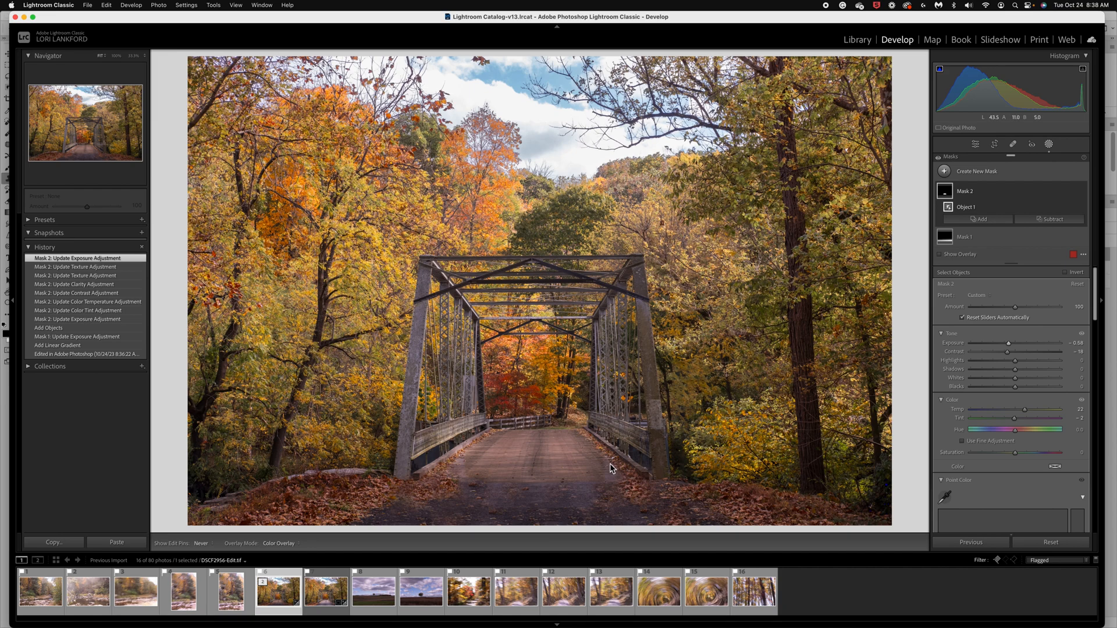
mouse_move(506, 300)
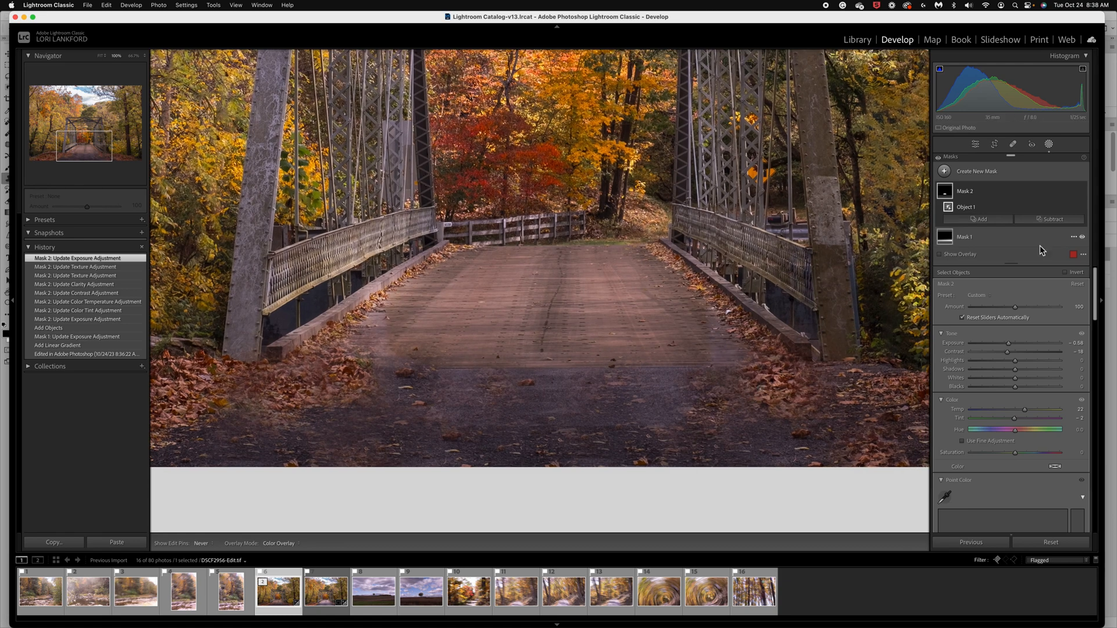
Add a Brush component to Mask 2 for painting the road edges
click(981, 219)
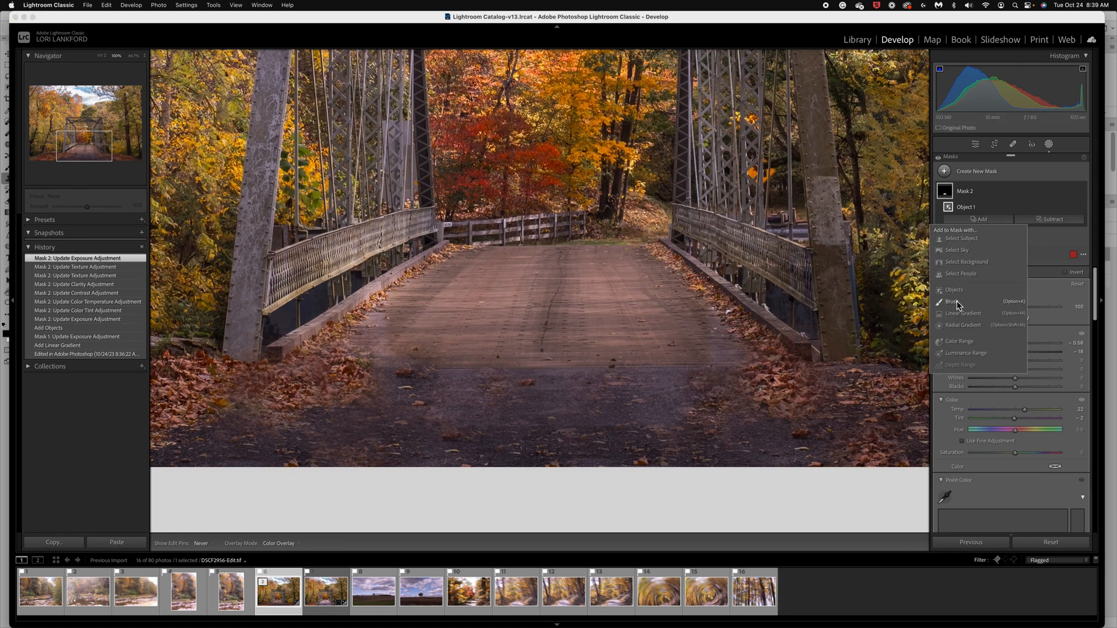
click(951, 301)
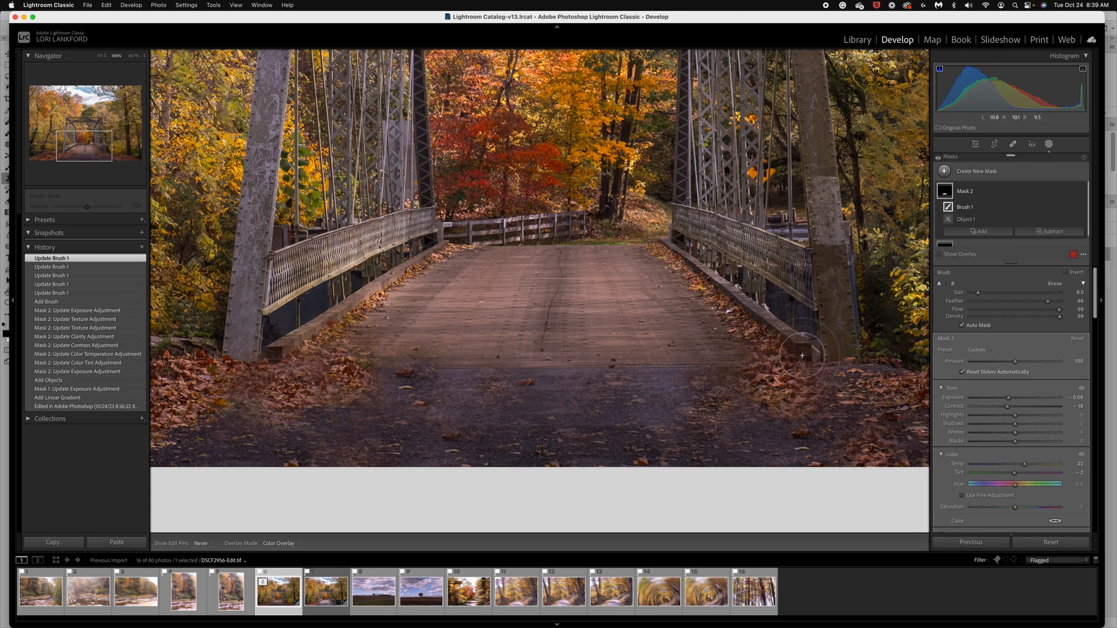
mouse_move(673, 309)
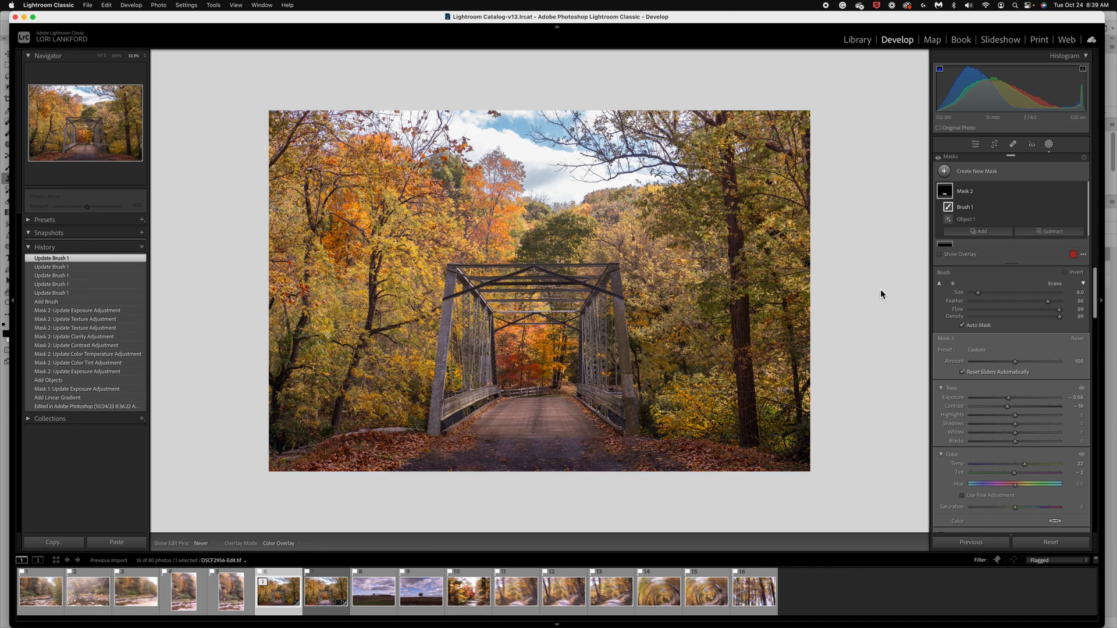
mouse_move(557, 442)
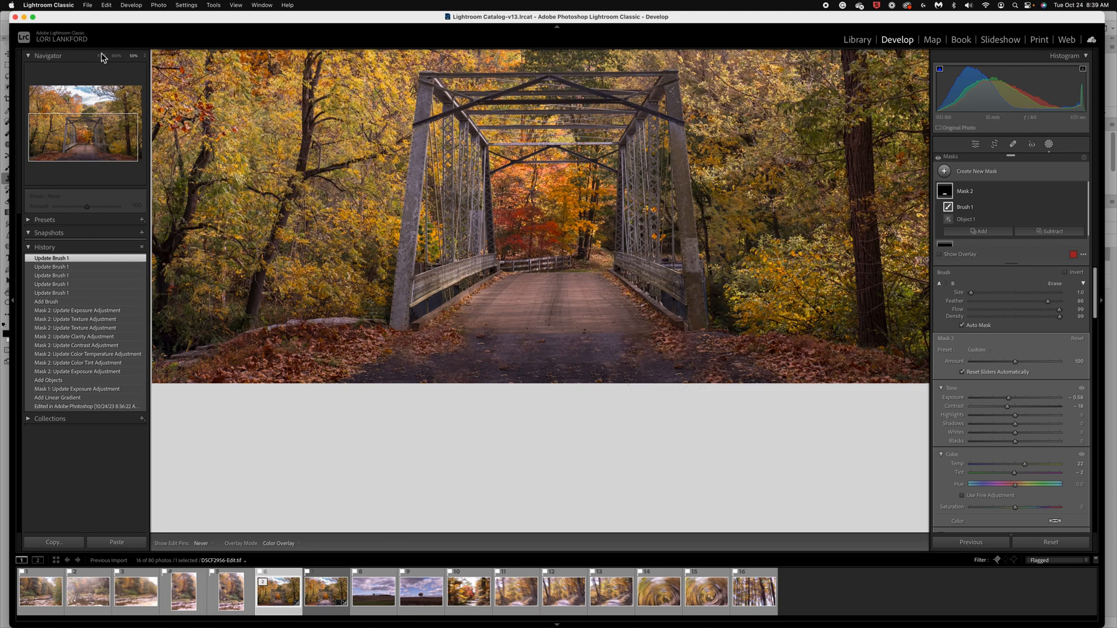
Fit the whole bridge photo in the Navigator view
click(101, 56)
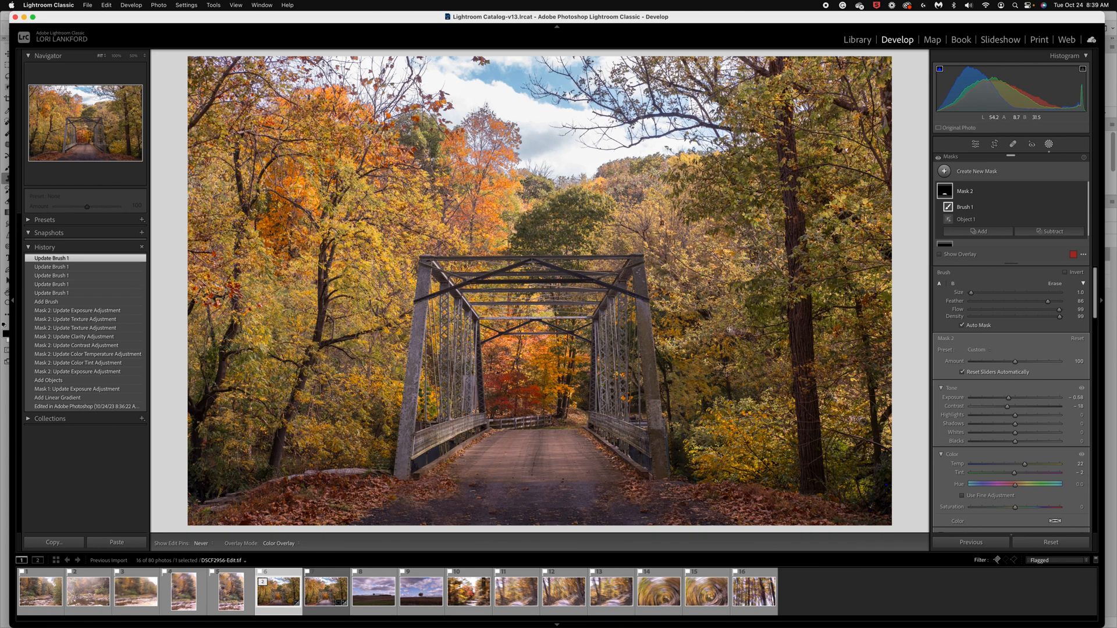
mouse_move(586, 463)
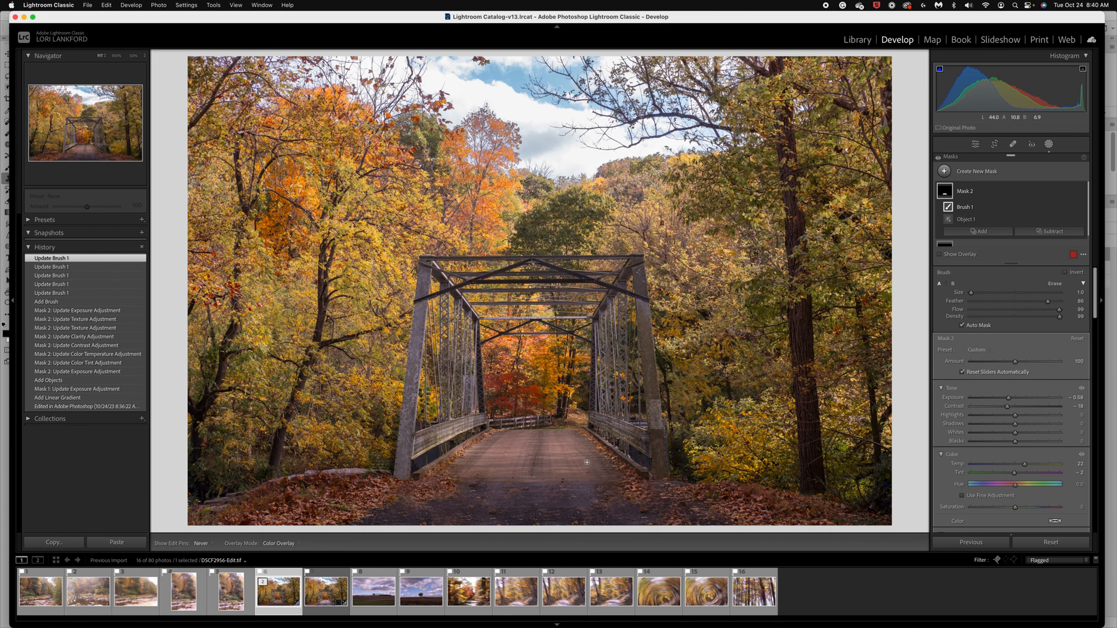
mouse_move(277, 590)
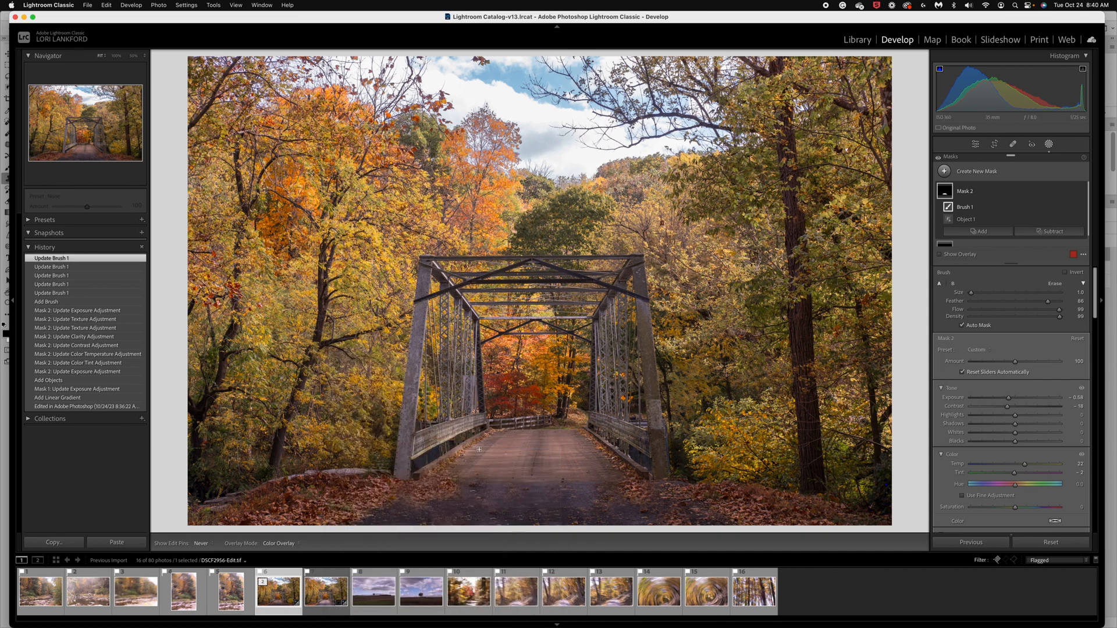
mouse_move(588, 445)
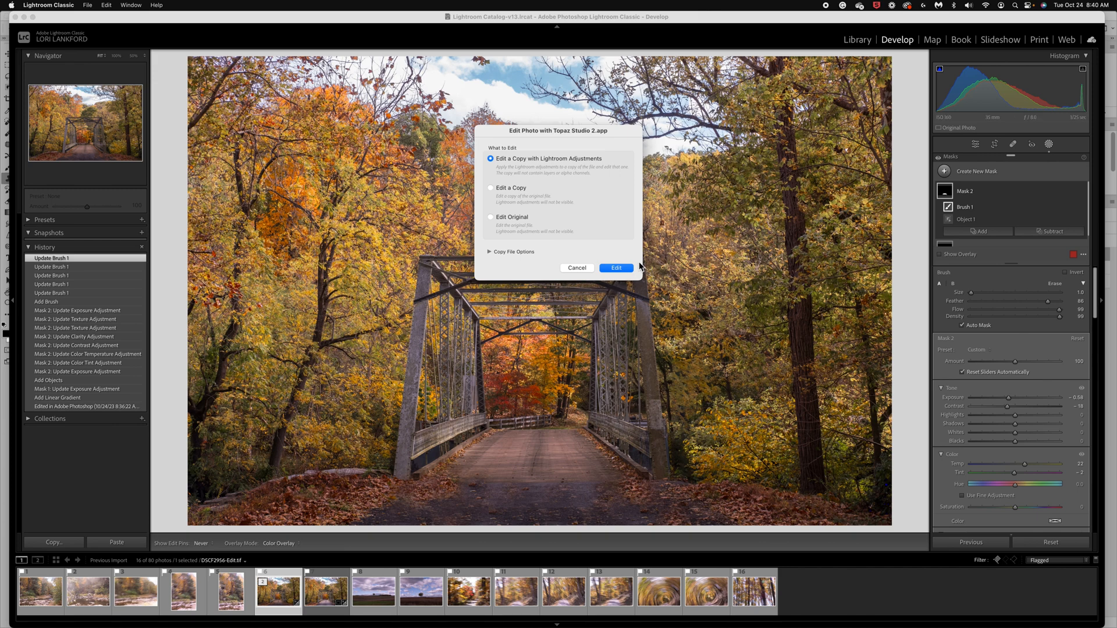
Edit a copy with Lightroom adjustments in Topaz Studio 2
click(616, 267)
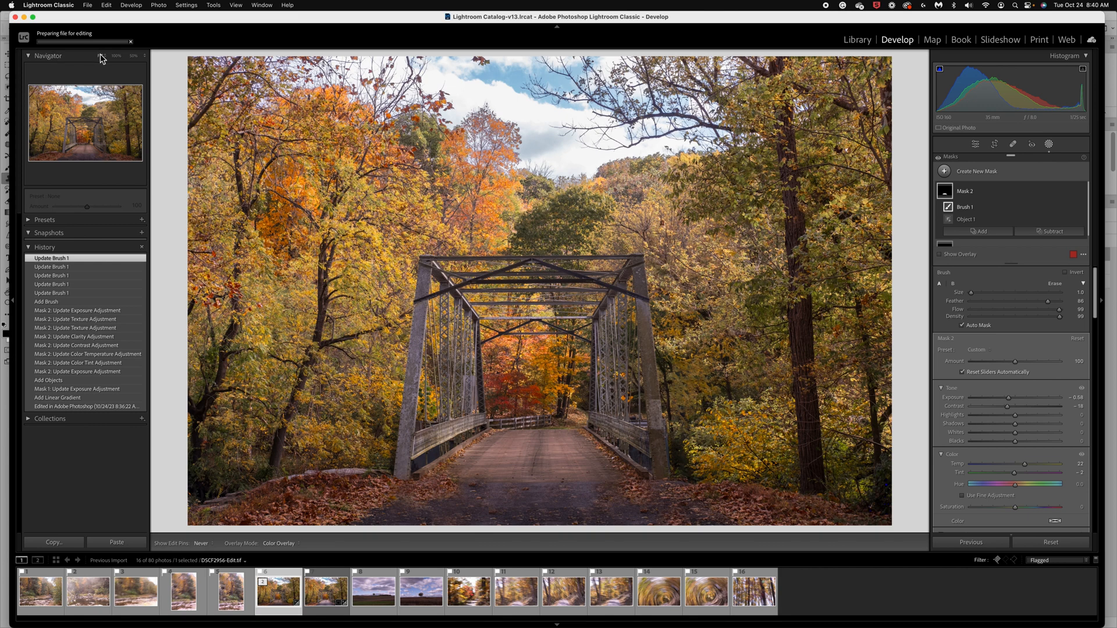
mouse_move(102, 57)
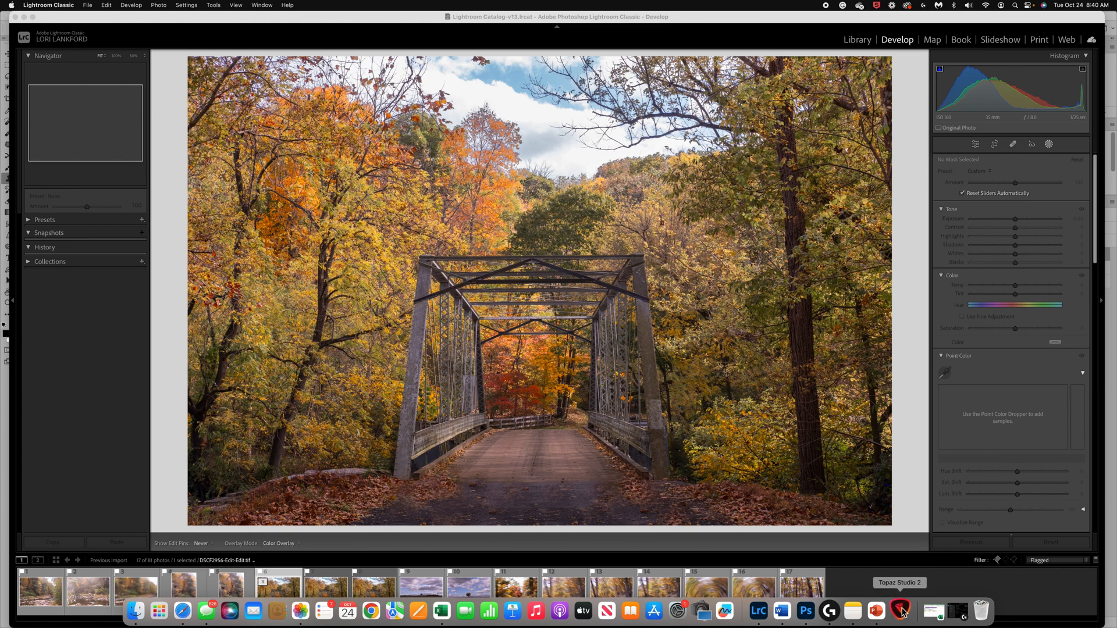
Switch to Topaz Studio 2 and show its list of available filters
click(901, 610)
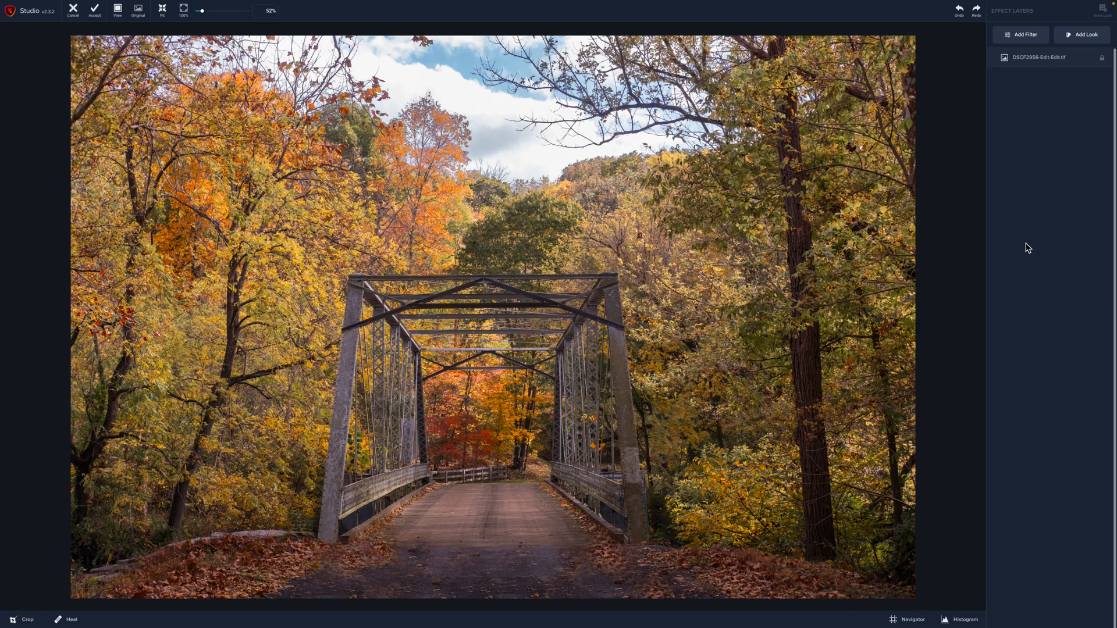
click(1019, 35)
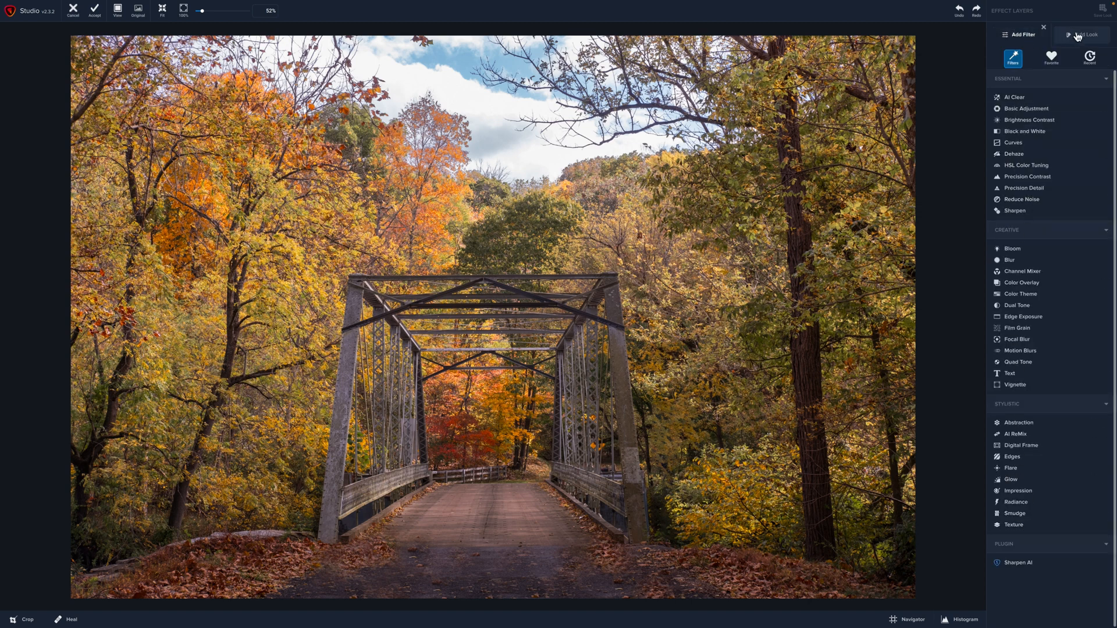
mouse_move(1083, 35)
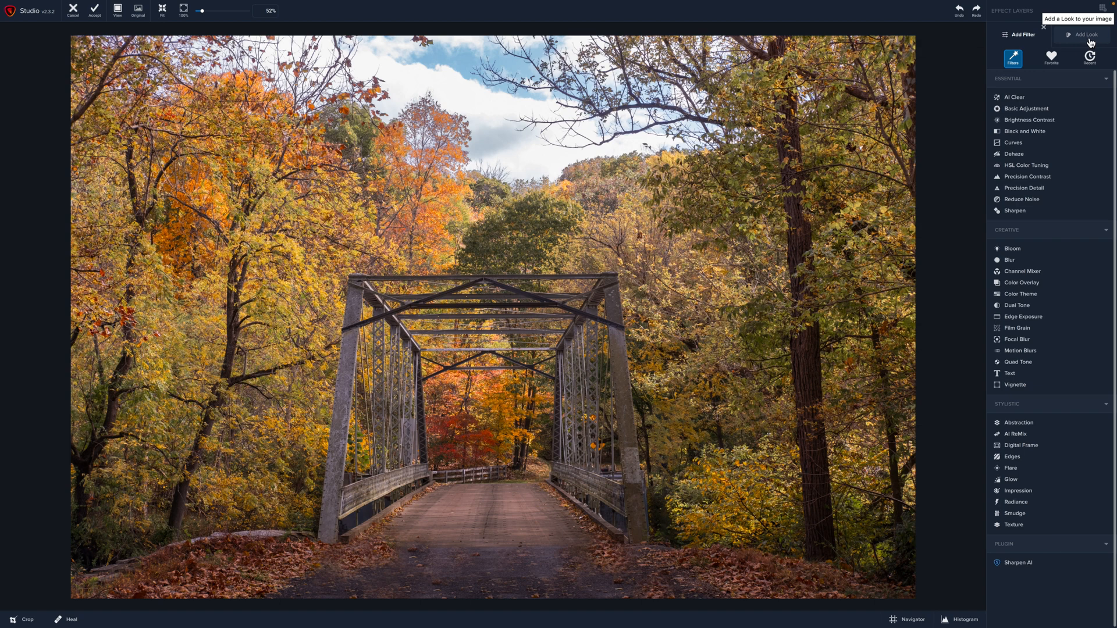
Show the Artistic look category and preview the Happy Little Trees look
click(1085, 34)
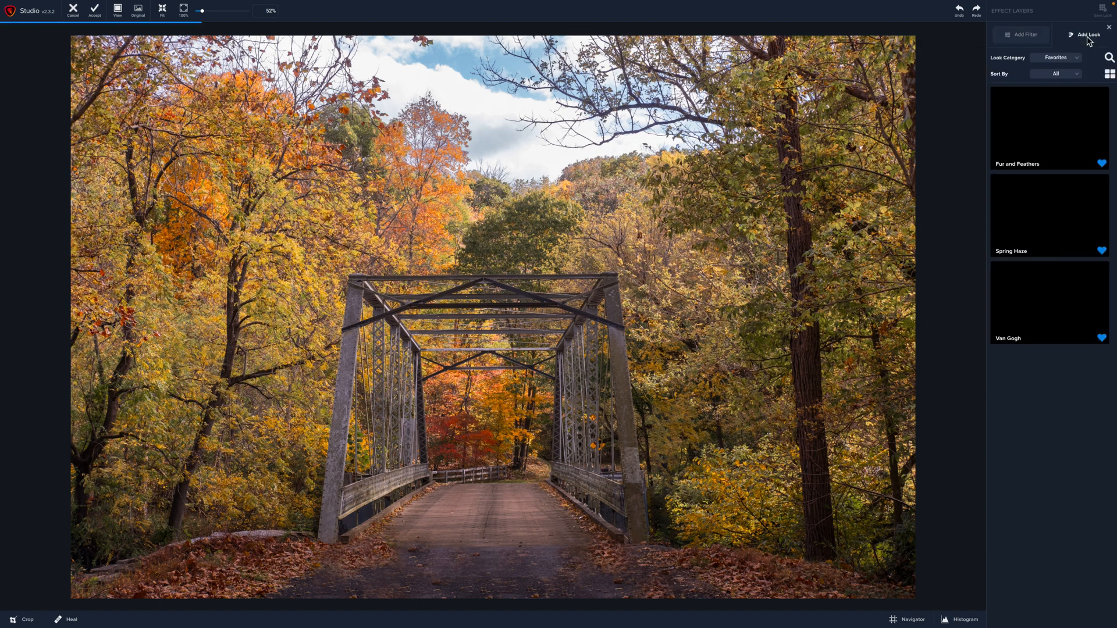
click(1060, 58)
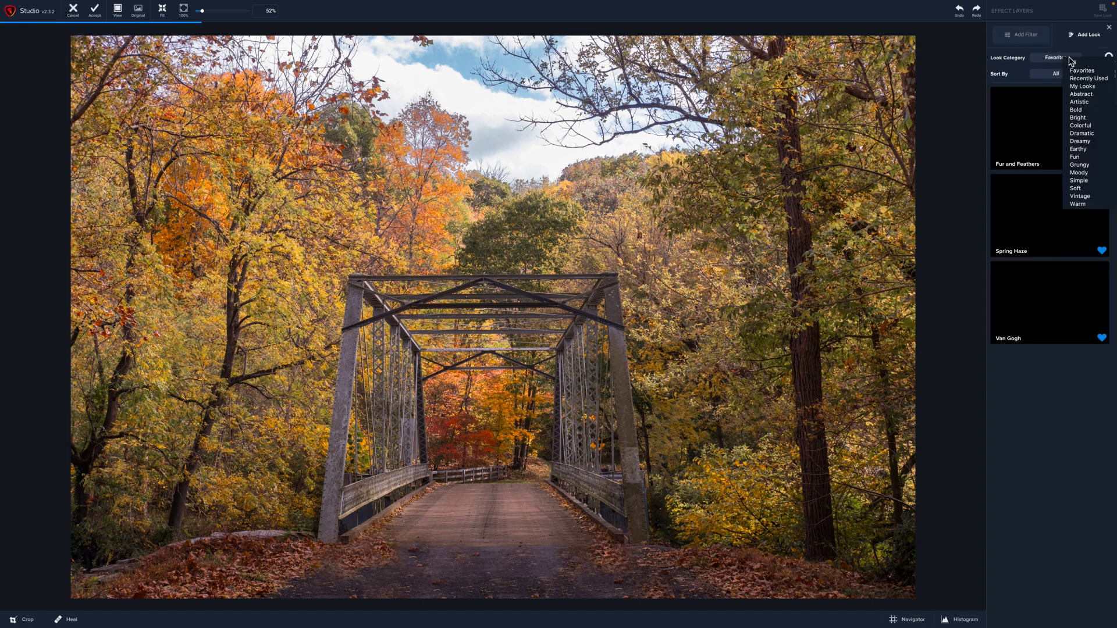
click(1079, 101)
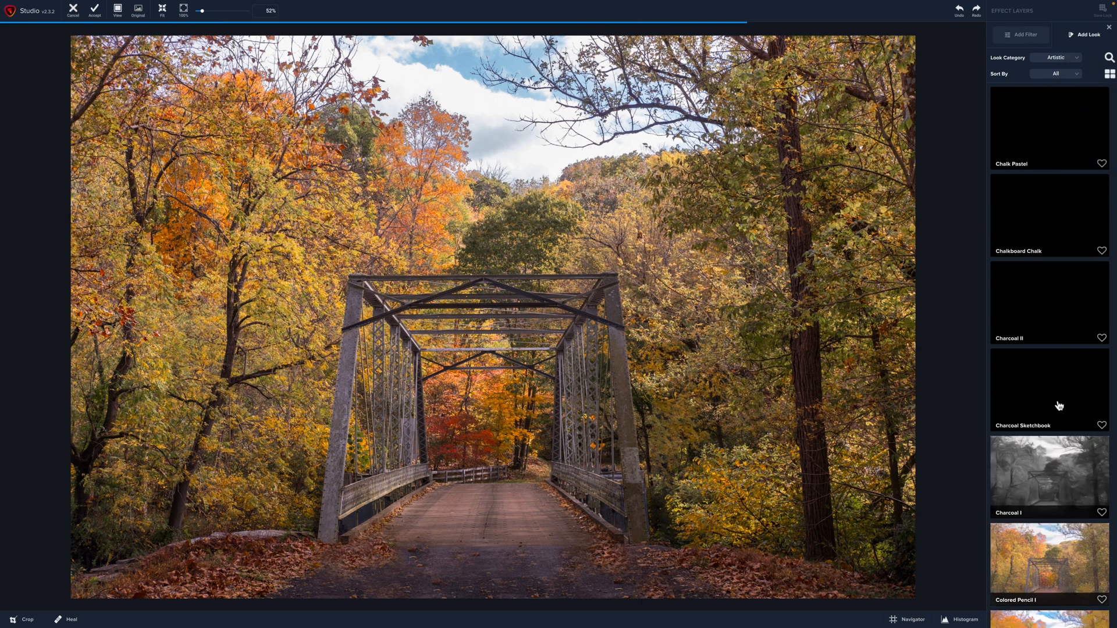
scroll(down, 3)
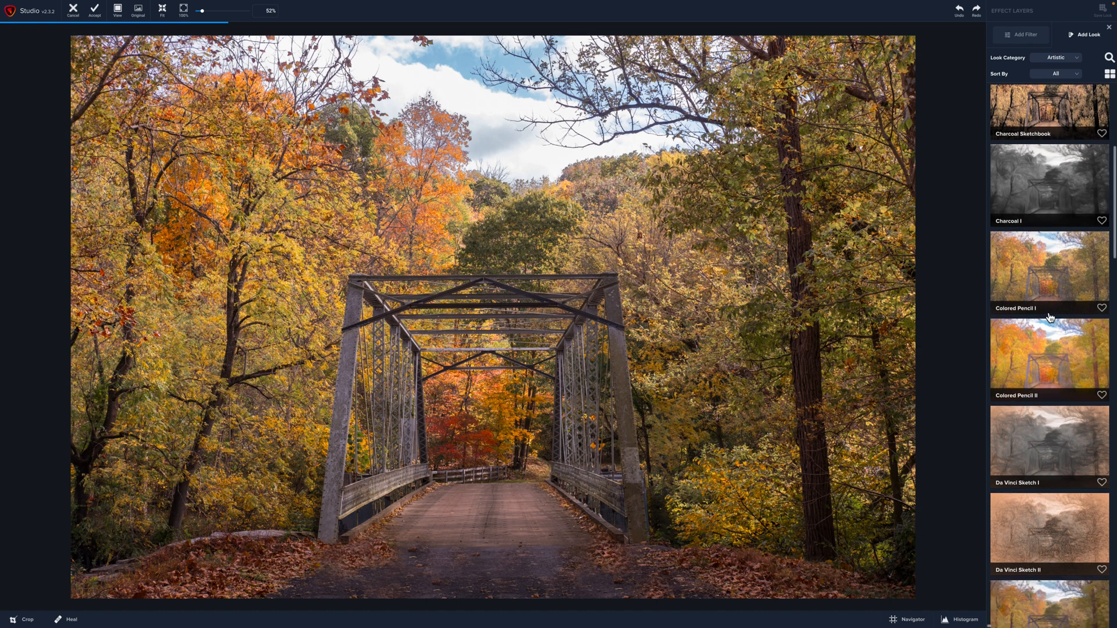
scroll(down, 3)
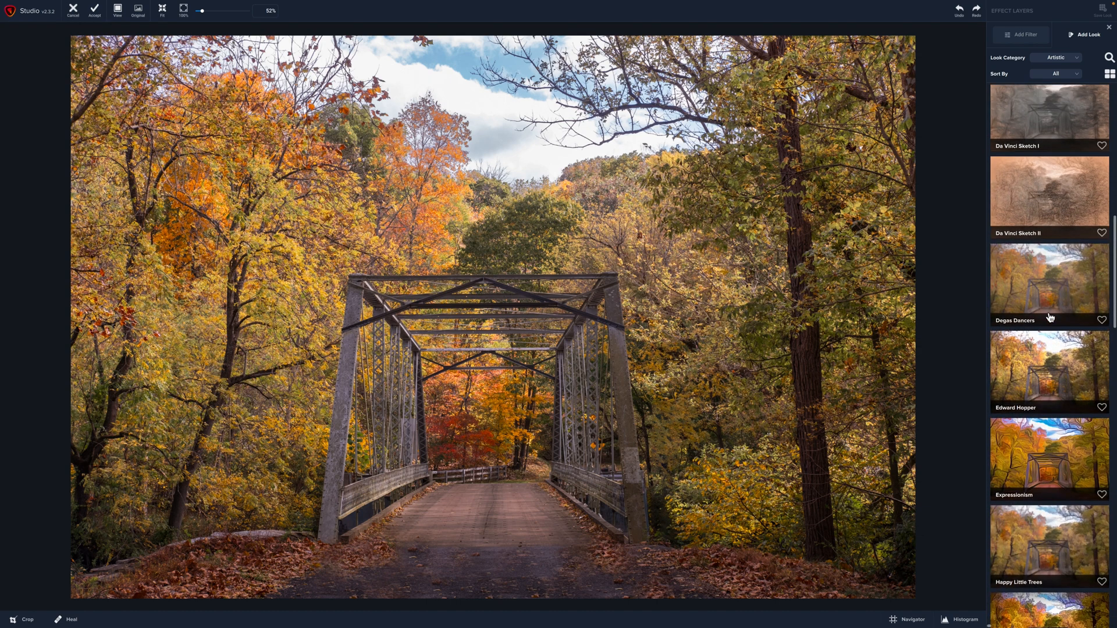
scroll(down, 3)
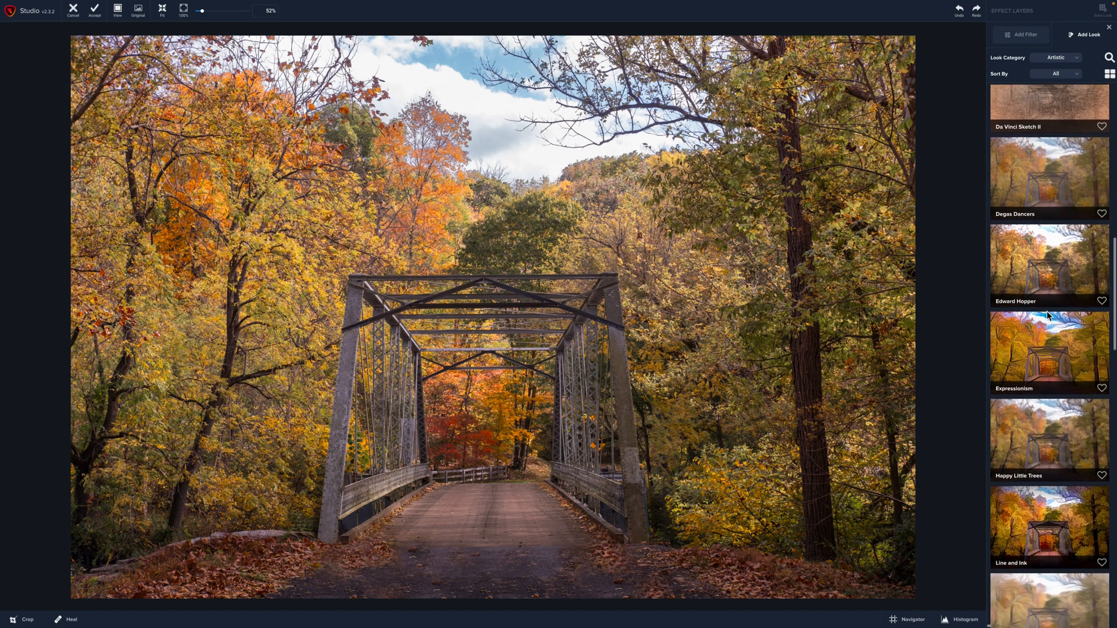
mouse_move(1039, 451)
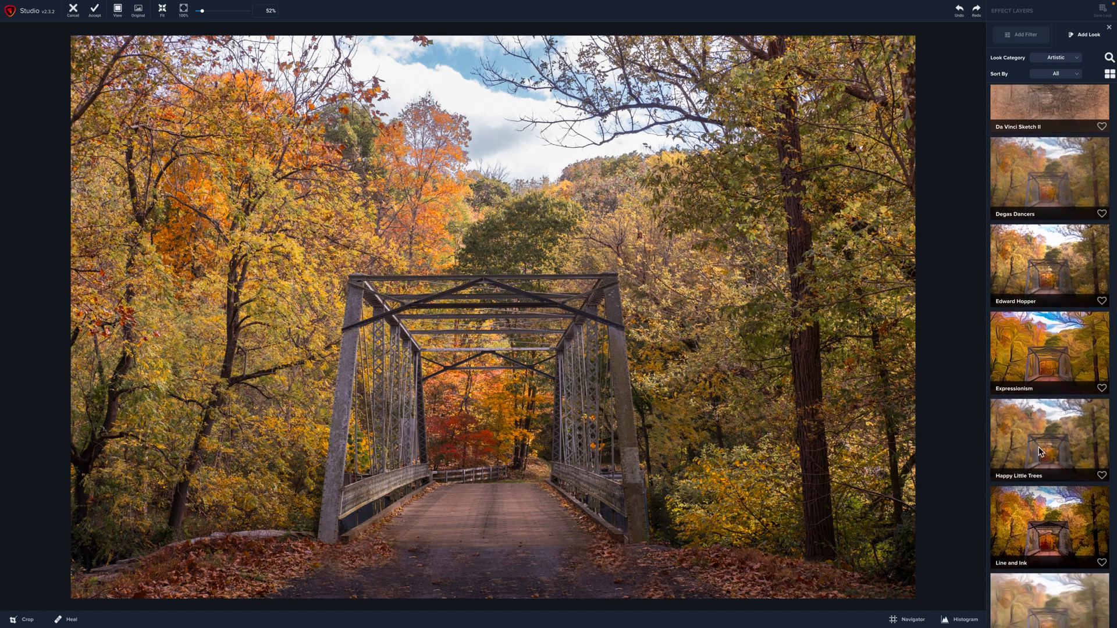
click(1047, 438)
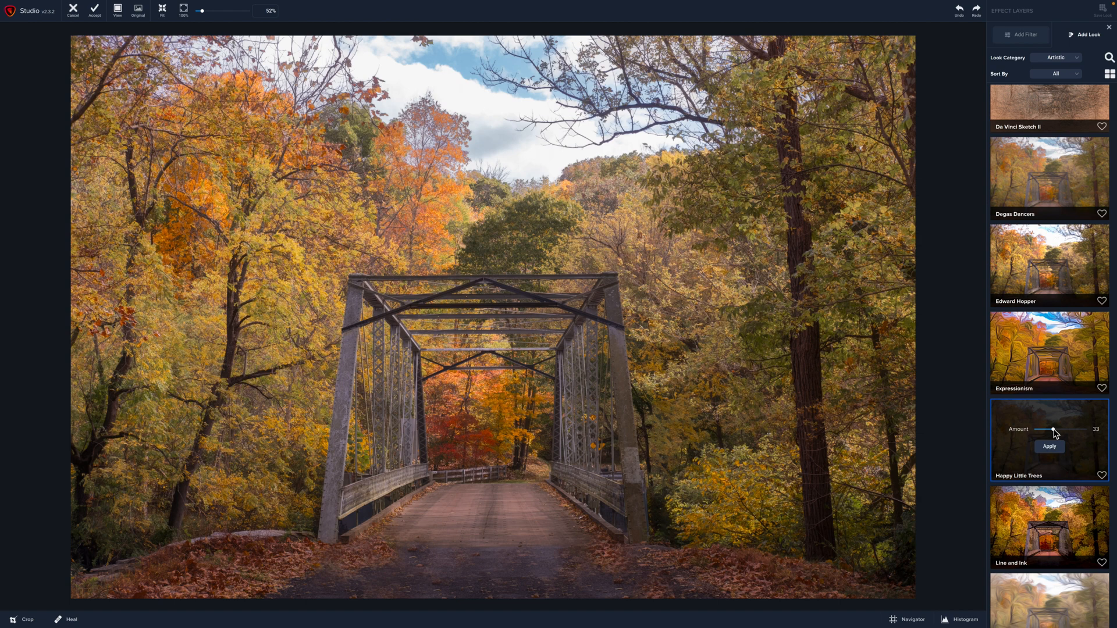
mouse_move(768, 444)
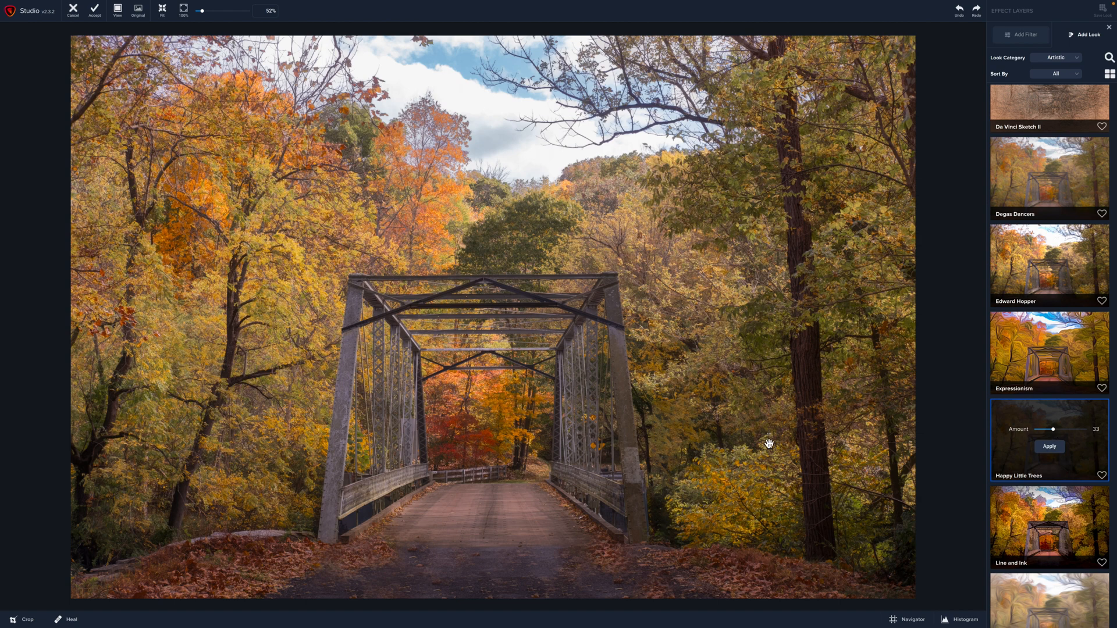
mouse_move(1019, 539)
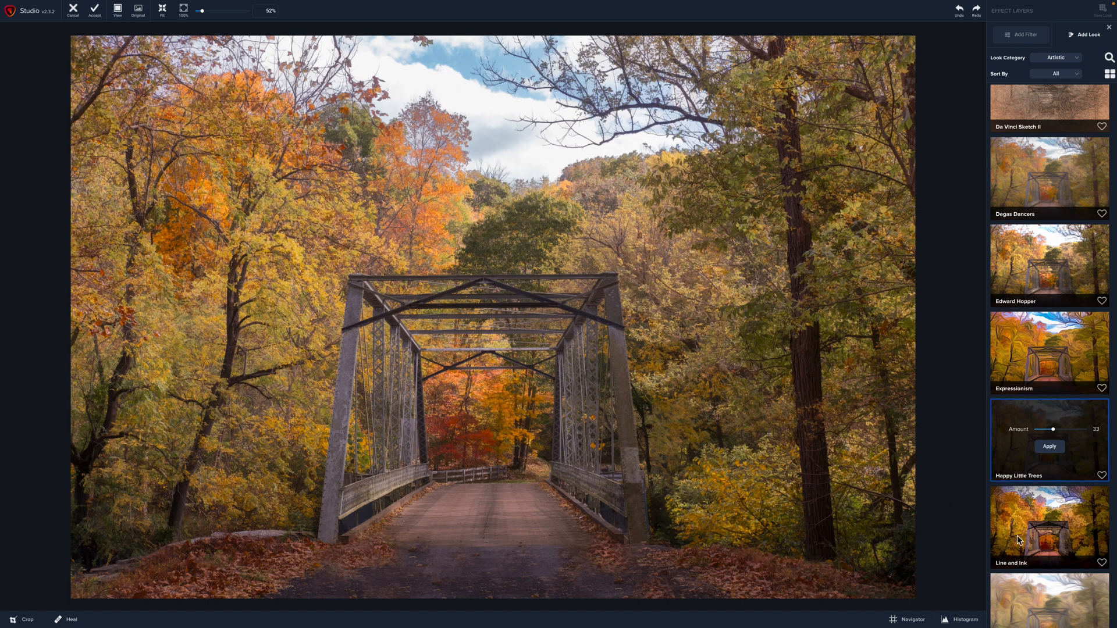
Preview the MI Impressionist and Oil Painting I artistic looks on the photo
scroll(down, 3)
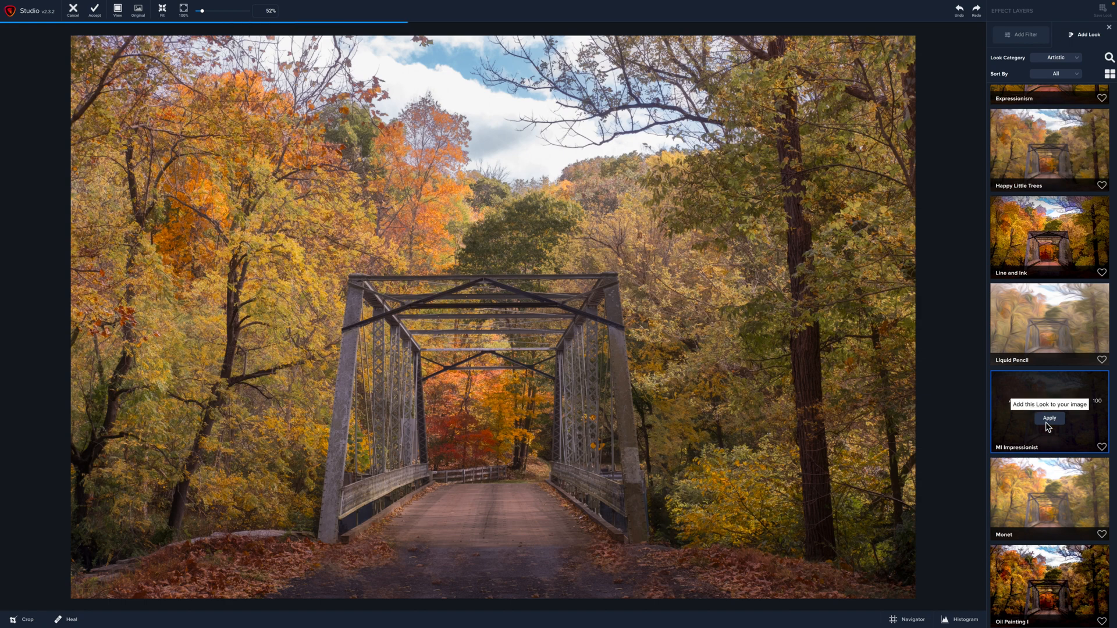
click(1047, 417)
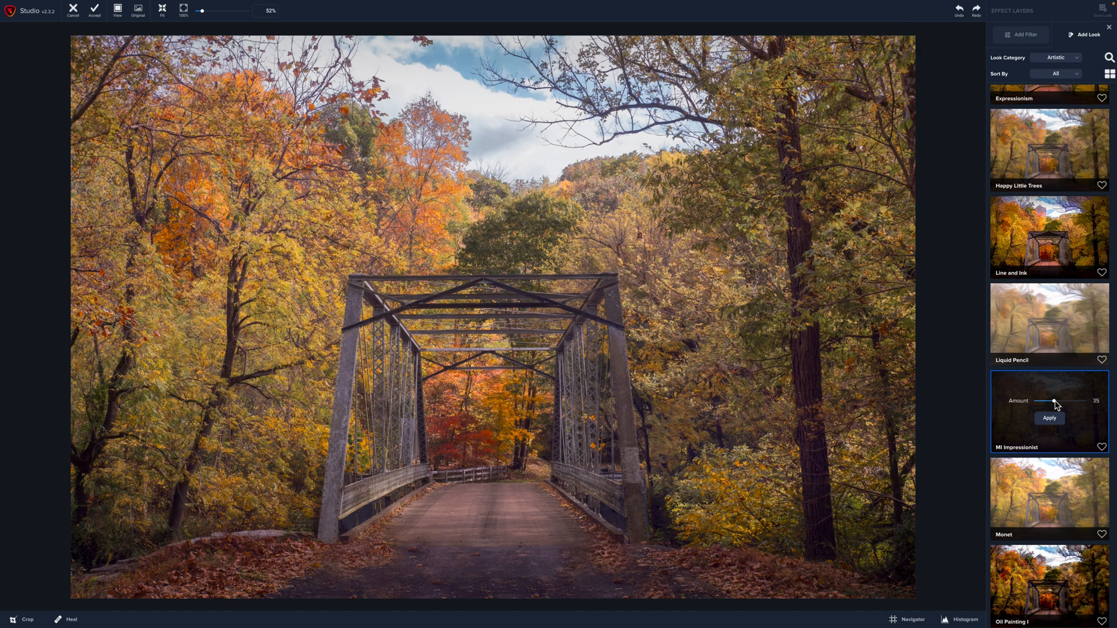
mouse_move(1057, 430)
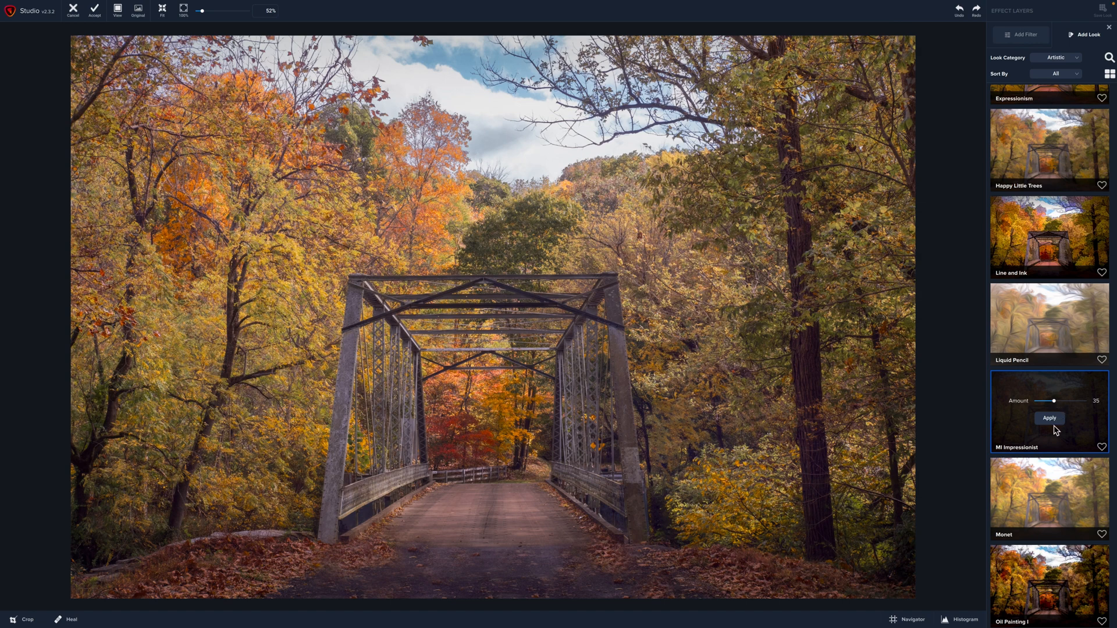
mouse_move(1055, 470)
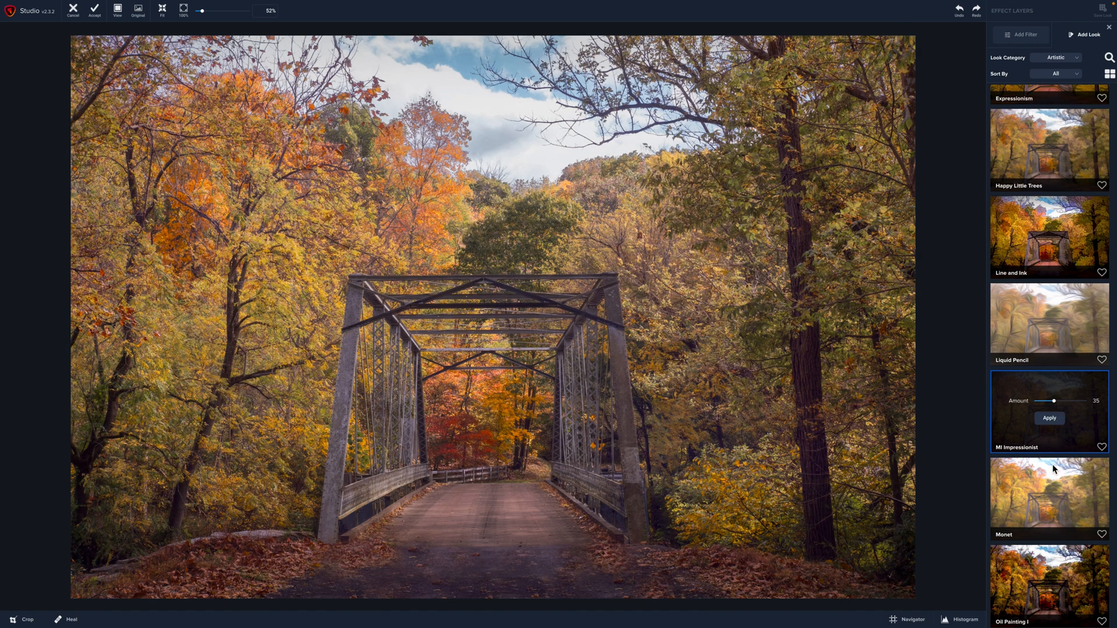
scroll(down, 3)
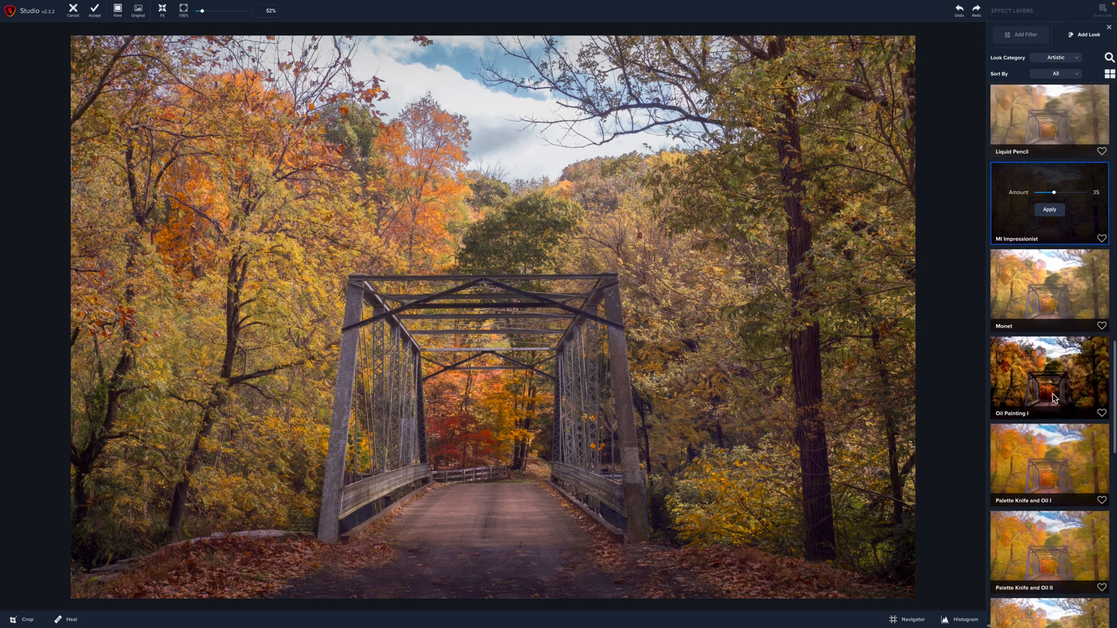
click(1049, 376)
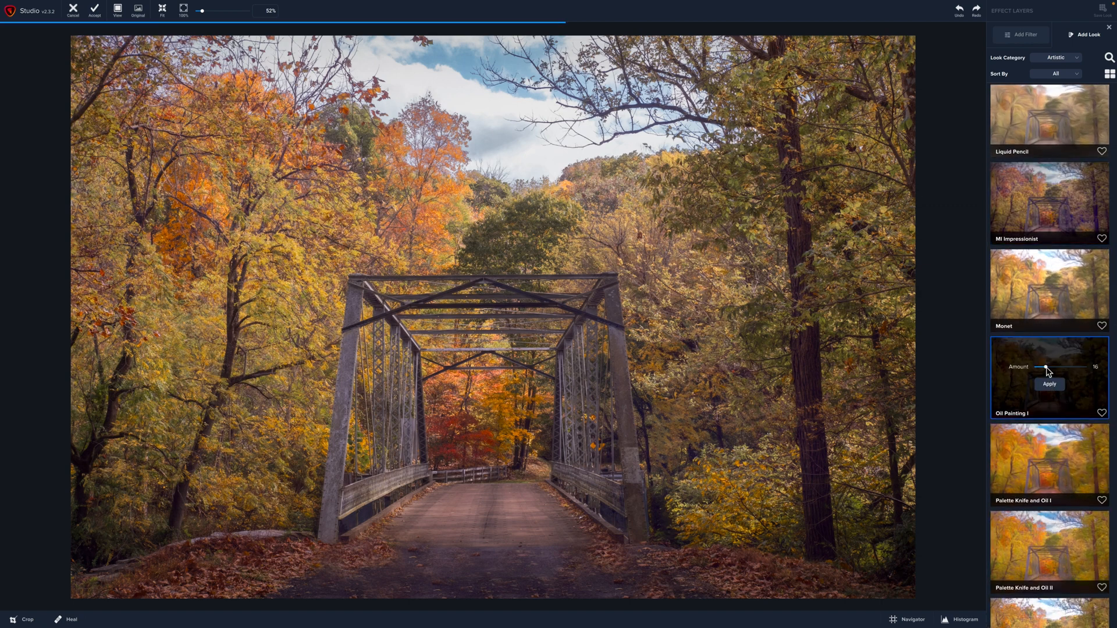
click(1048, 383)
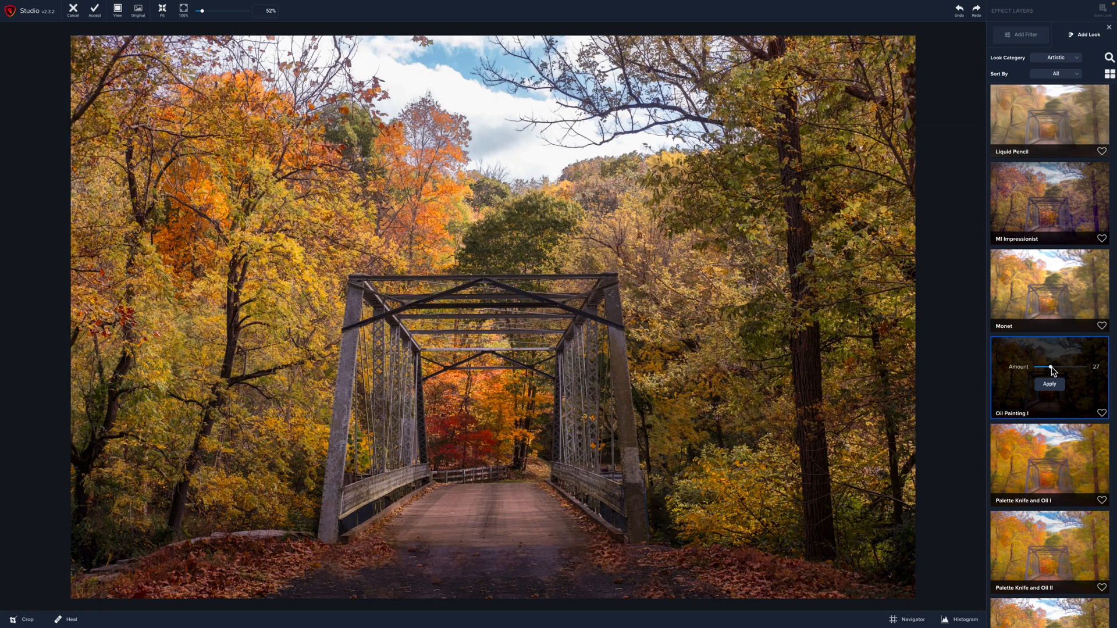
Return to Happy Little Trees and apply it at amount 37
scroll(down, 3)
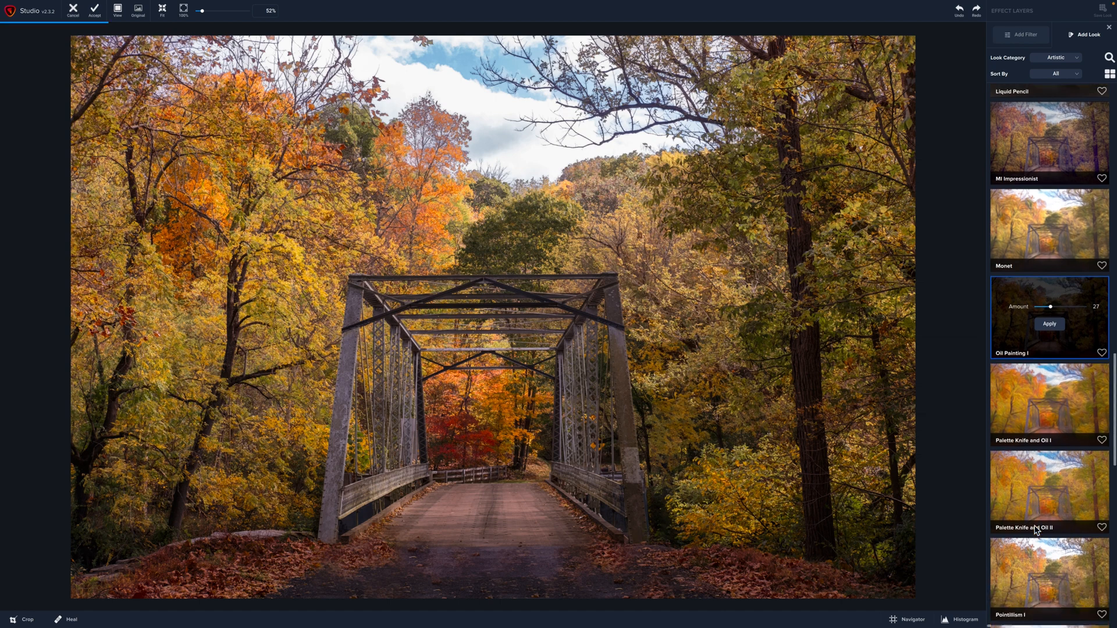
scroll(down, 3)
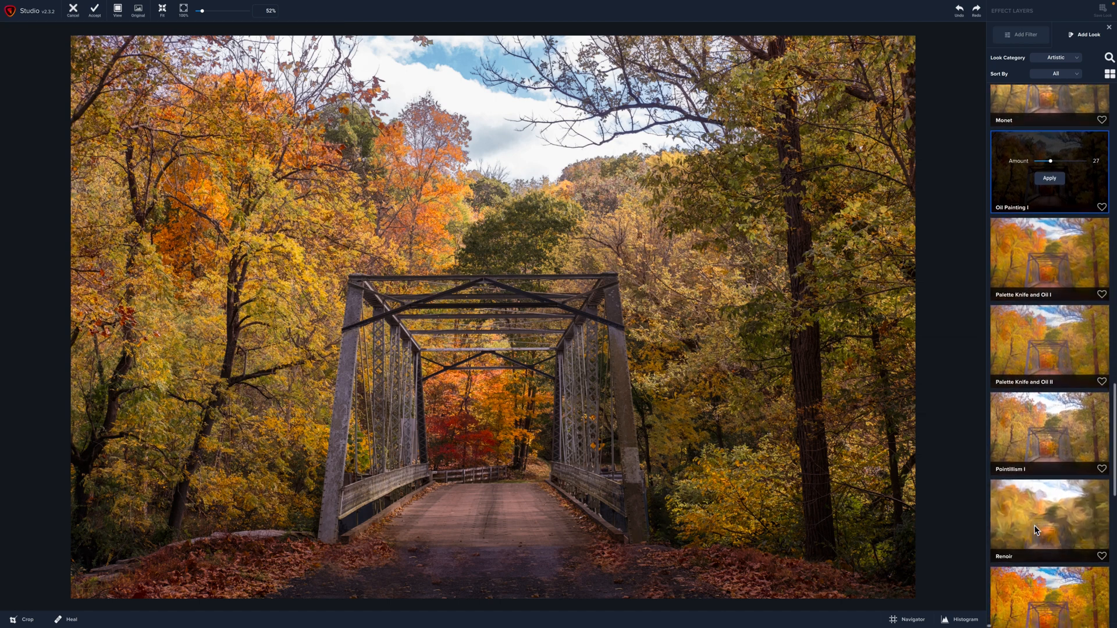
scroll(down, 3)
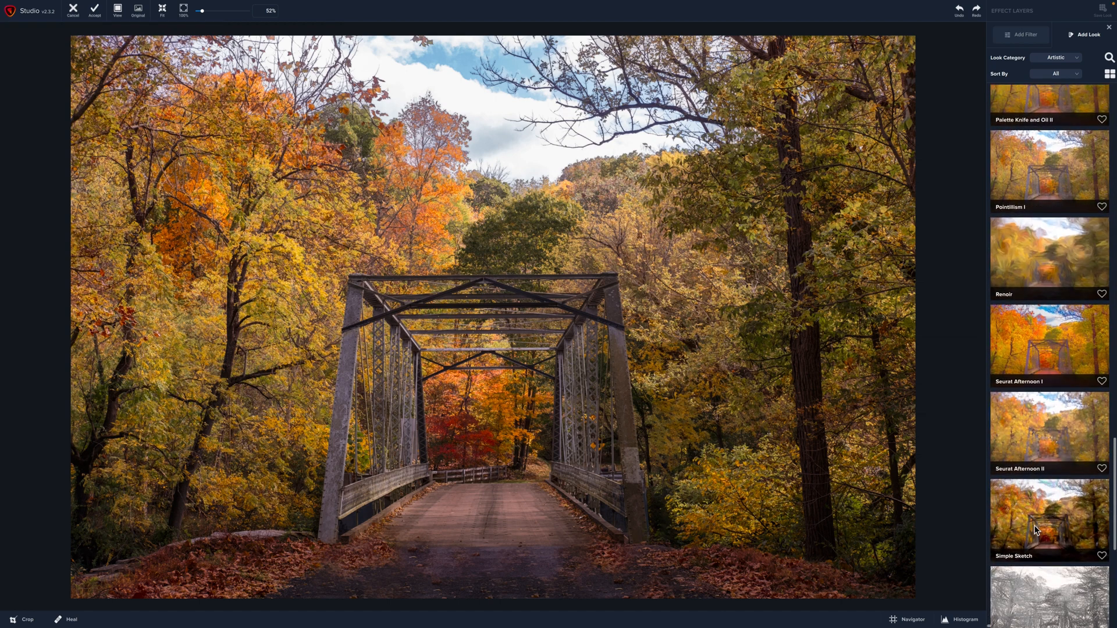
scroll(down, 3)
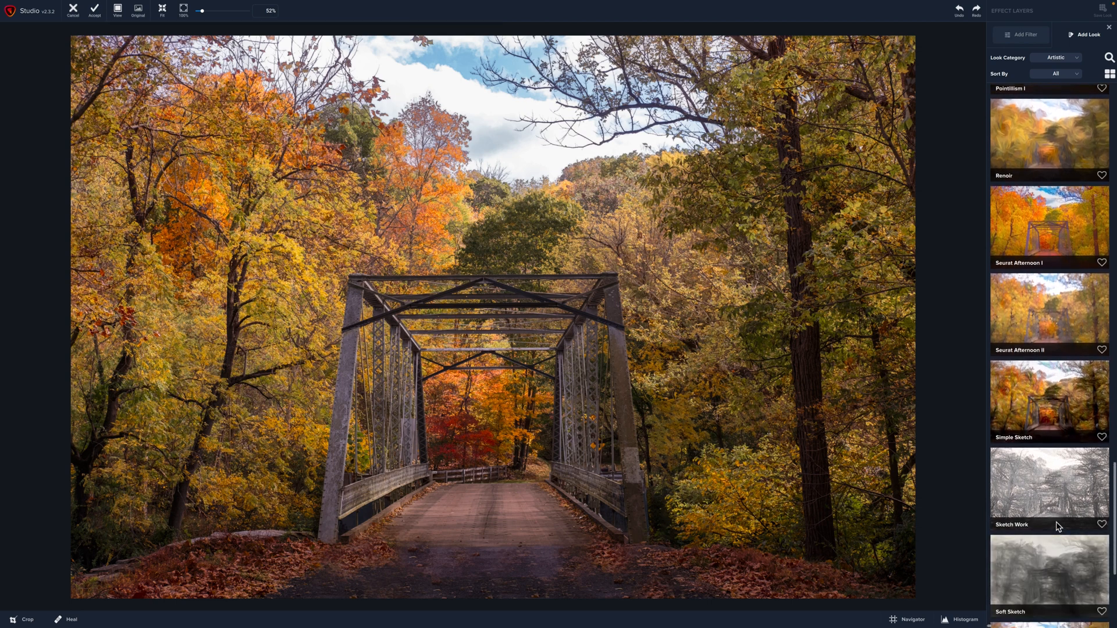
click(1048, 401)
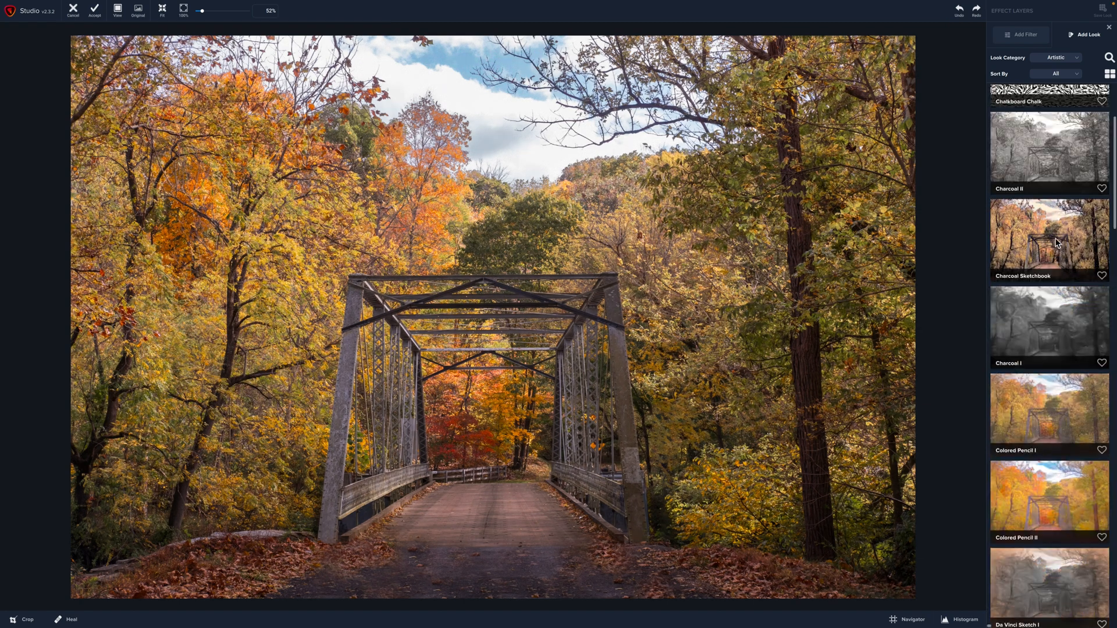
scroll(down, 3)
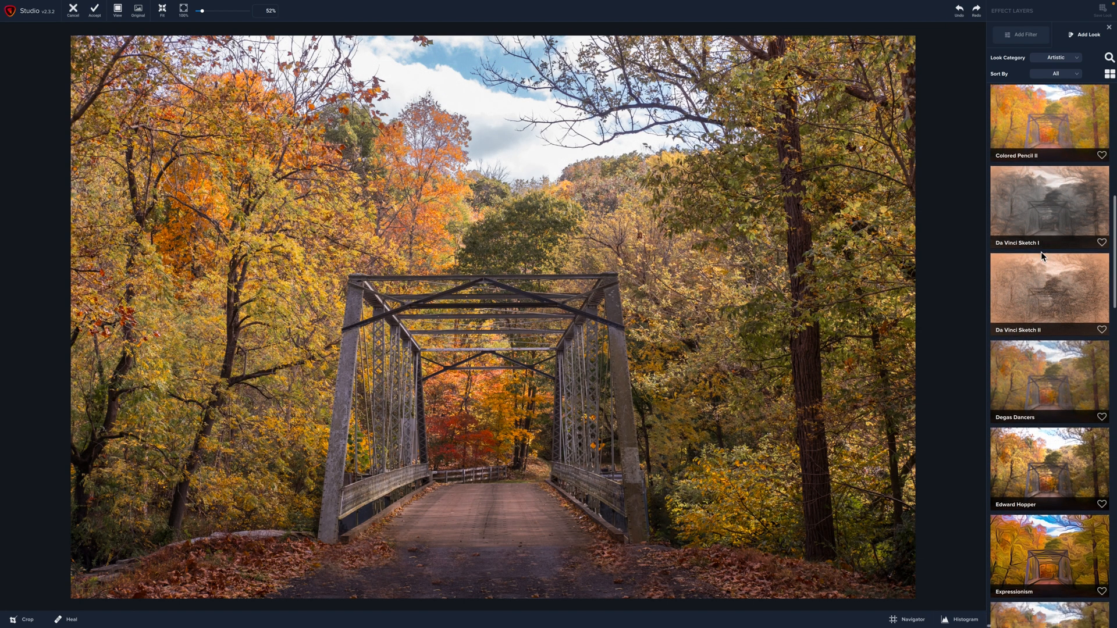
scroll(down, 3)
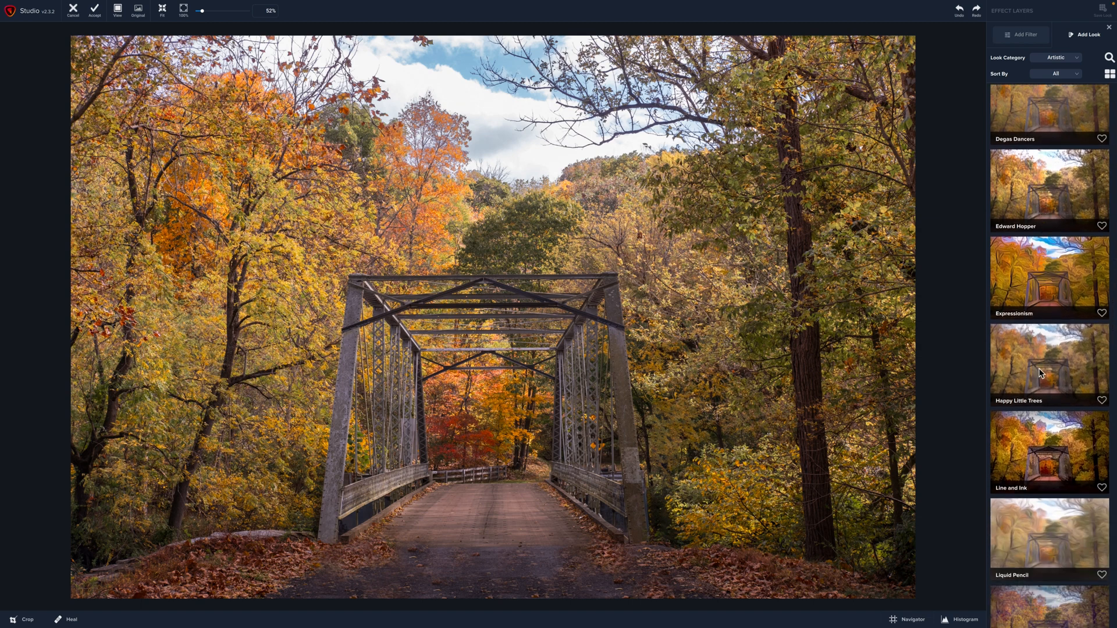
click(1047, 363)
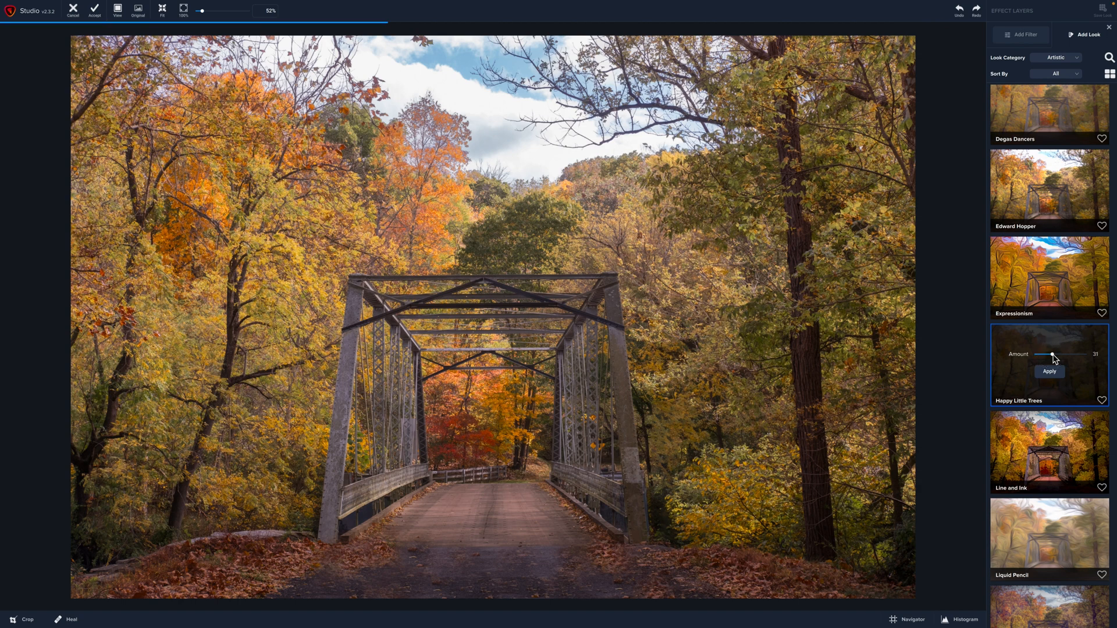
mouse_move(1053, 354)
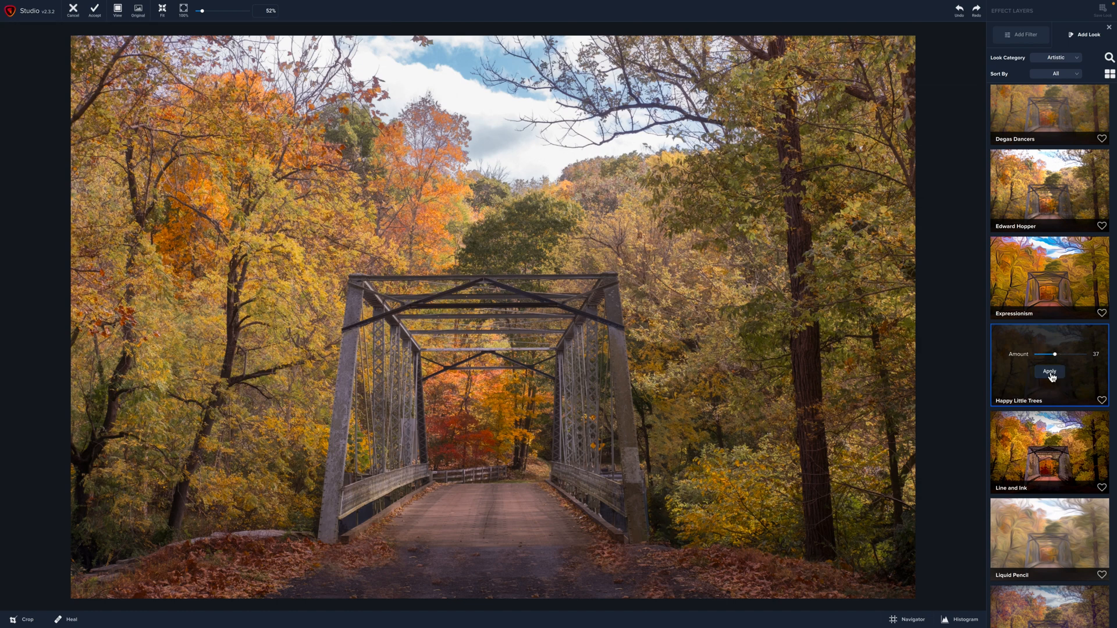
click(1048, 372)
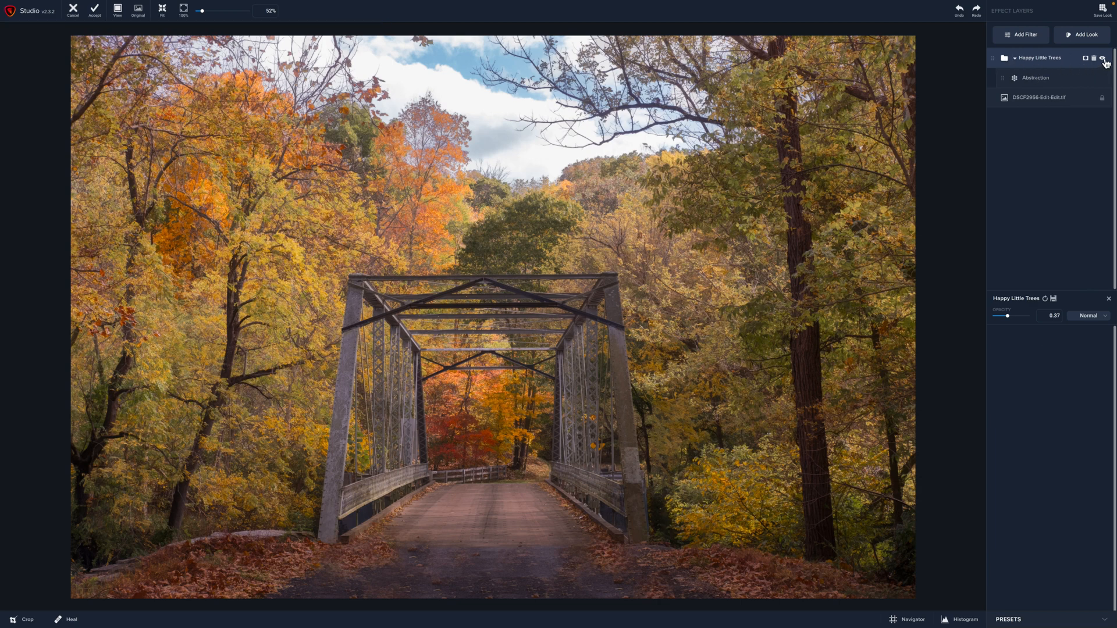
Hide the Happy Little Trees layer and reopen the filter list
click(1104, 57)
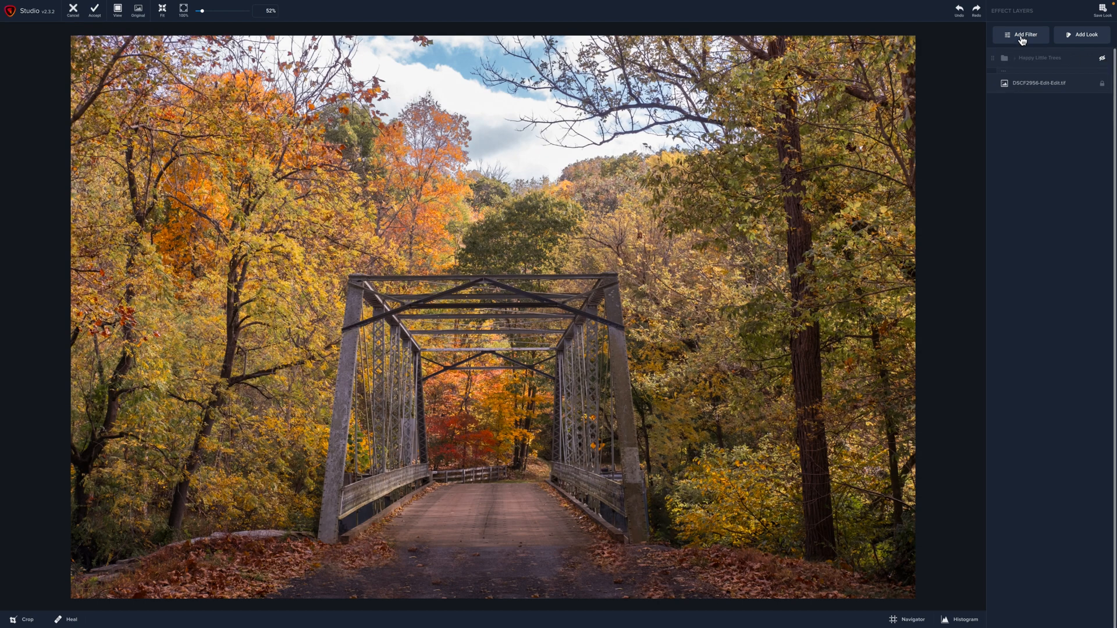
click(1022, 34)
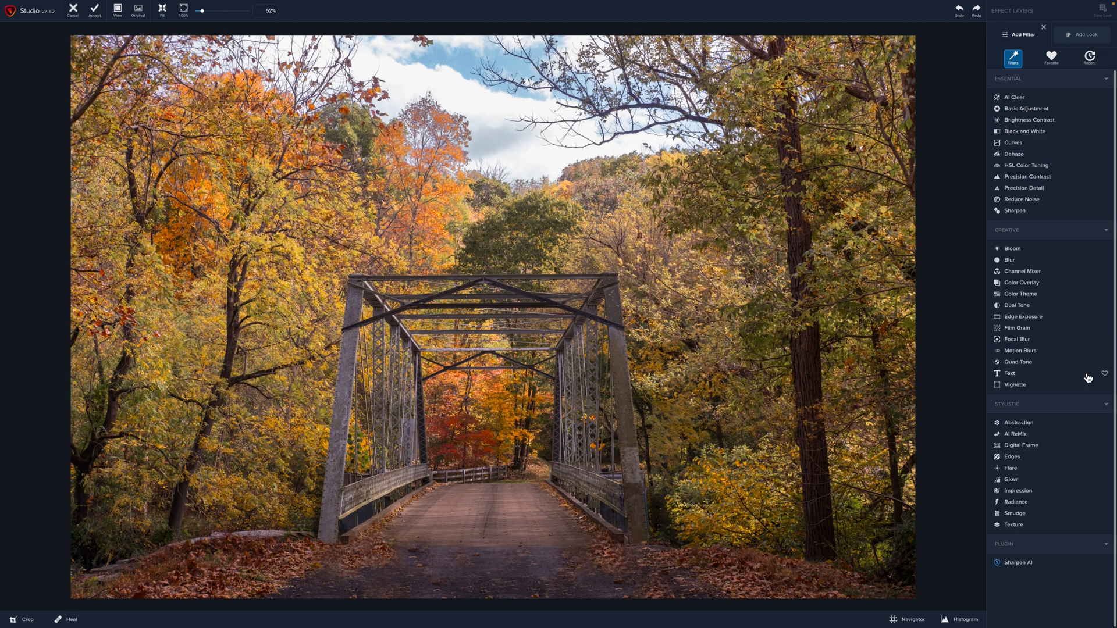
mouse_move(1009, 479)
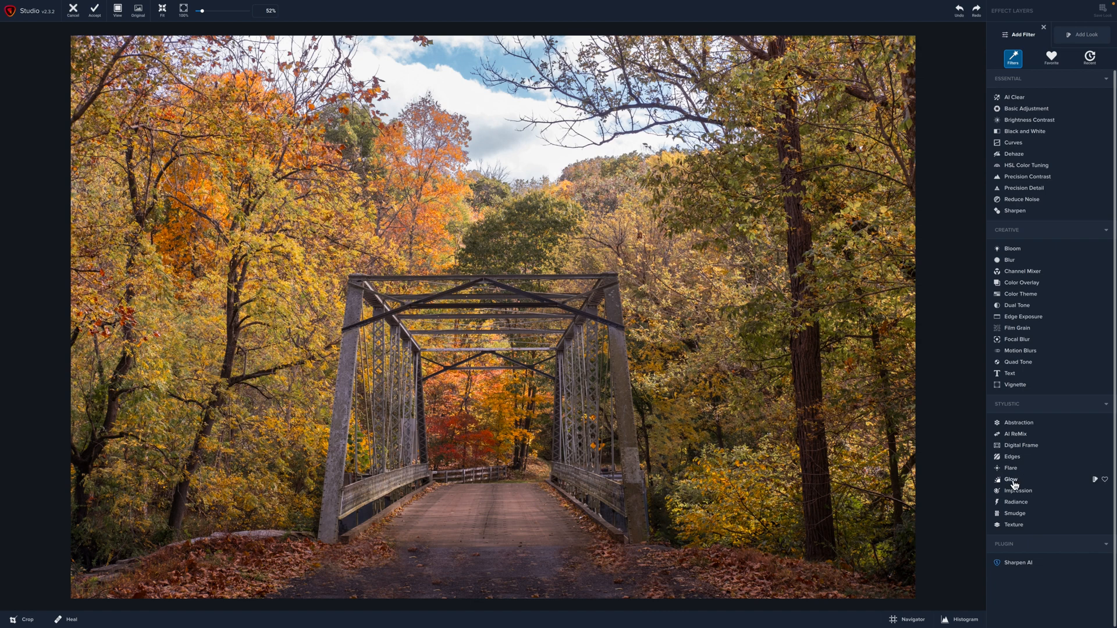
Add a dark Glow filter at 0.37 opacity and toggle its visibility to compare
click(1009, 479)
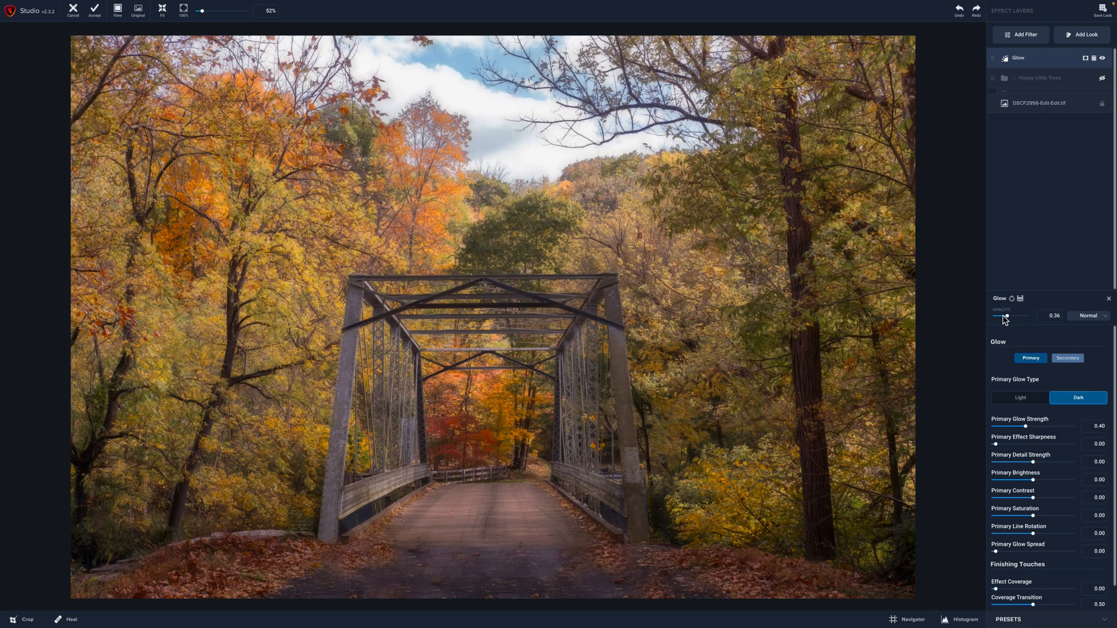
mouse_move(1005, 319)
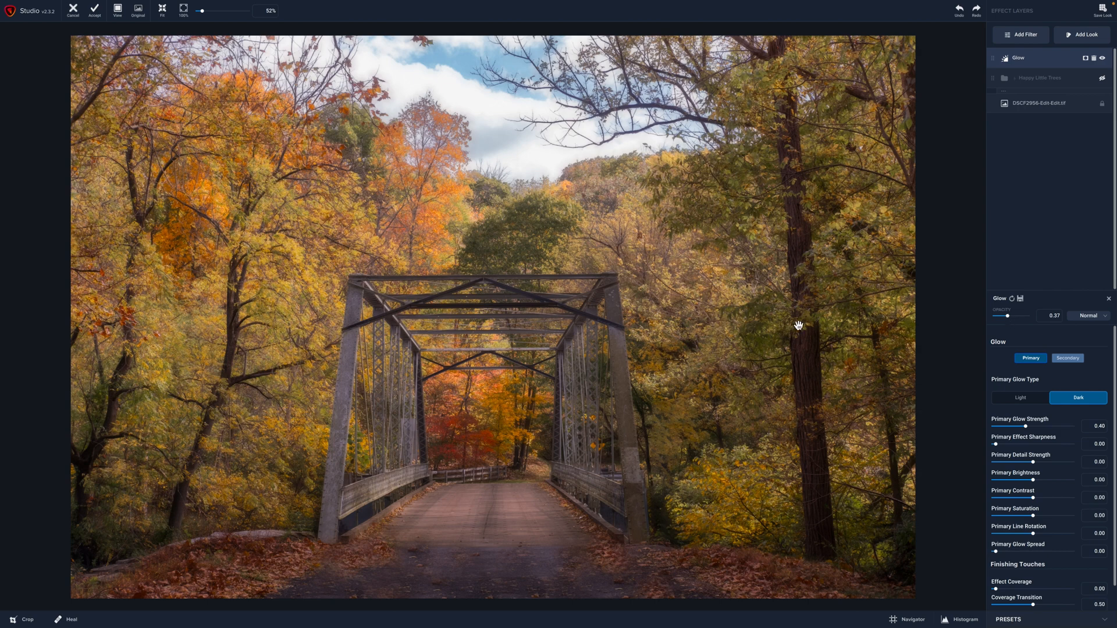
mouse_move(792, 327)
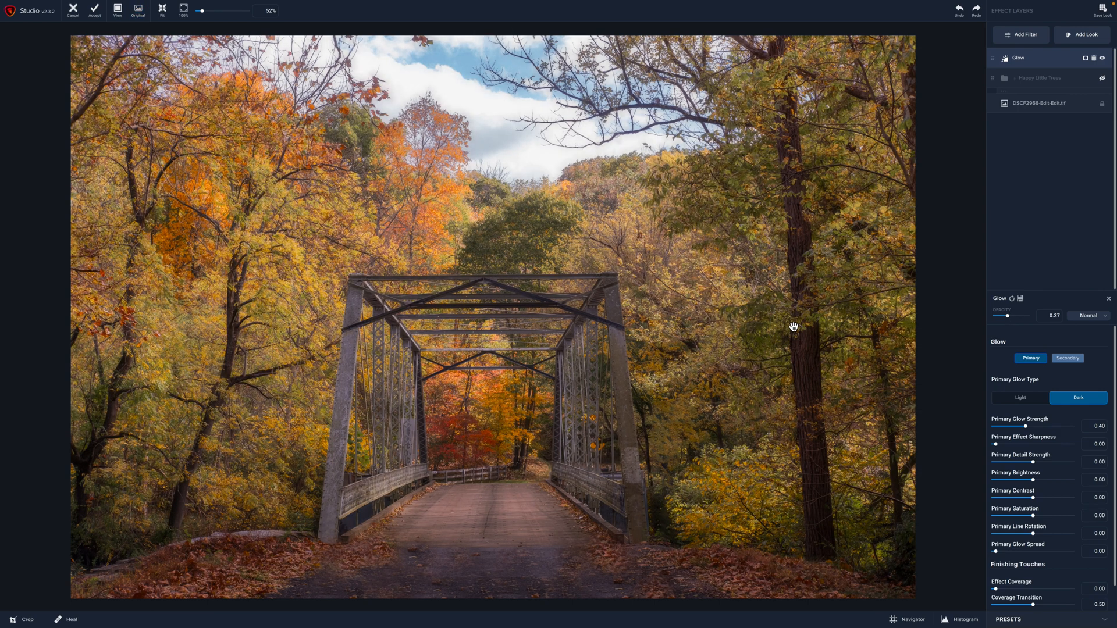
click(138, 7)
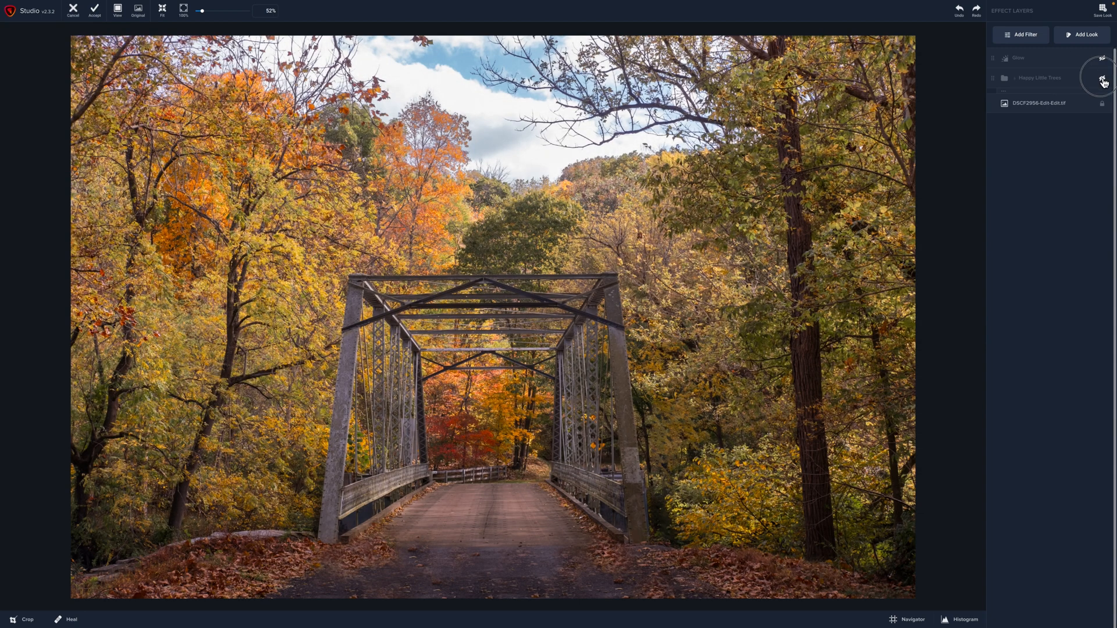
click(1014, 76)
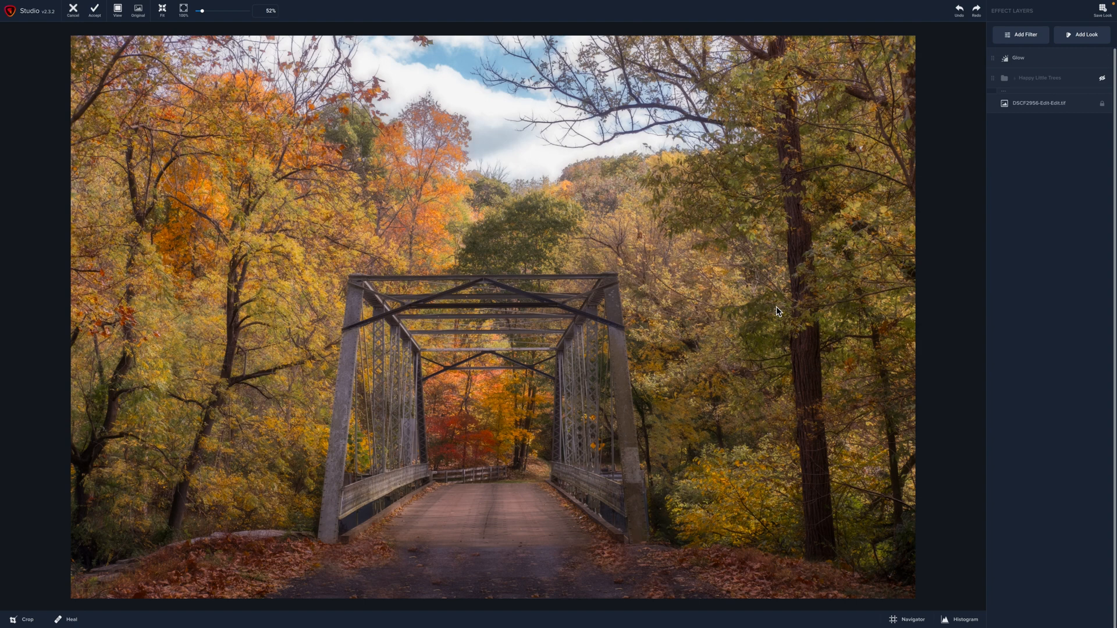
mouse_move(566, 407)
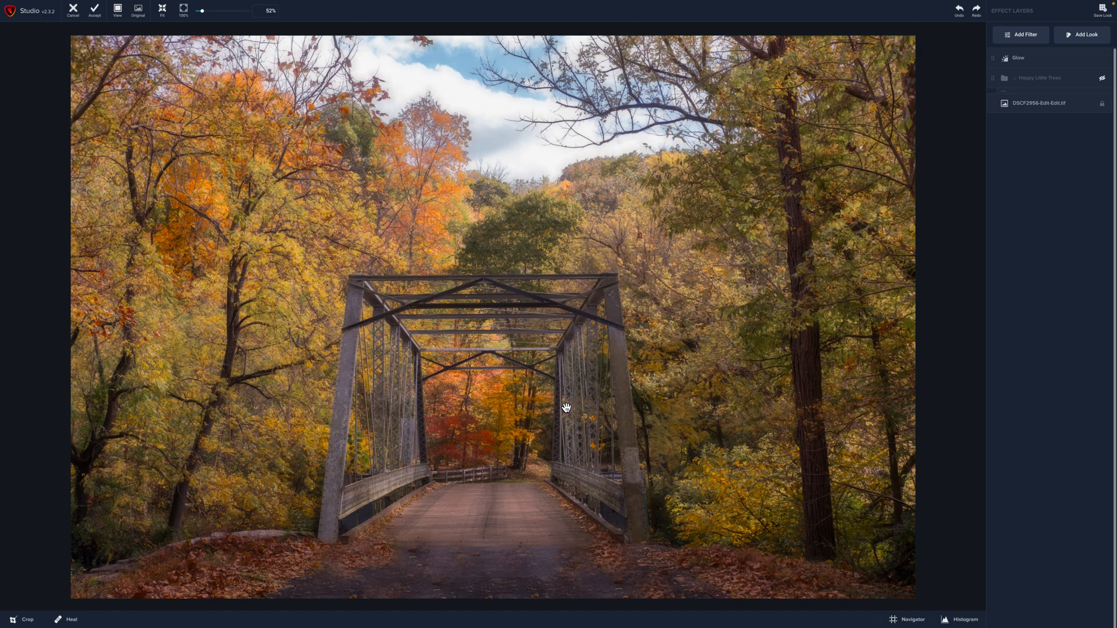
mouse_move(547, 162)
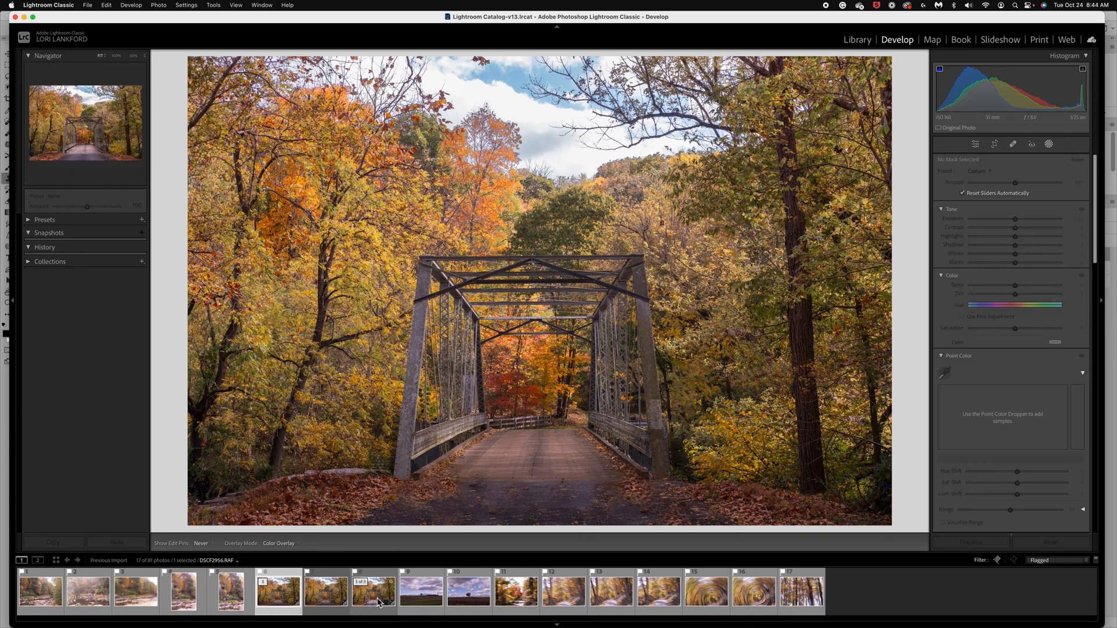
click(230, 589)
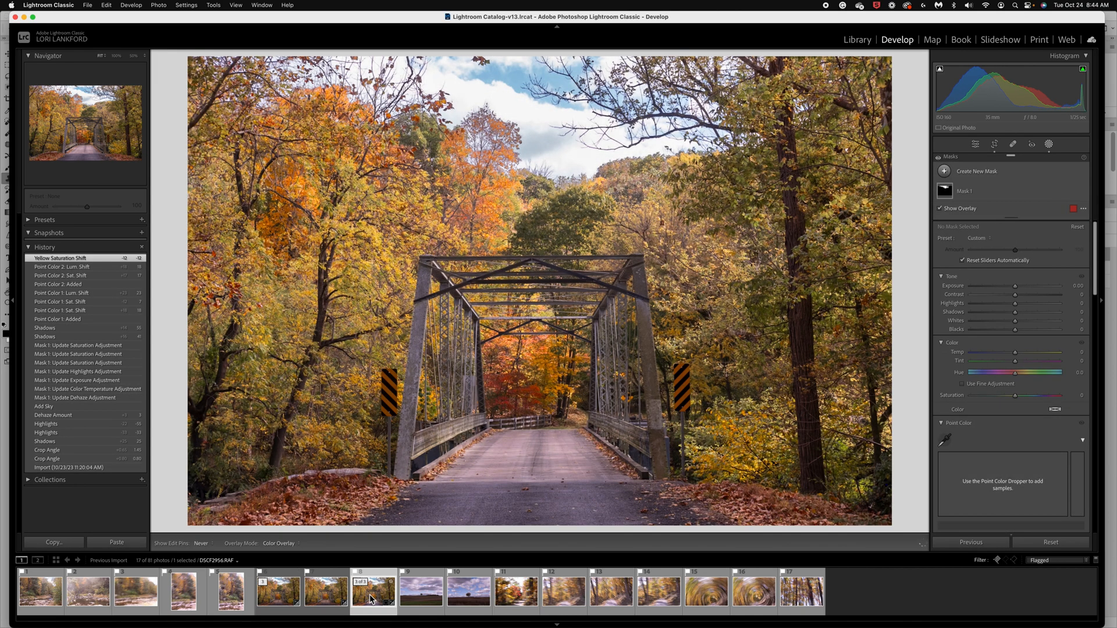
mouse_move(370, 597)
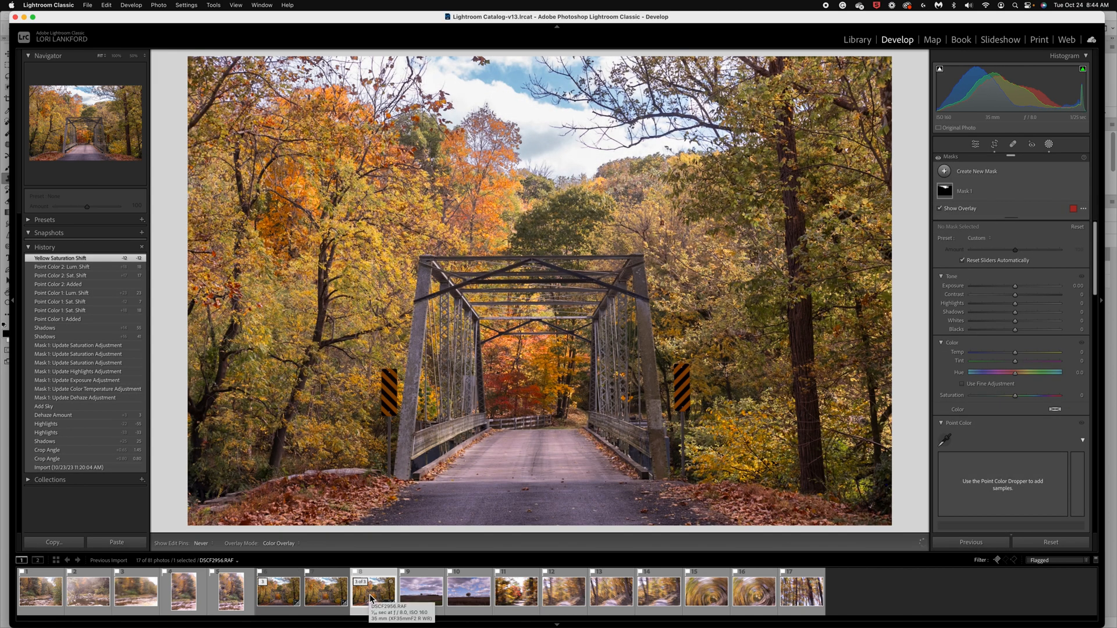
mouse_move(327, 592)
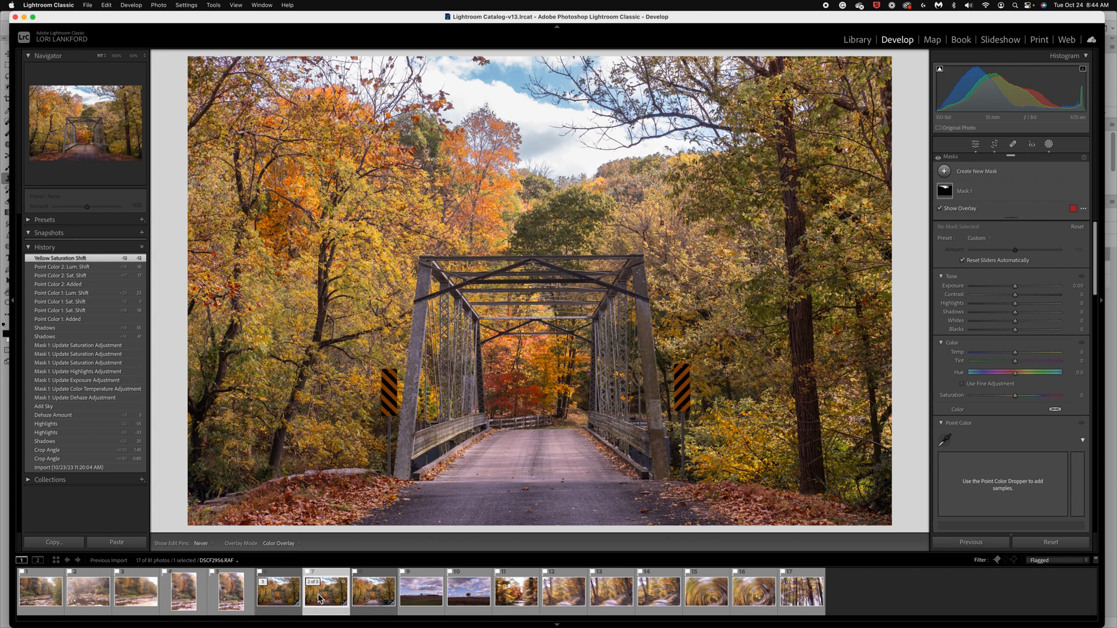
mouse_move(294, 597)
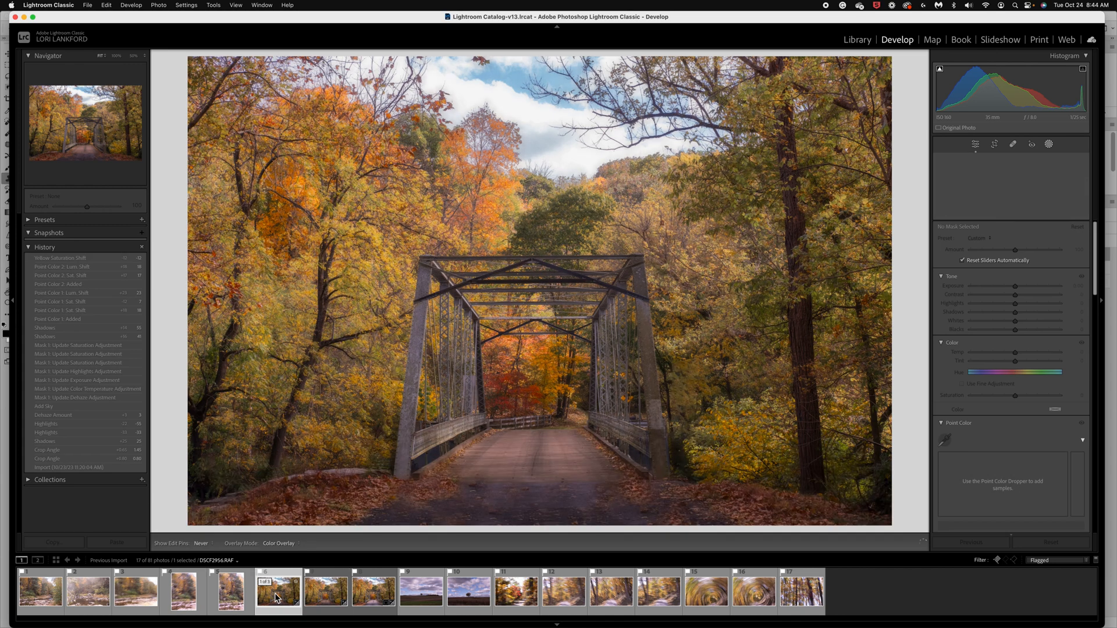
click(1030, 144)
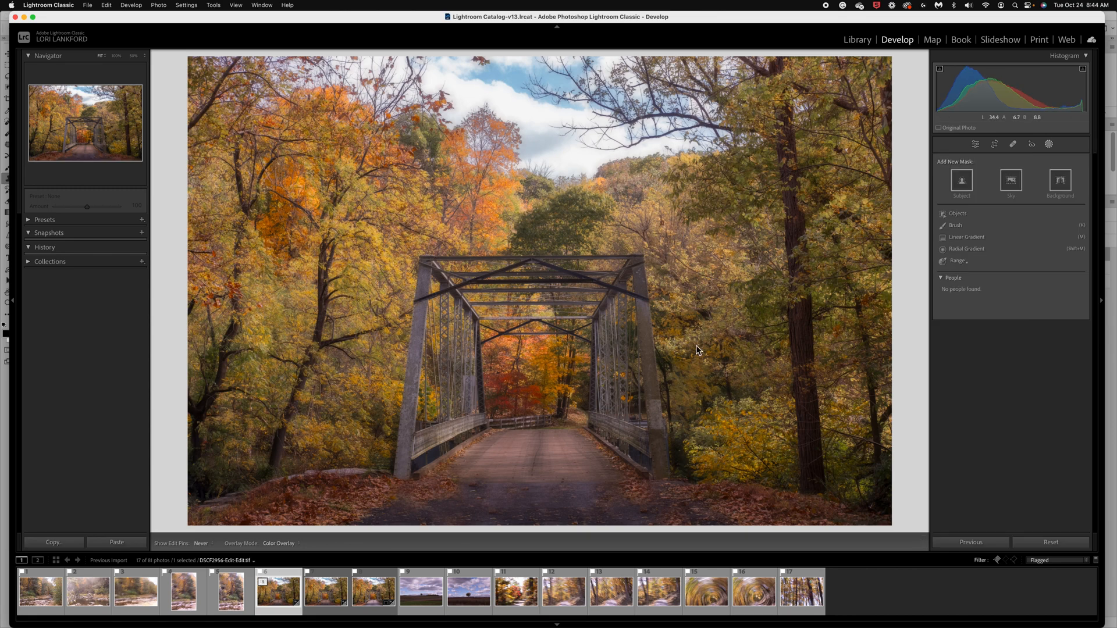